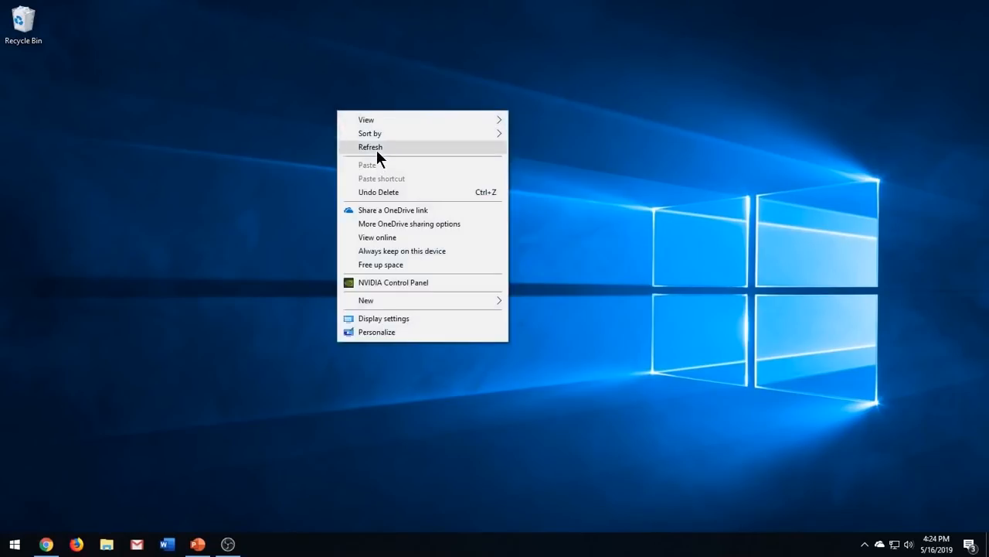
Start a title slide reading HELLO and select its font name for changing.
left_click(197, 543)
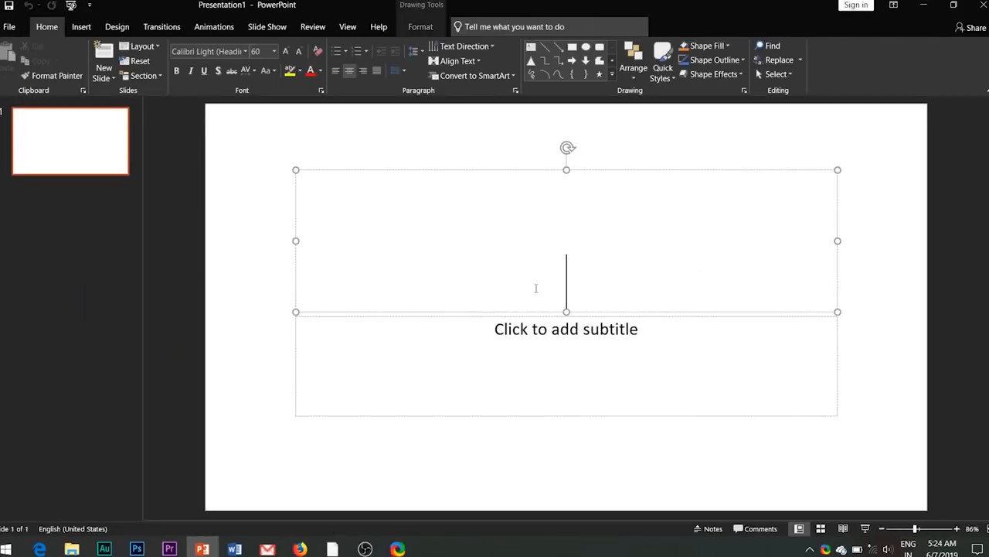
type("HELLO")
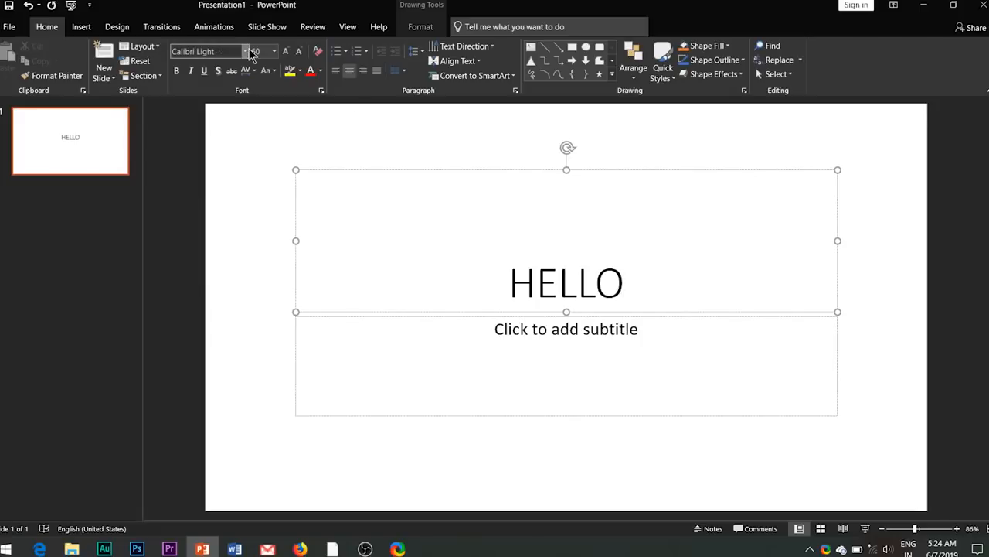
triple_click(566, 282)
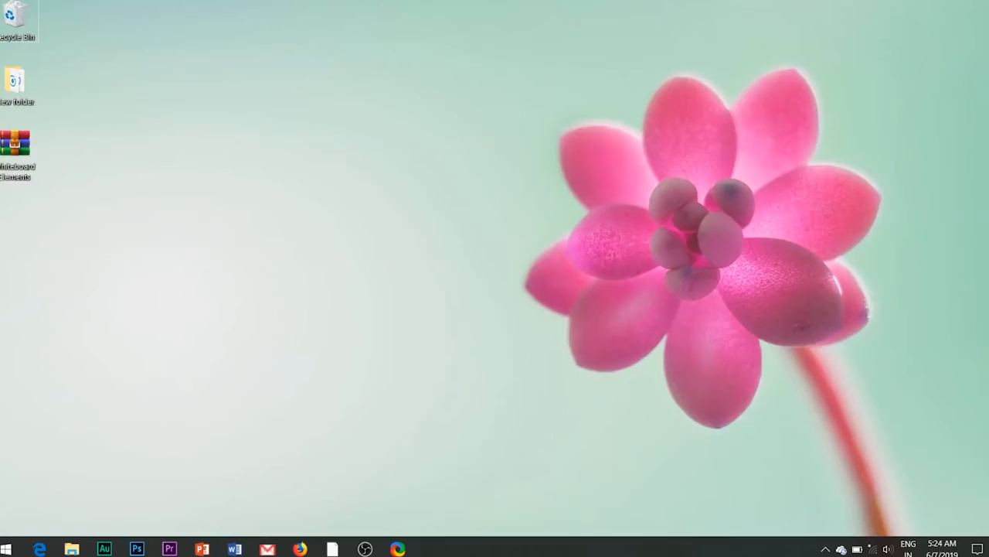
Extract the Whiteboard Elements archive and drag the MARKER hand image onto the HELLO slide.
right_click(16, 143)
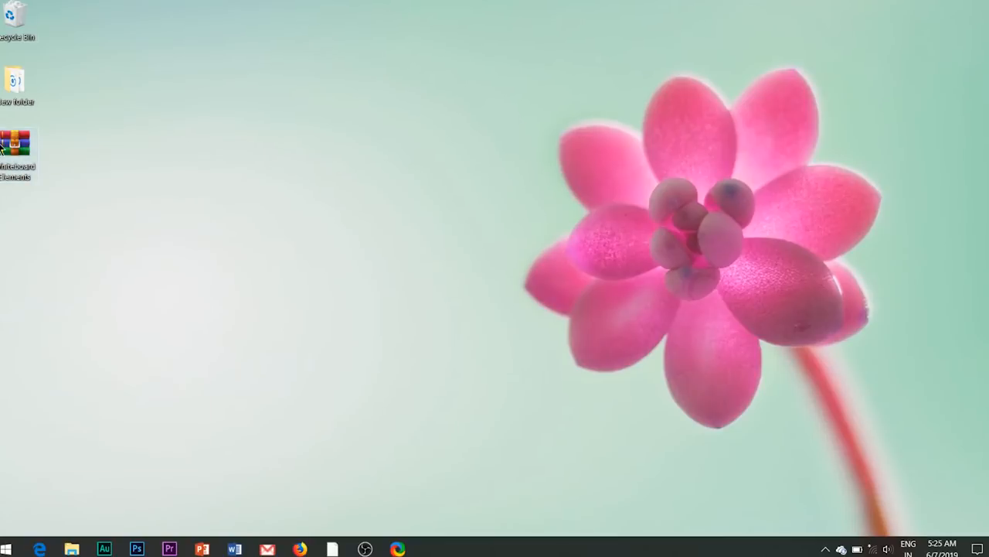
right_click(15, 143)
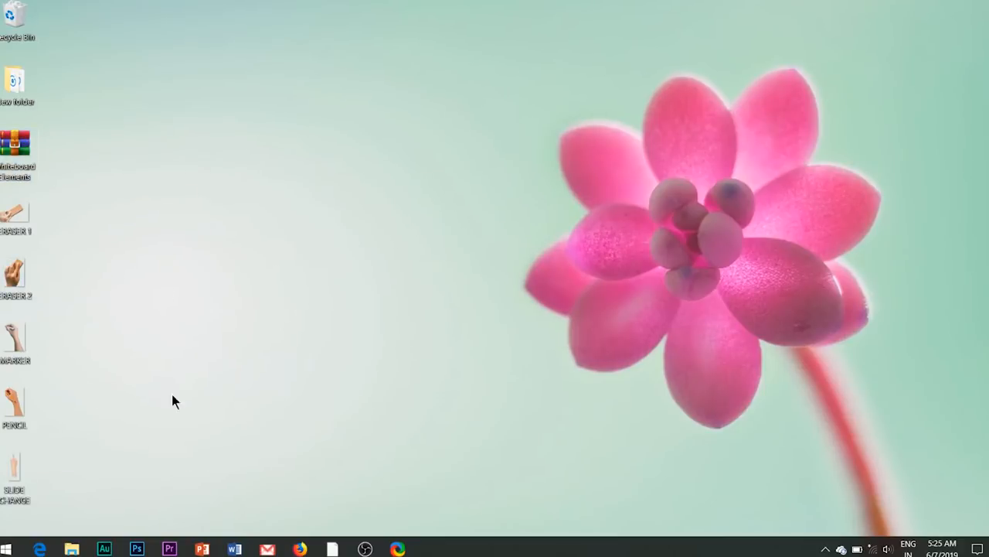
mouse_move(14, 402)
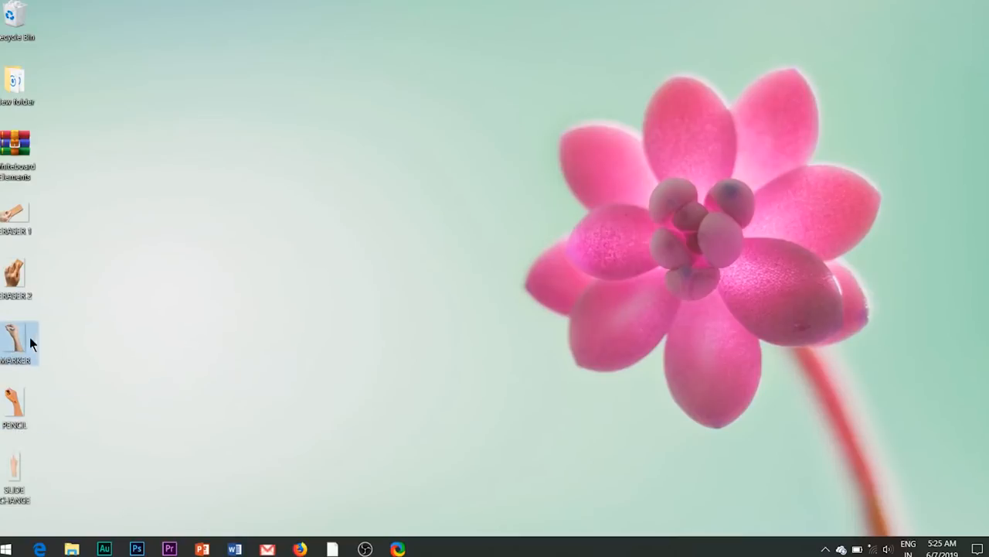
left_click_drag(15, 344, 323, 348)
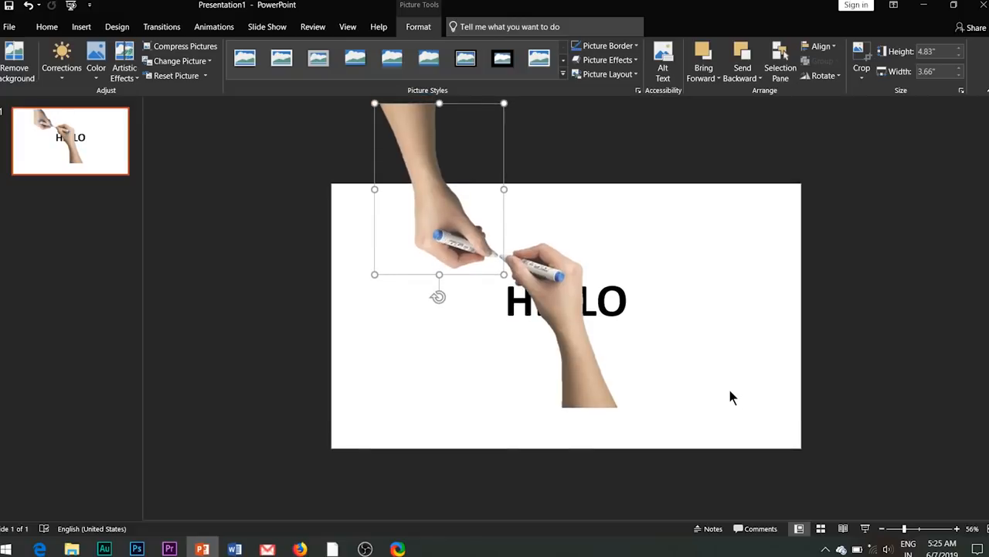
Group the two marker hands below the slide and show the Selection Pane.
left_click(46, 27)
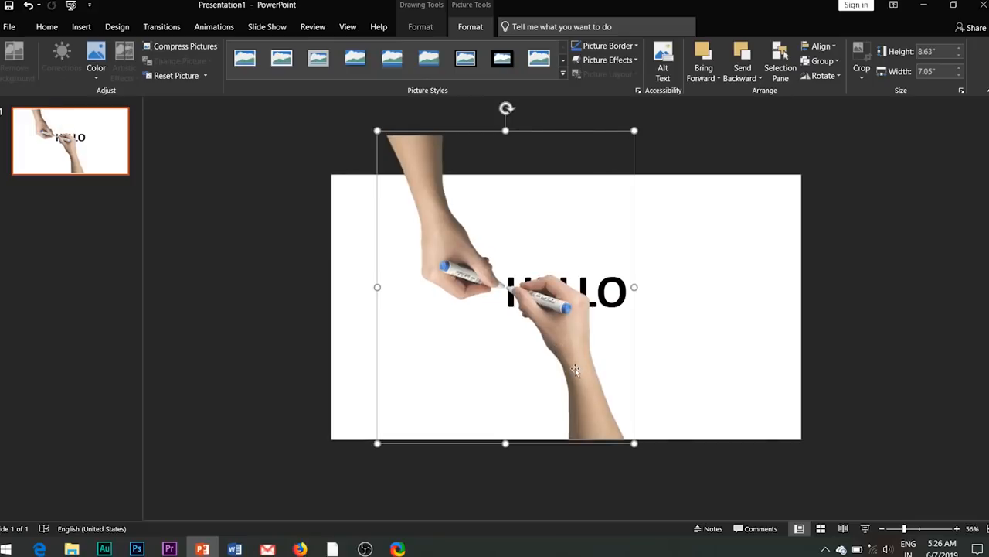
left_click(46, 26)
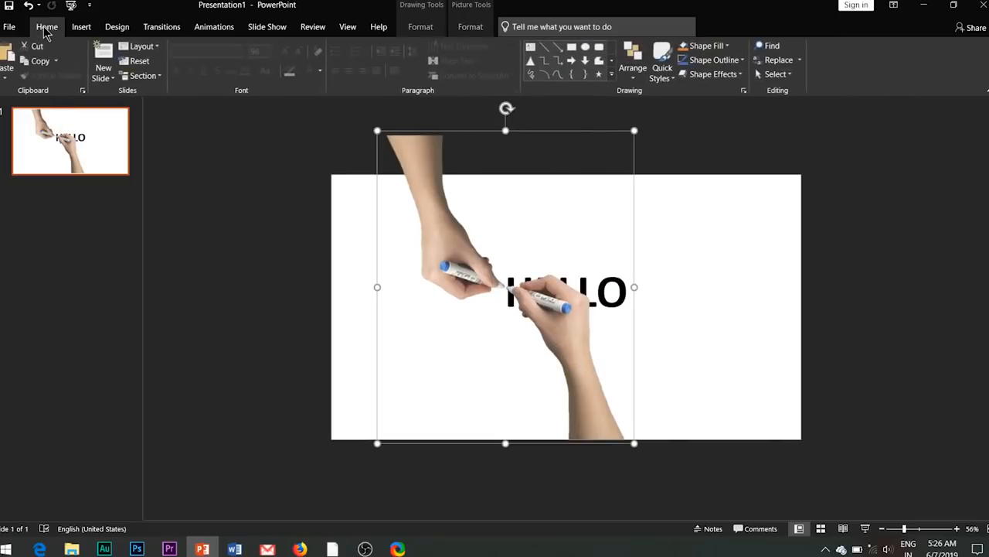
left_click(777, 74)
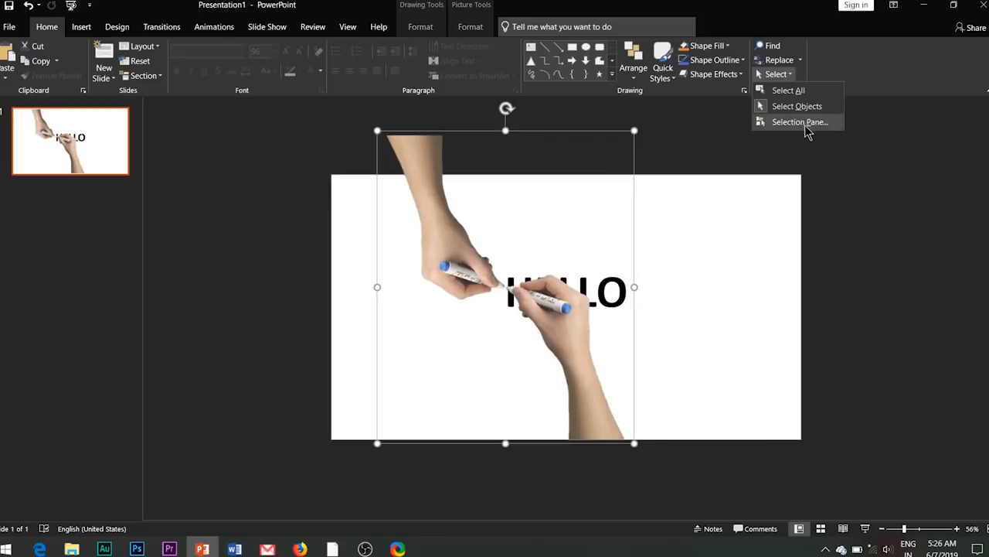
left_click(800, 121)
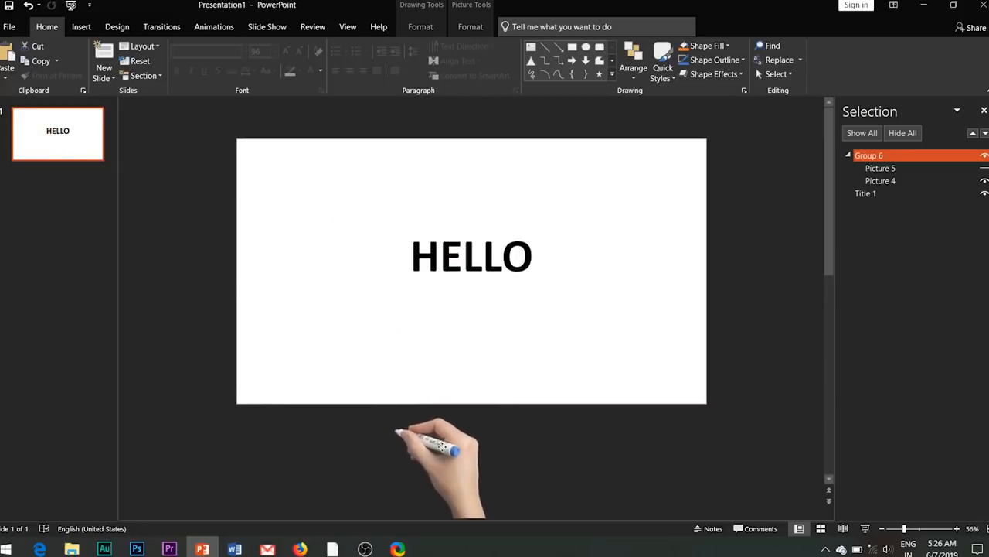
Give the HELLO title a Wipe entrance from More Entrance Effects.
left_click(472, 255)
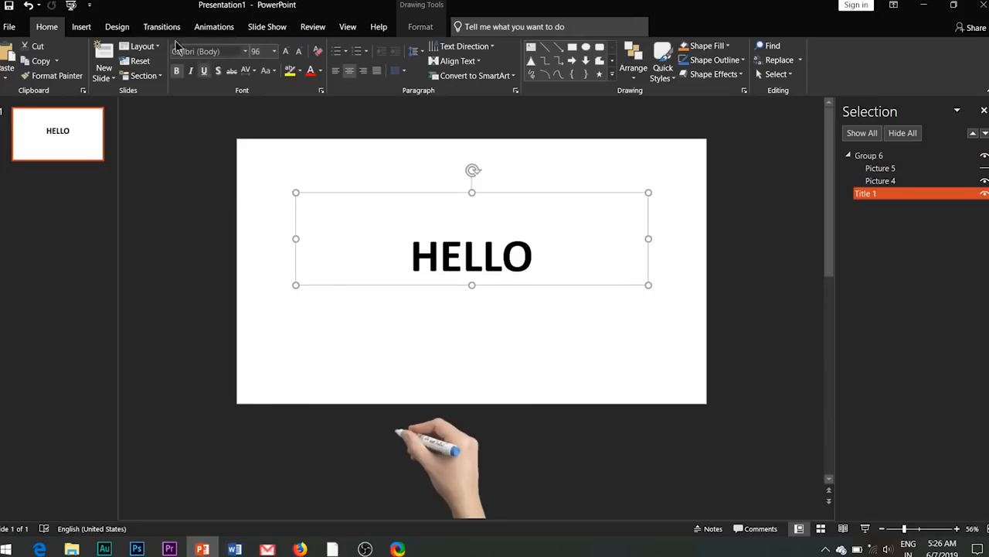
left_click(214, 27)
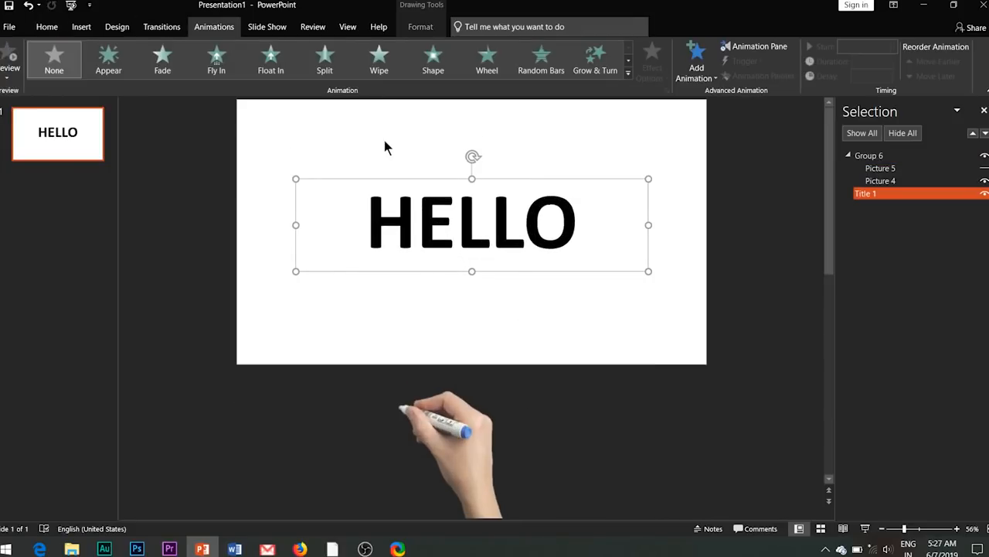
left_click(696, 62)
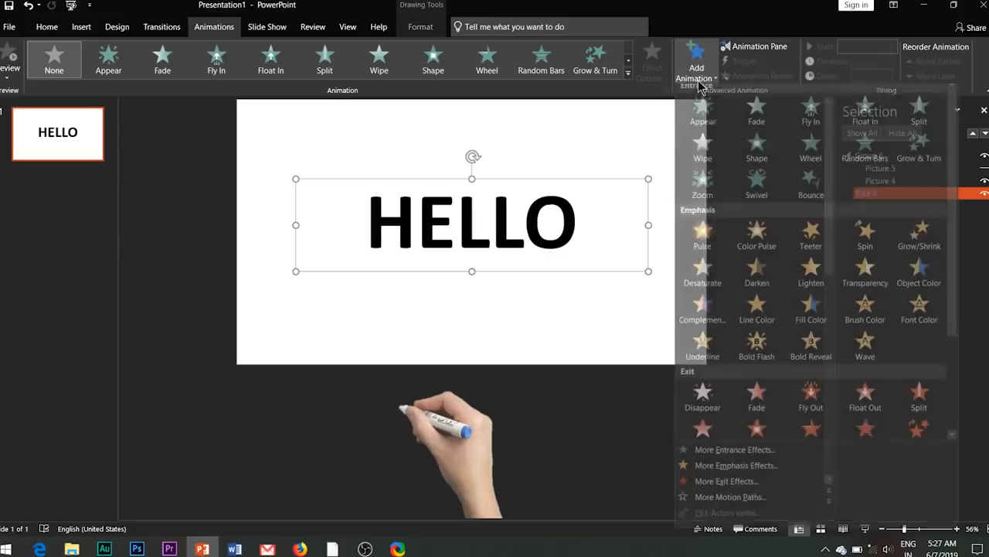
left_click(734, 450)
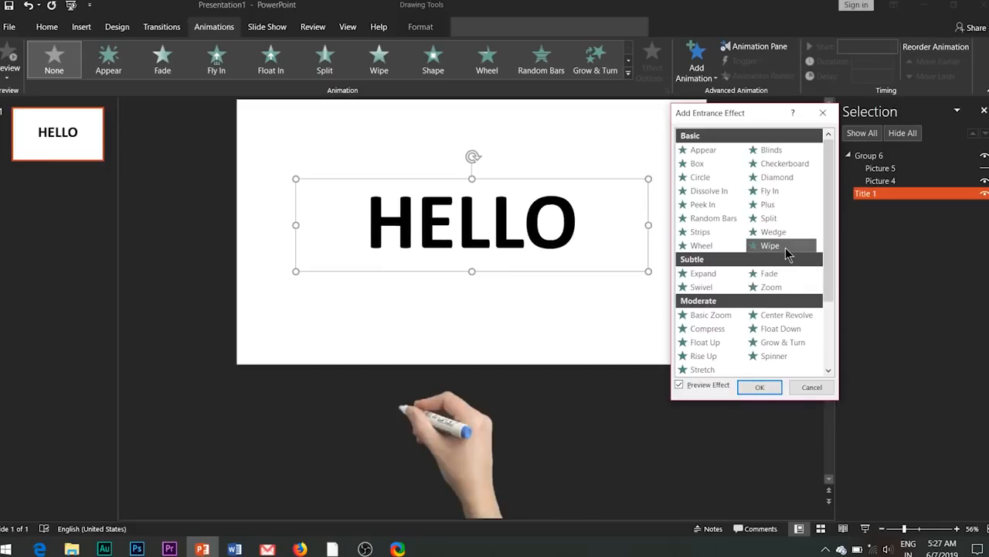
left_click(759, 386)
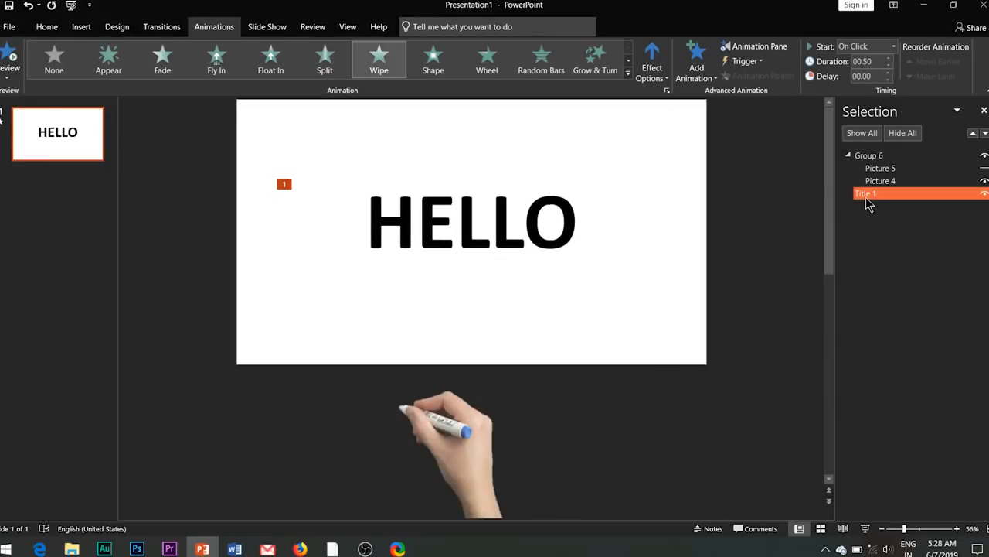
Set the wipe to come From Left, last 3 seconds and start With Previous.
left_click(759, 46)
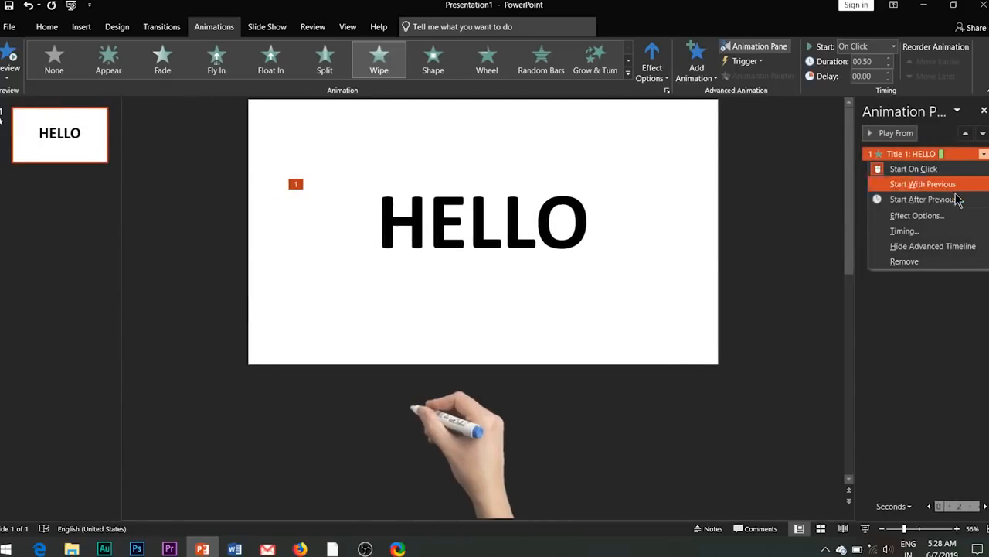
left_click(917, 215)
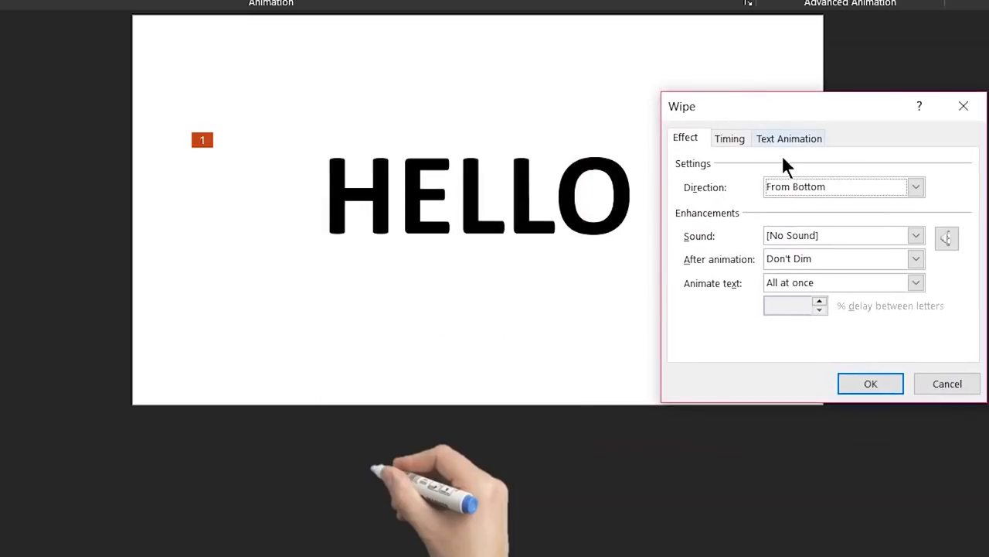
left_click(916, 186)
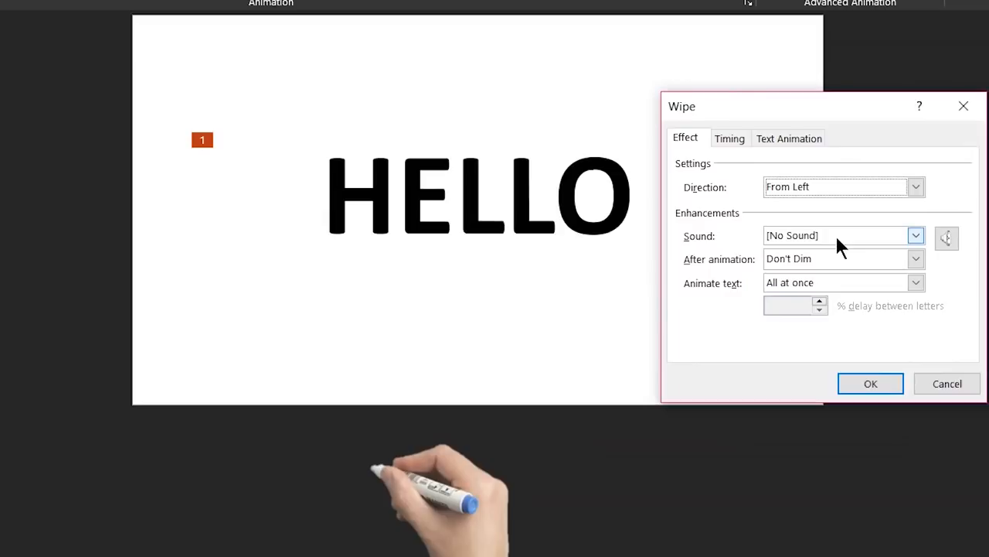
mouse_move(711, 163)
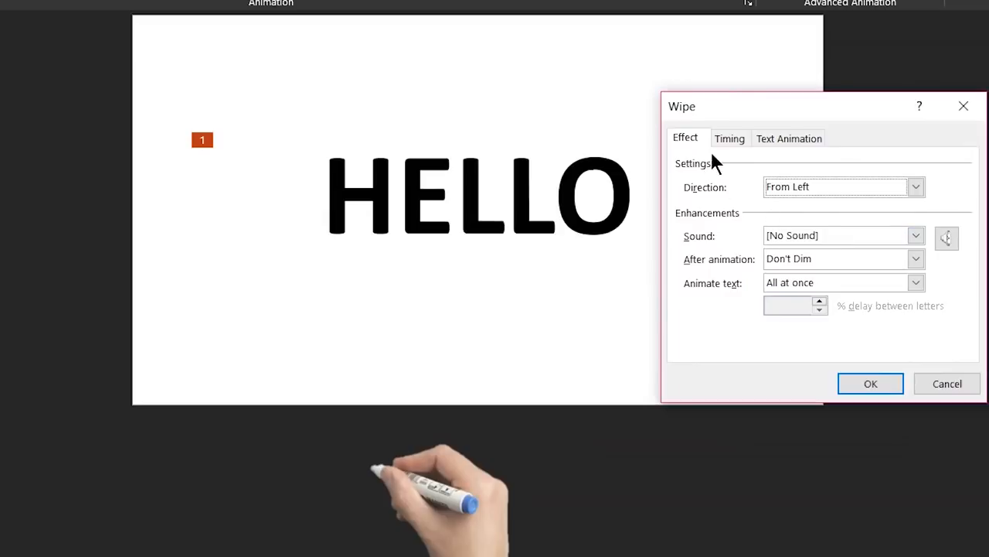
left_click(729, 139)
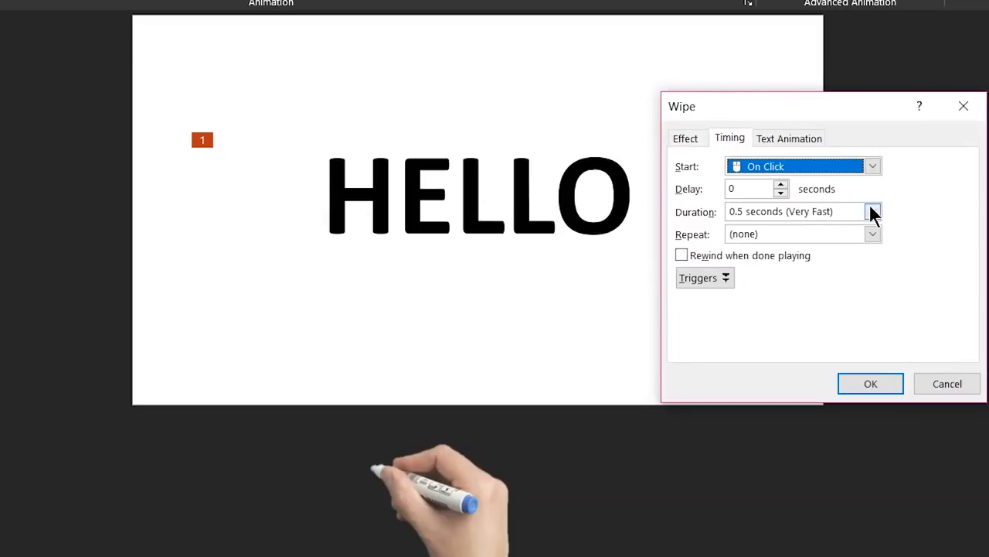
left_click(872, 211)
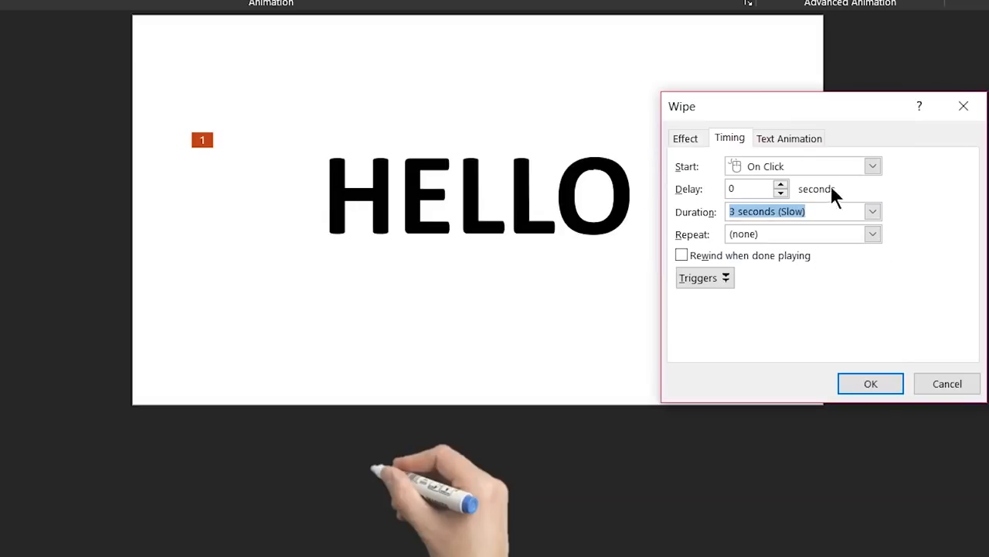
left_click(777, 165)
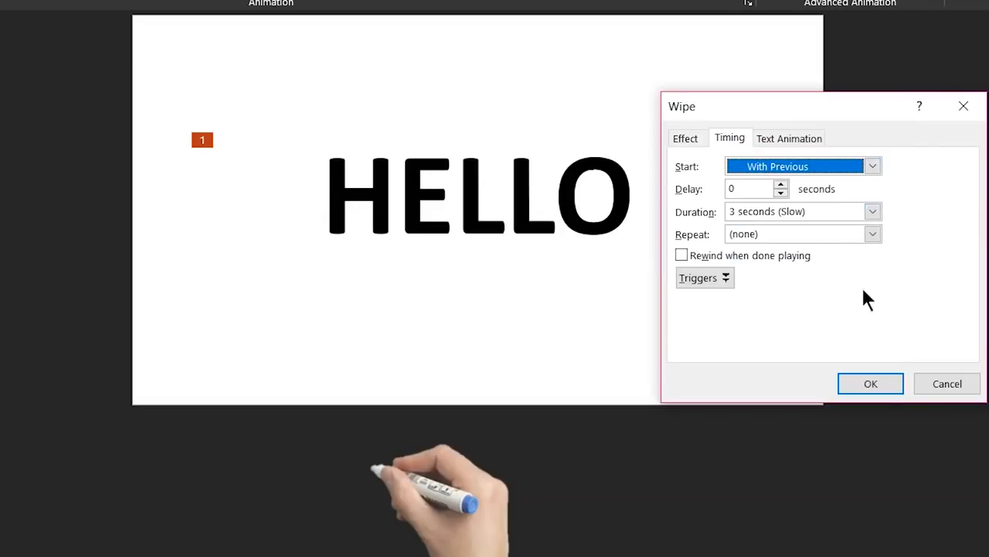
left_click(870, 383)
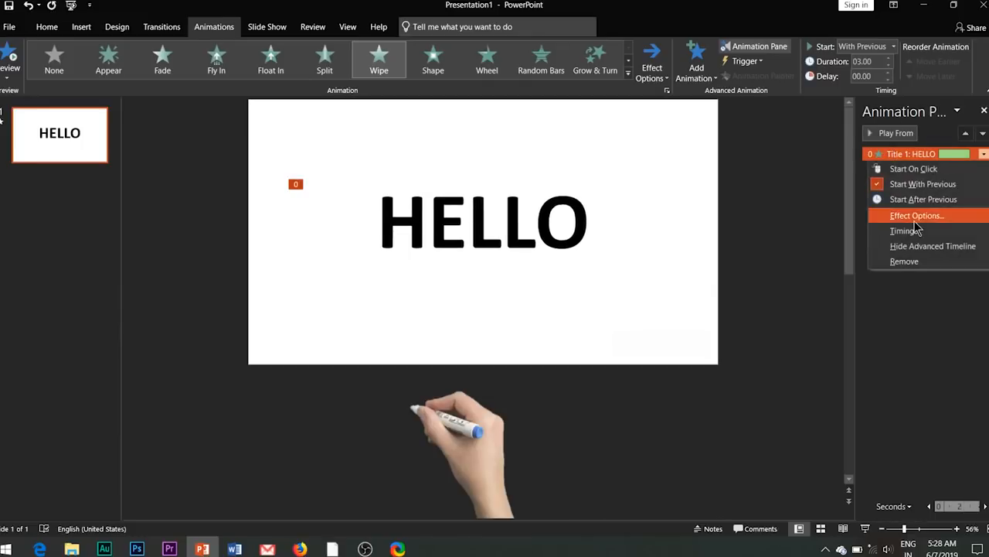
Give the marker-hand group a Custom Path motion tracing across the HELLO title.
left_click(917, 215)
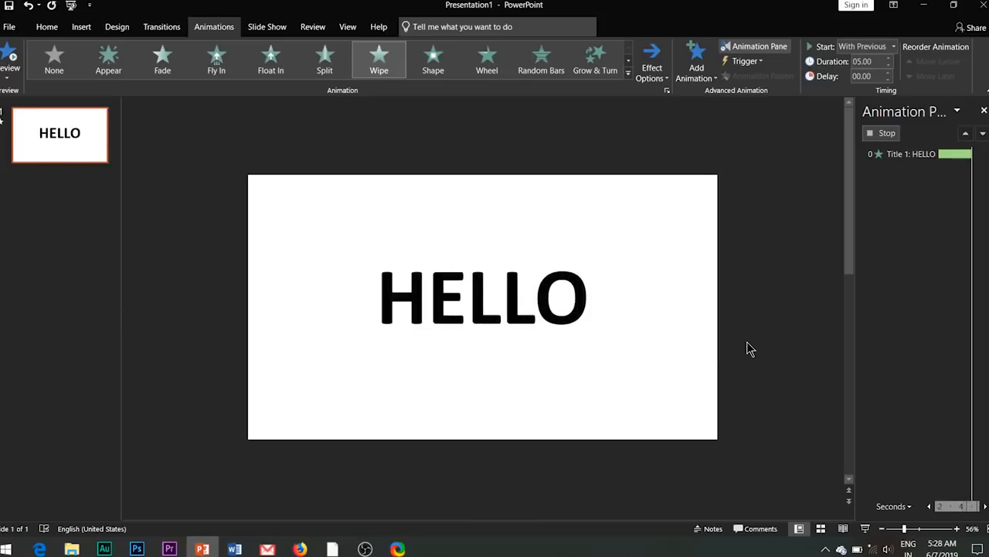
left_click(483, 298)
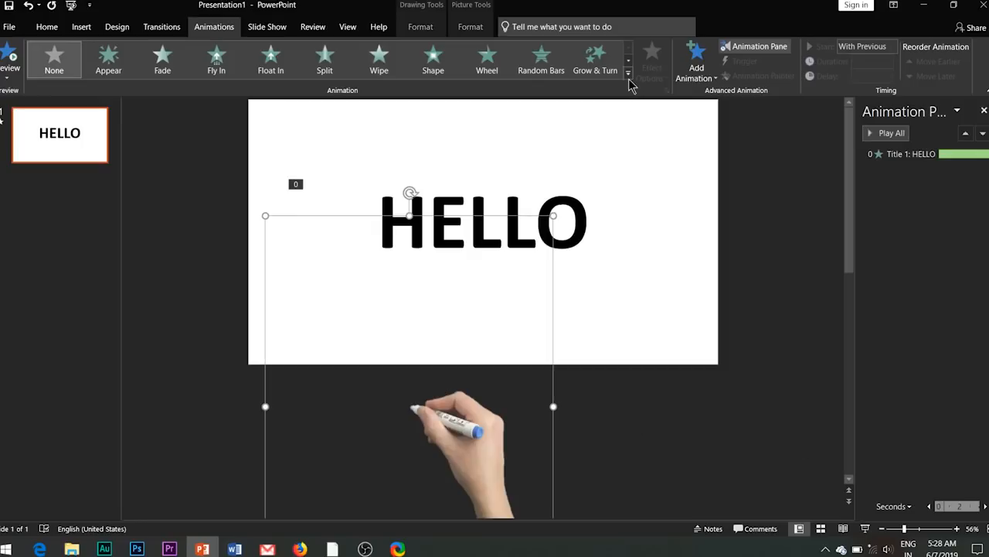
left_click(628, 79)
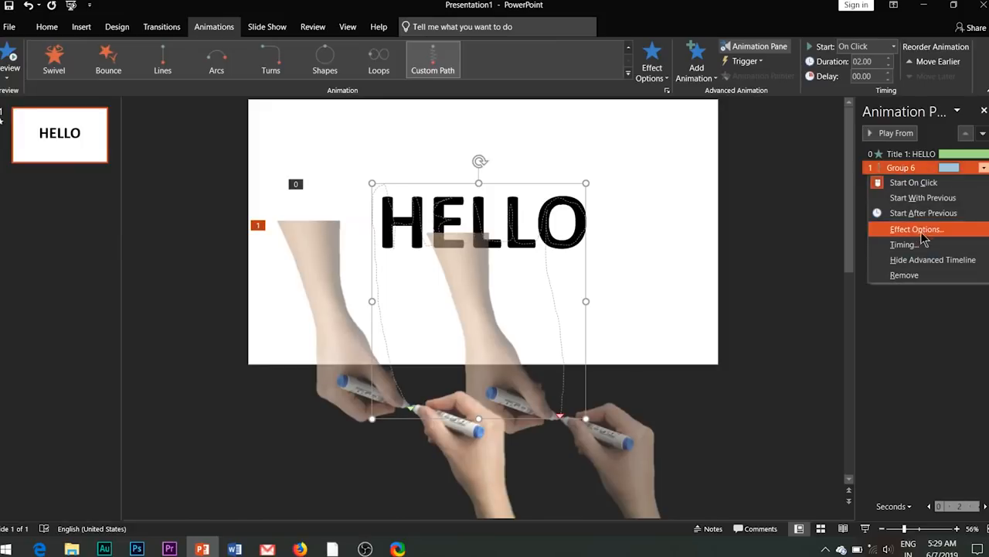
Adjust the hand path's smooth end and timing so it runs alongside the HELLO wipe.
left_click(917, 229)
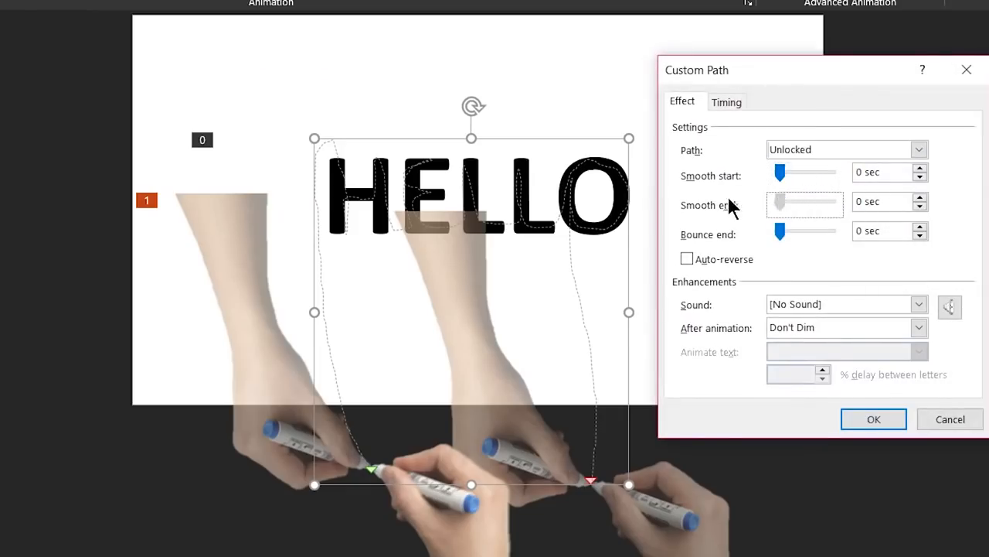
left_click(726, 101)
type("5")
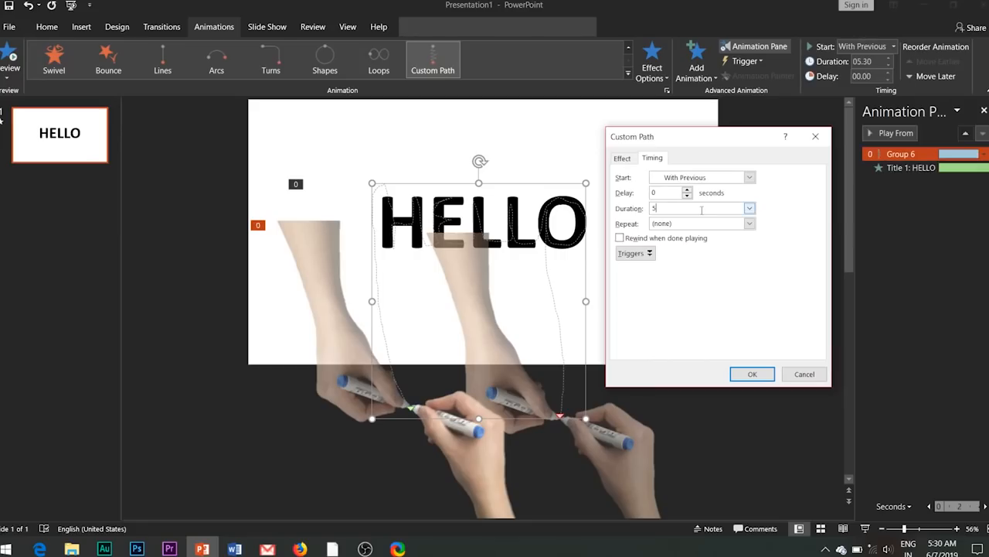
left_click(753, 374)
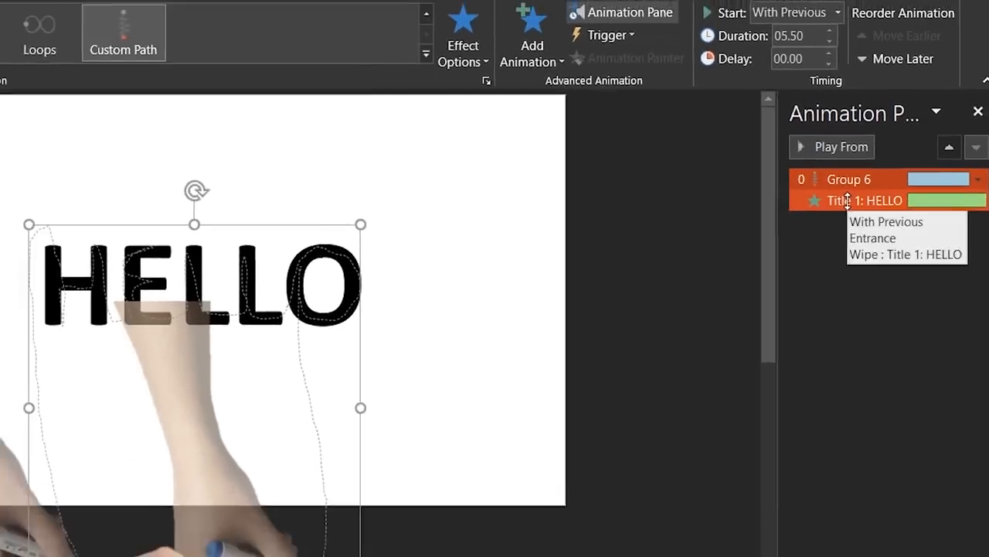
type(".3")
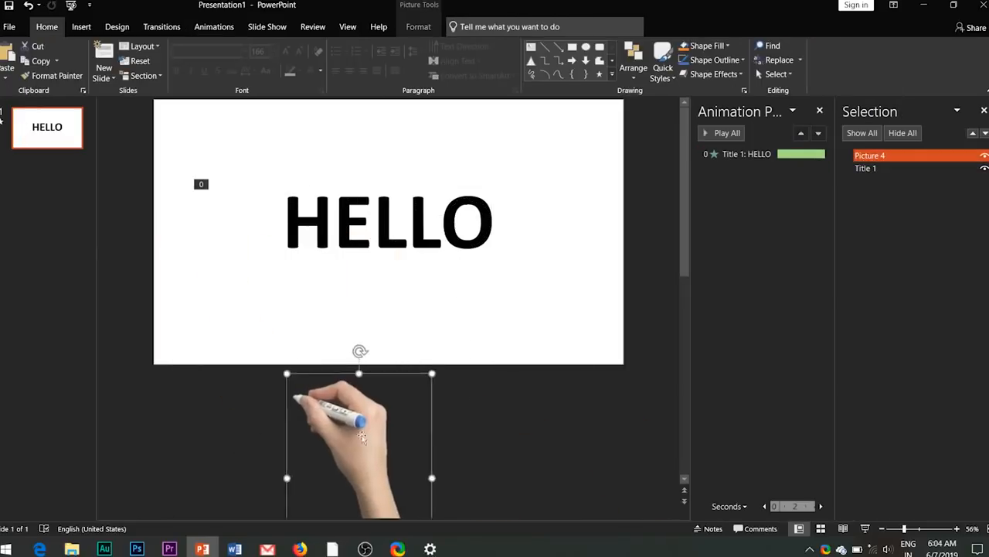
Switch from the HELLO slide to the browser showing flaticon.com.
left_click(215, 26)
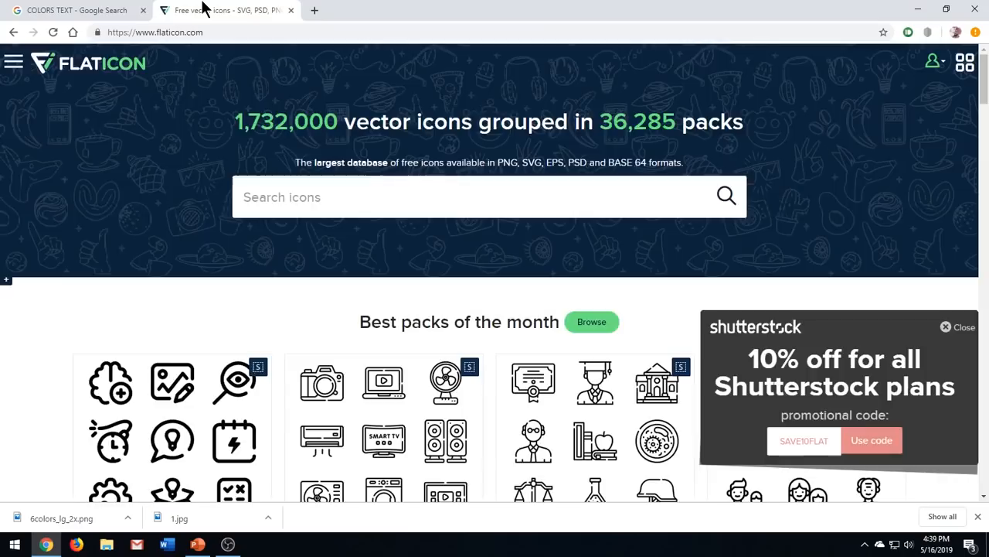
mouse_move(221, 213)
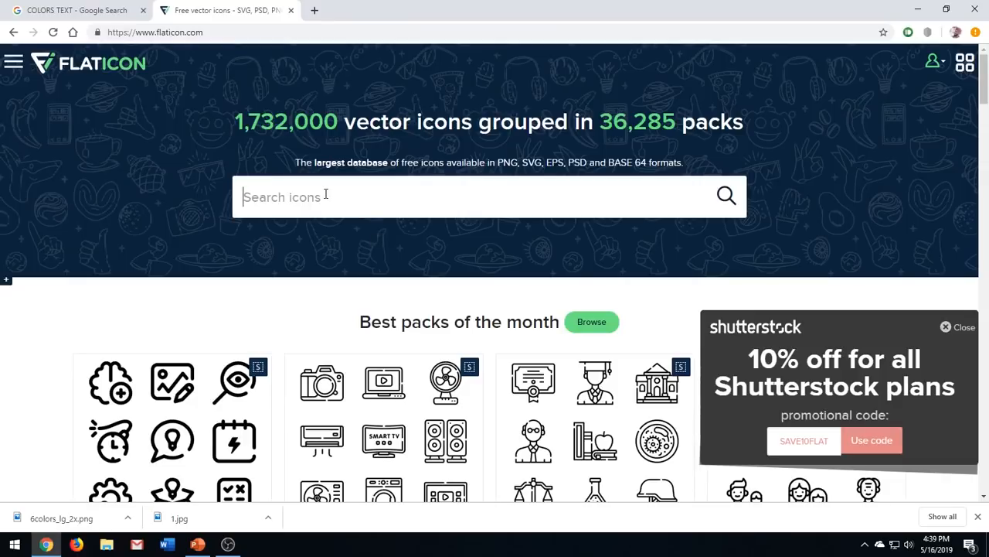
Search Flaticon for RUNNING SHOES and start the icon's free download.
type("RUNNING")
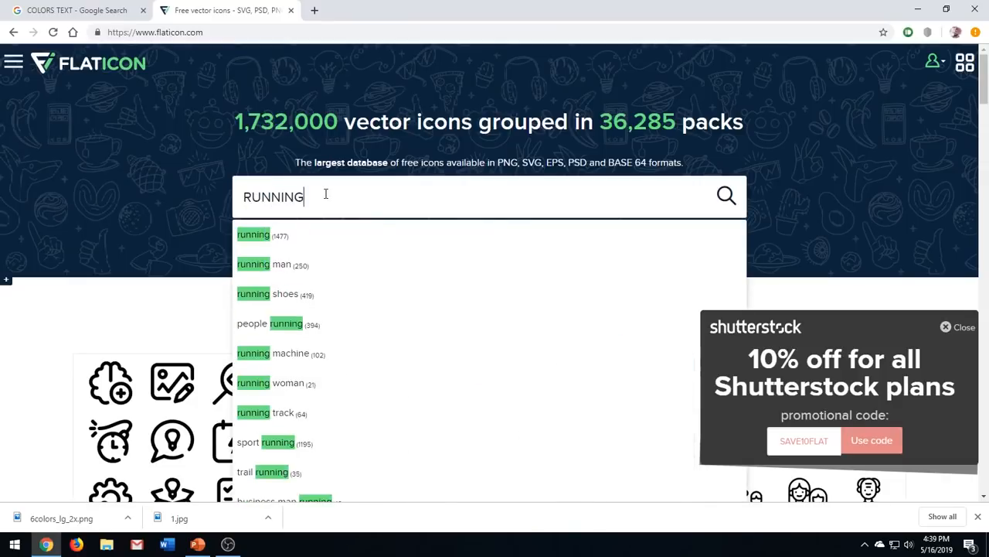
type("SHOES")
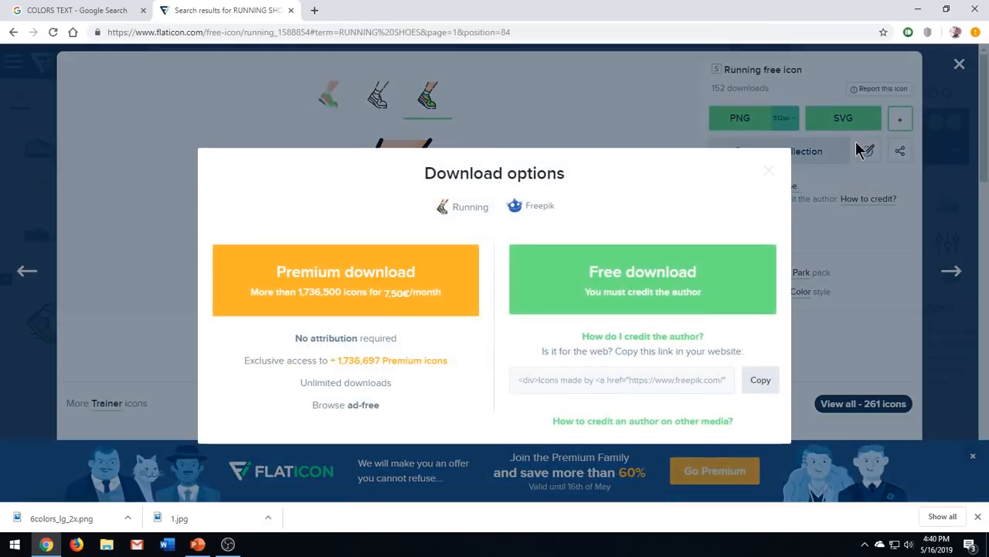
left_click(197, 544)
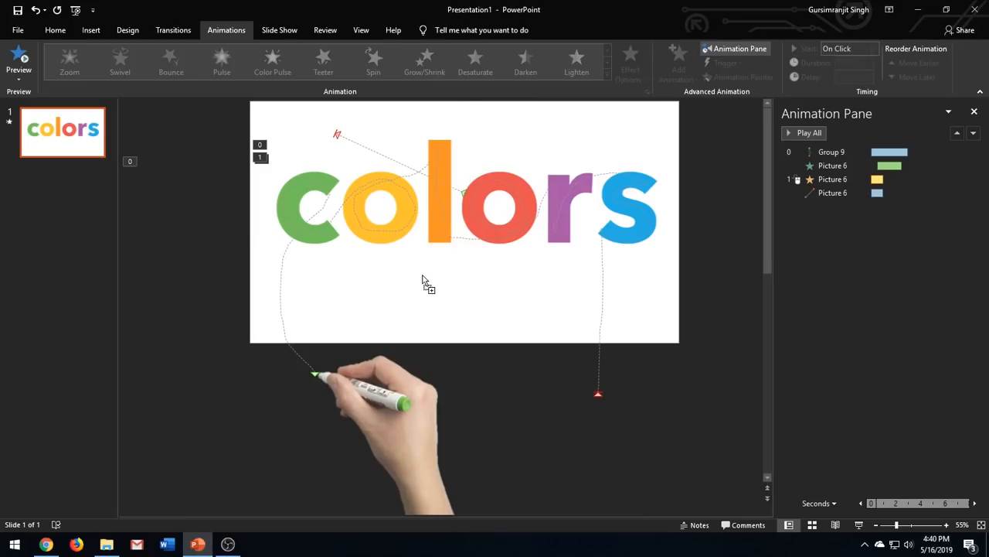
Ungroup the inserted running-shoe graphic into separate freeform shapes.
left_click(452, 240)
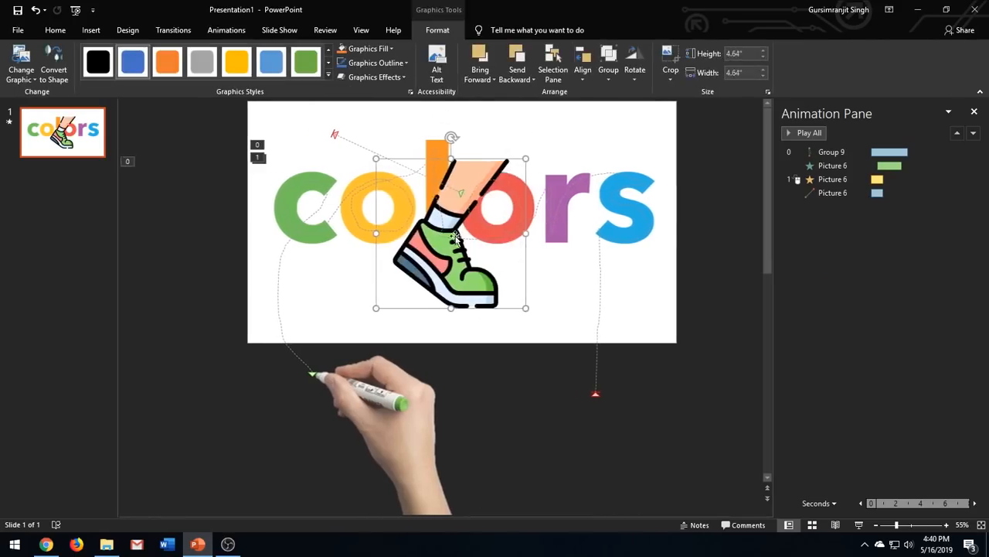
right_click(452, 231)
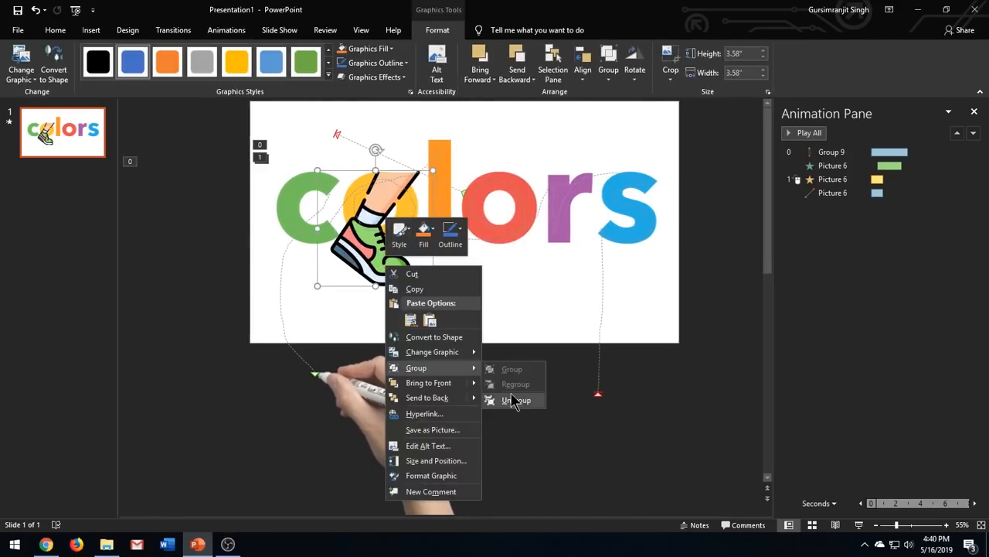
left_click(517, 399)
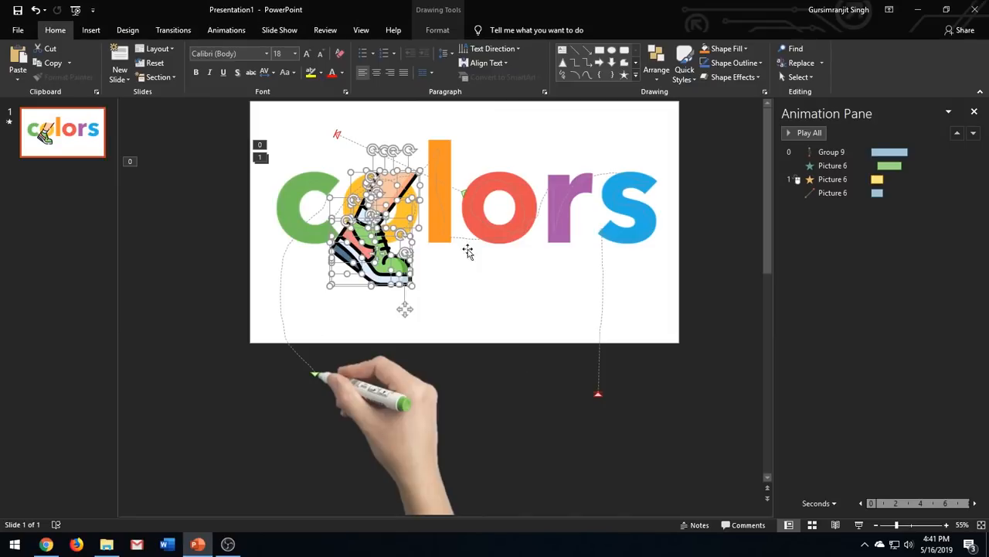
mouse_move(448, 276)
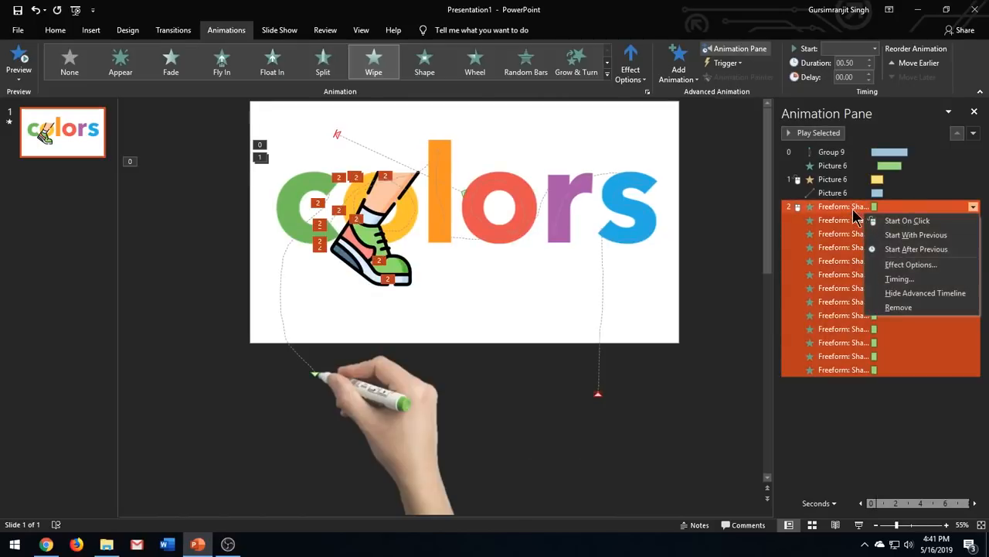
Make each shoe piece wipe from the bottom in .01 seconds, starting After Previous.
left_click(911, 265)
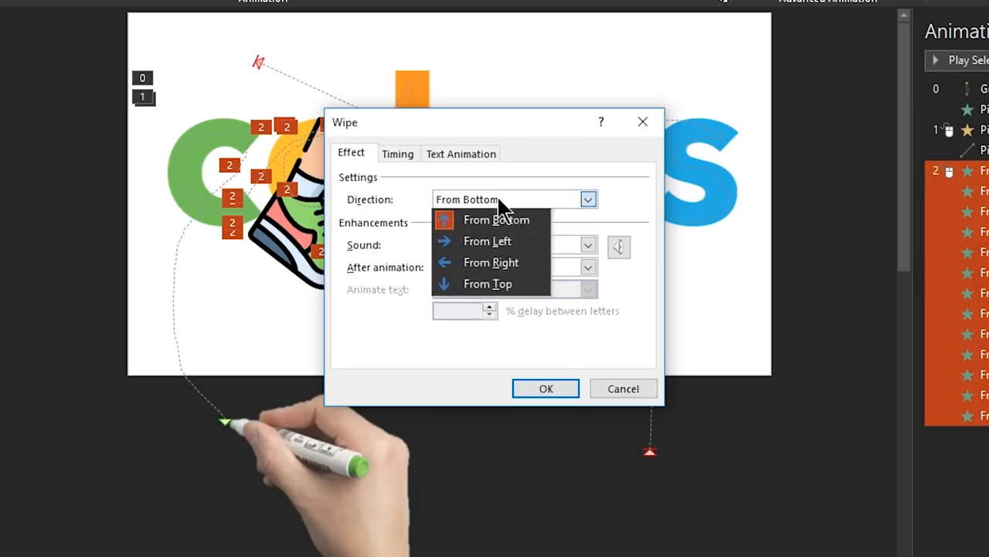
left_click(397, 153)
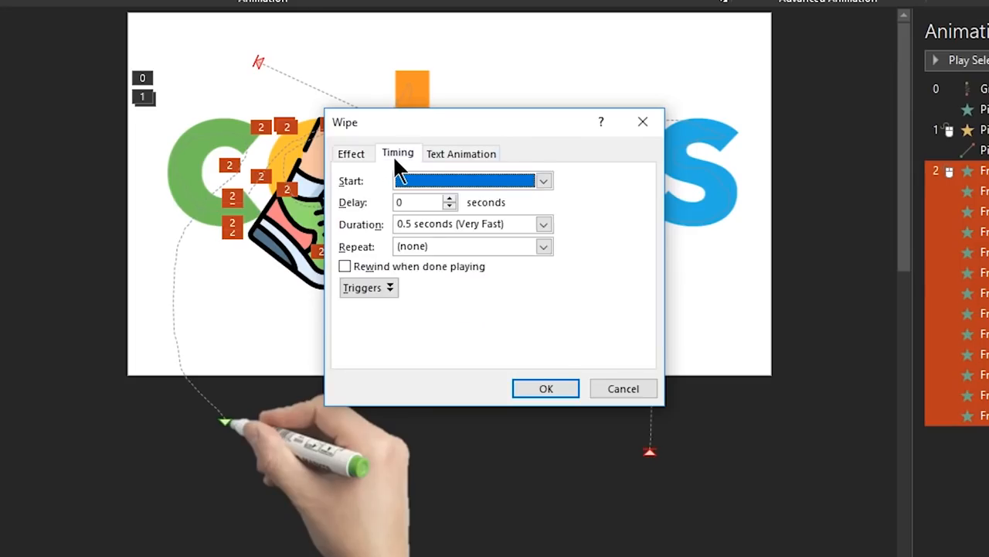
left_click(463, 224)
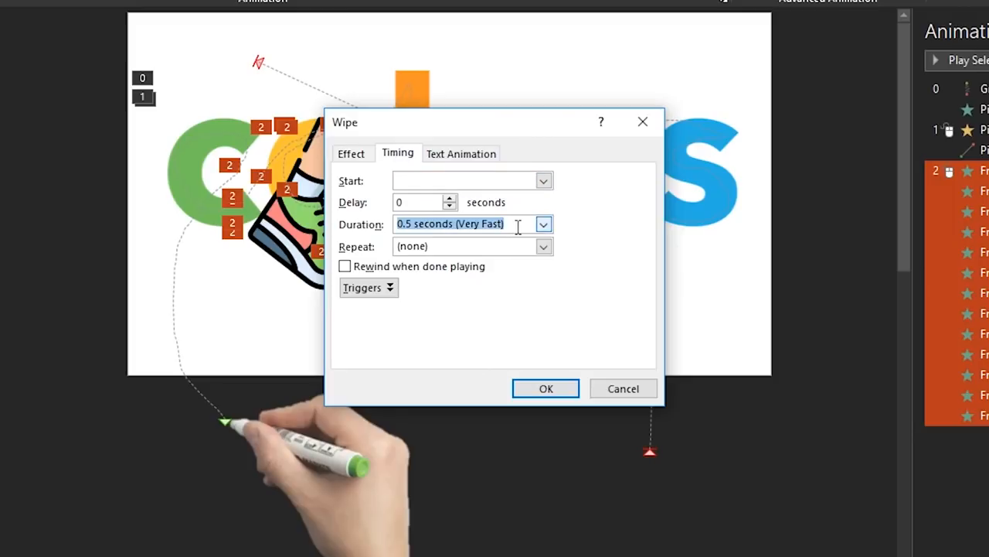
type(".01")
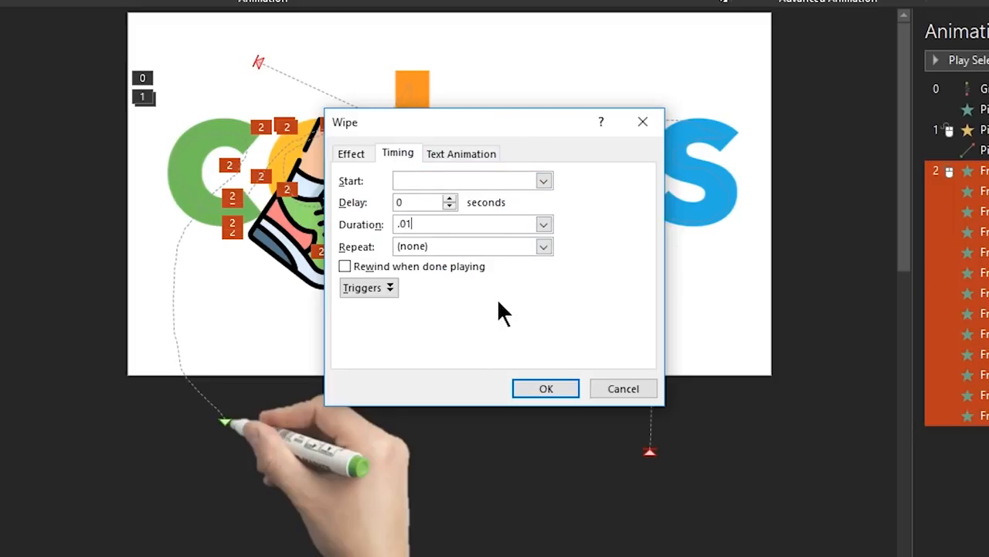
left_click(464, 180)
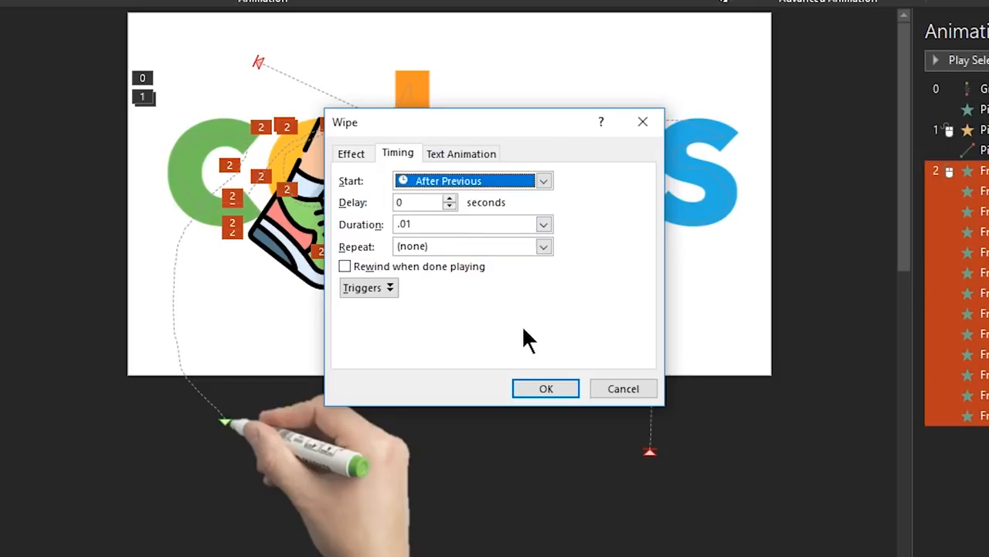
left_click(546, 388)
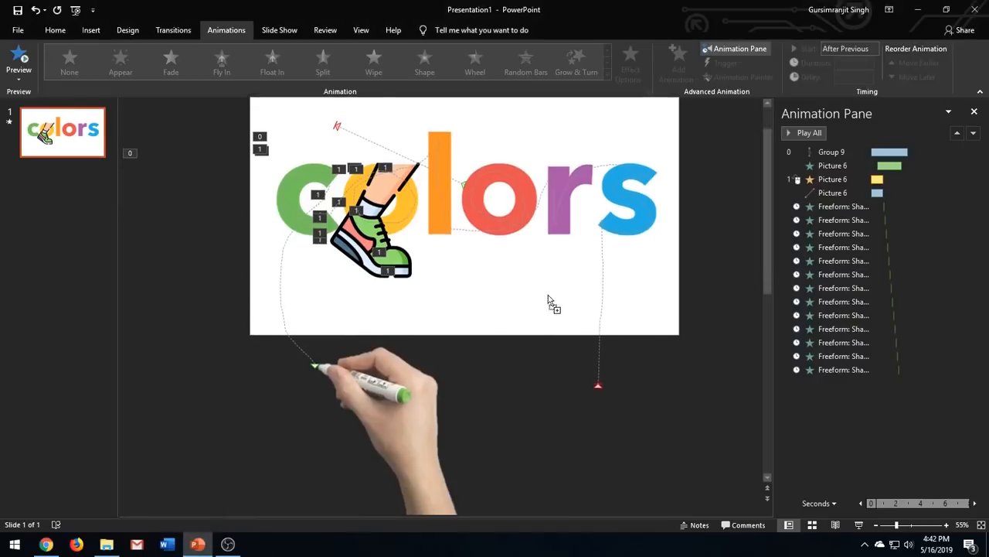
Set the plant pieces' wipe Direction to From Left, starting After Previous.
left_click(587, 224)
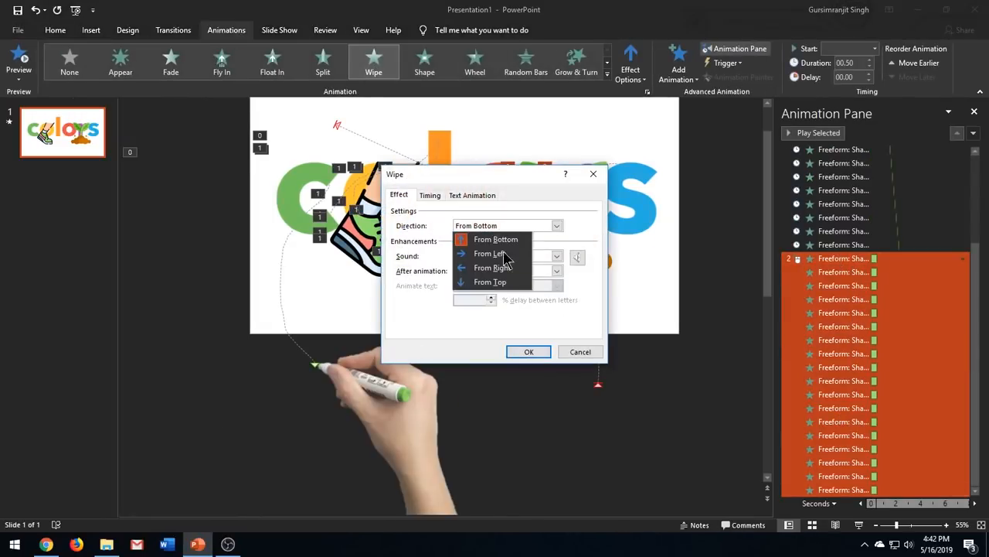
left_click(430, 194)
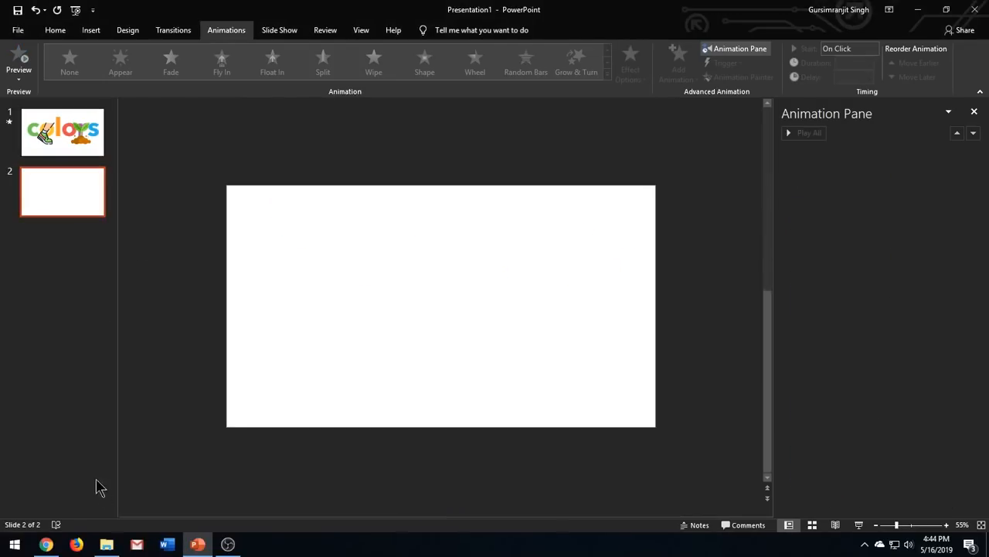
From Pictures > Screenshots in File Explorer, drag a slide screenshot onto the new PowerPoint slide.
left_click(106, 543)
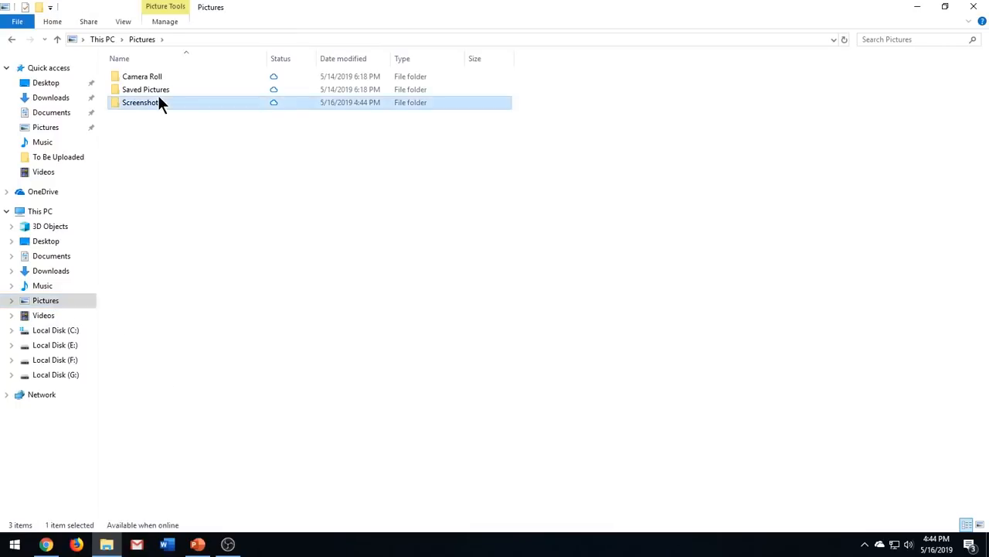
double_click(142, 102)
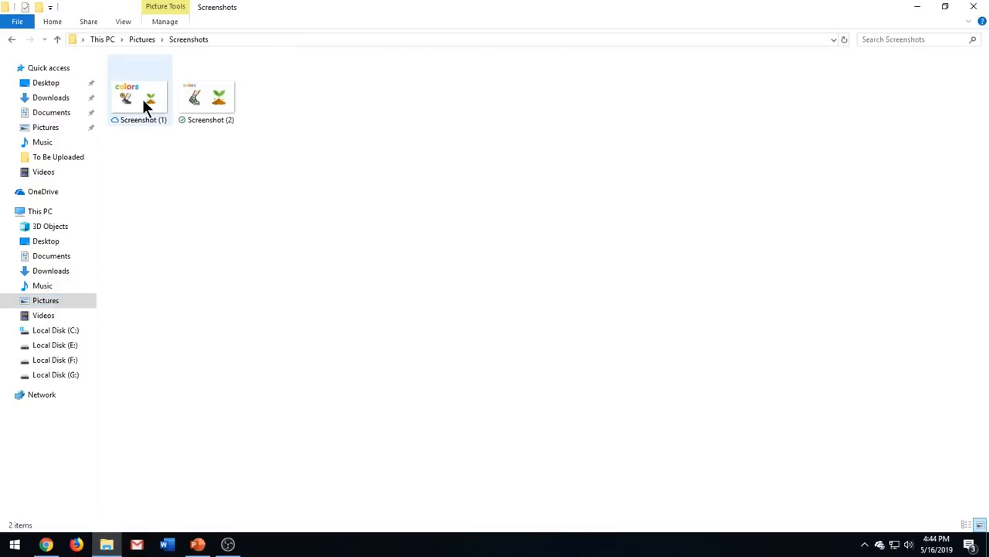
left_click_drag(207, 93, 340, 313)
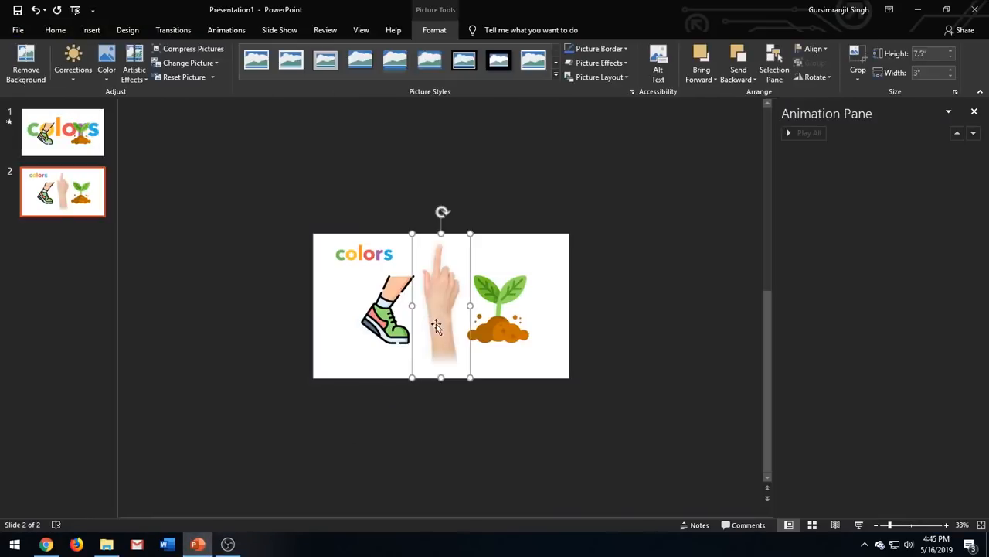
Enlarge and lower the pointing hand, then give it a straight Left motion path.
left_click_drag(440, 378, 440, 464)
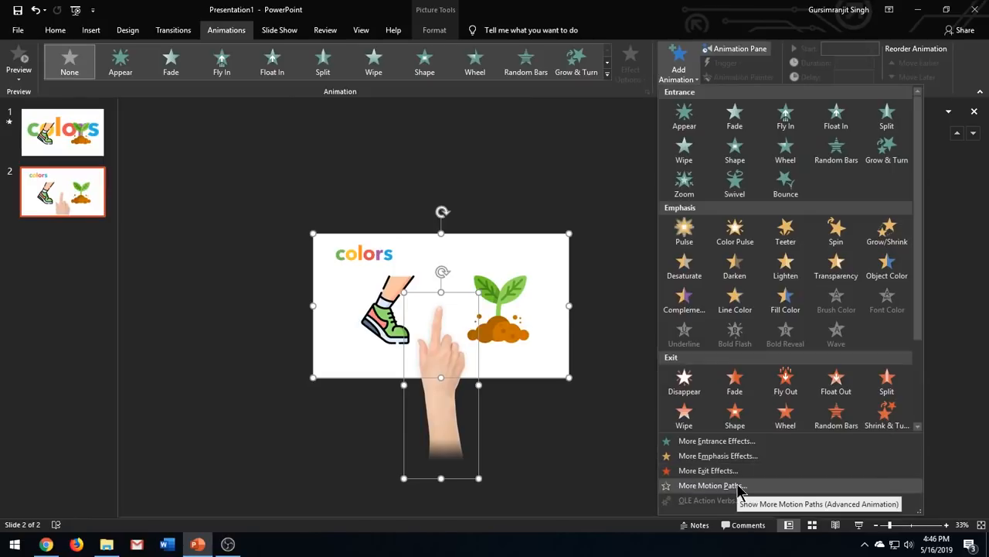
left_click(710, 484)
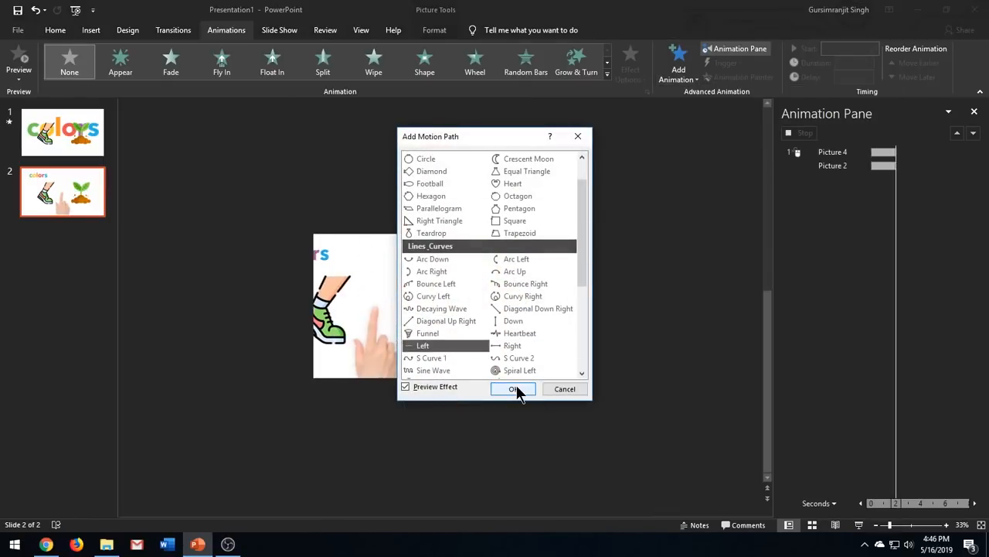
left_click(514, 388)
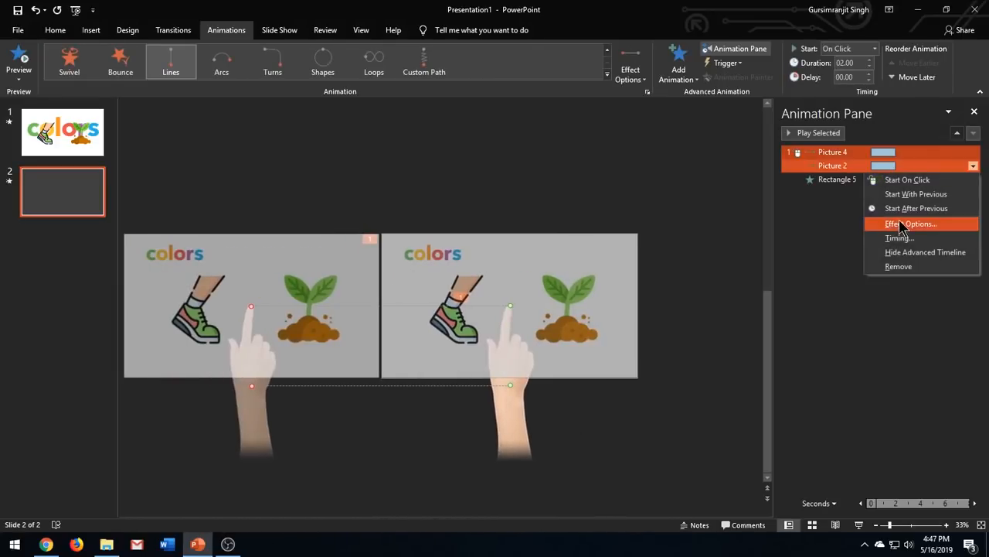
Set the leftward motion's Smooth start to 0 sec in its Effect Options.
left_click(912, 223)
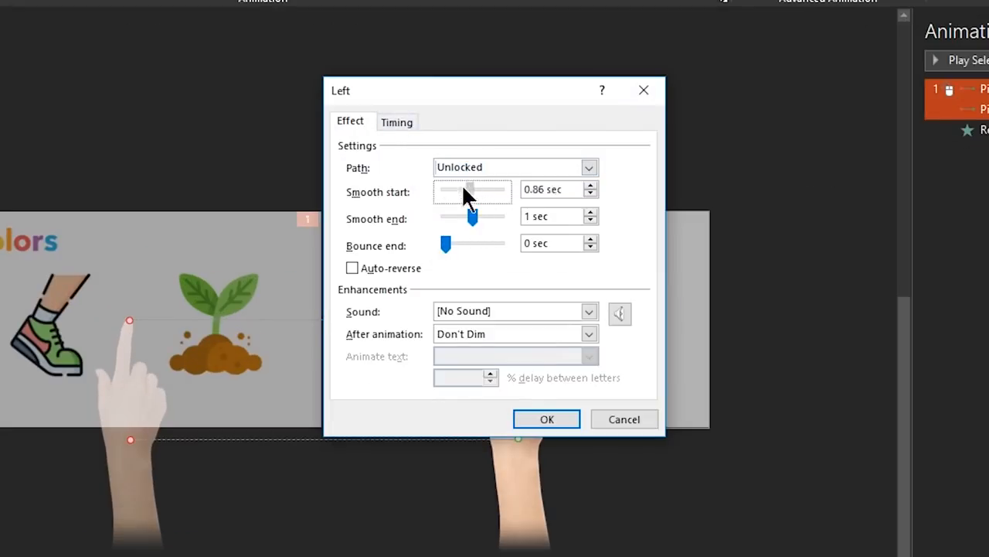
left_click_drag(471, 190, 444, 189)
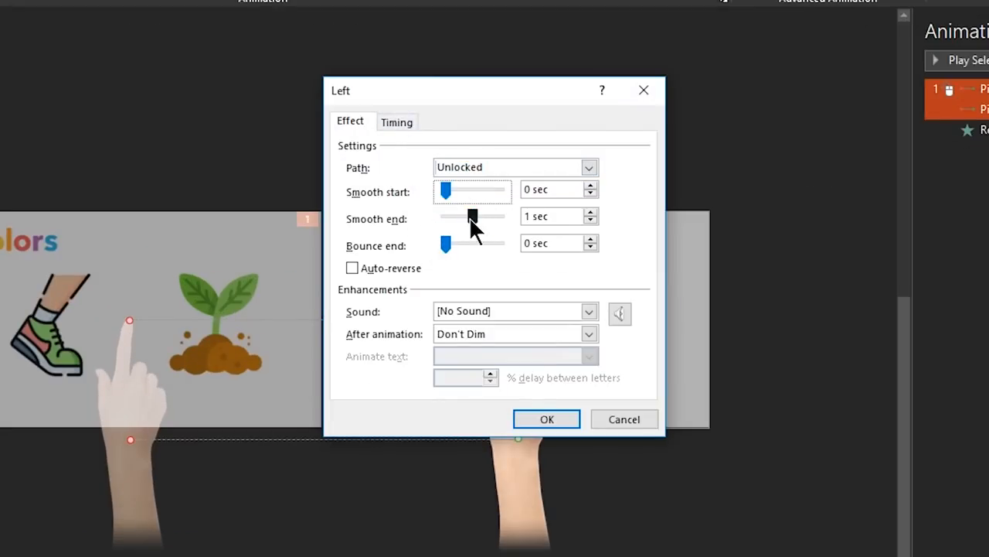
left_click(546, 418)
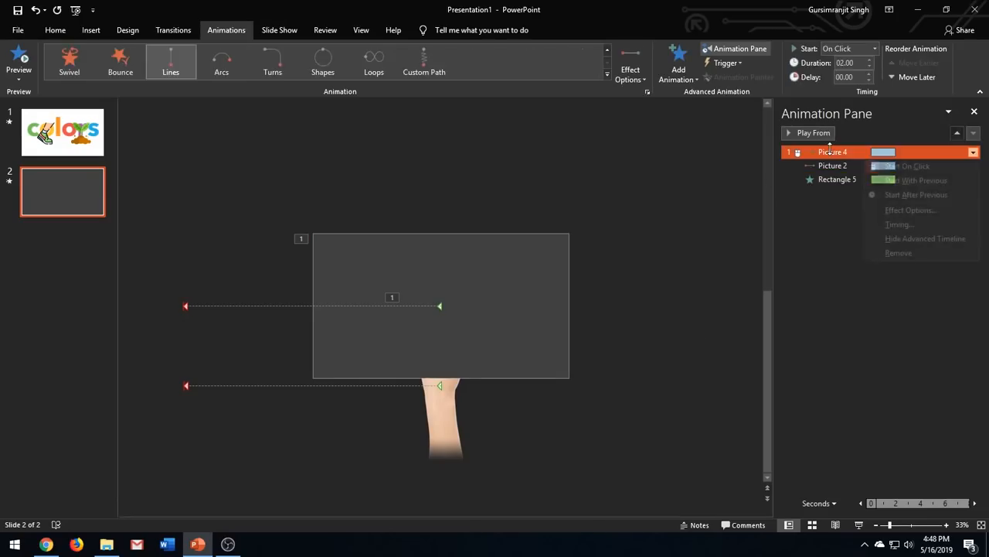
left_click(924, 180)
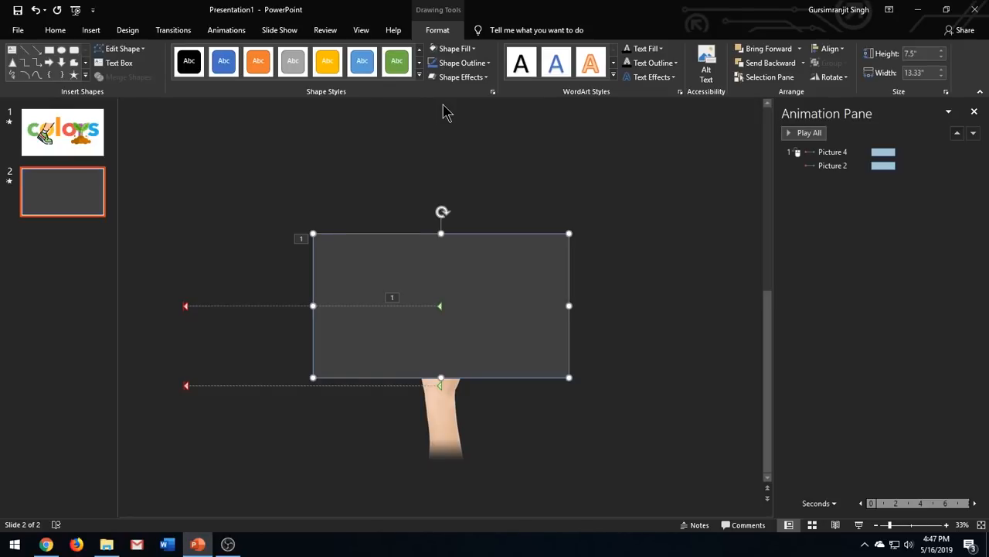
mouse_move(476, 182)
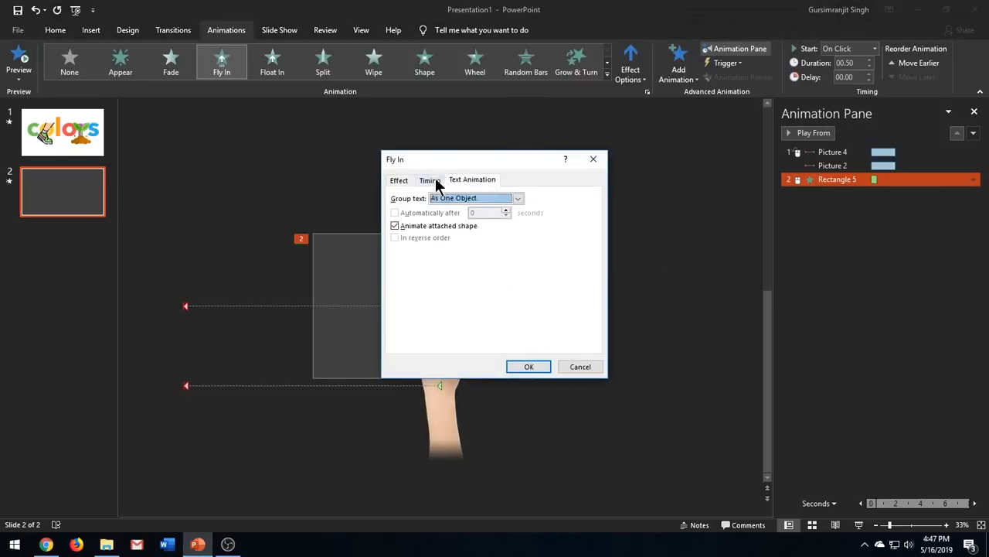
View the timing settings of the rectangle's Fly In animation.
left_click(529, 366)
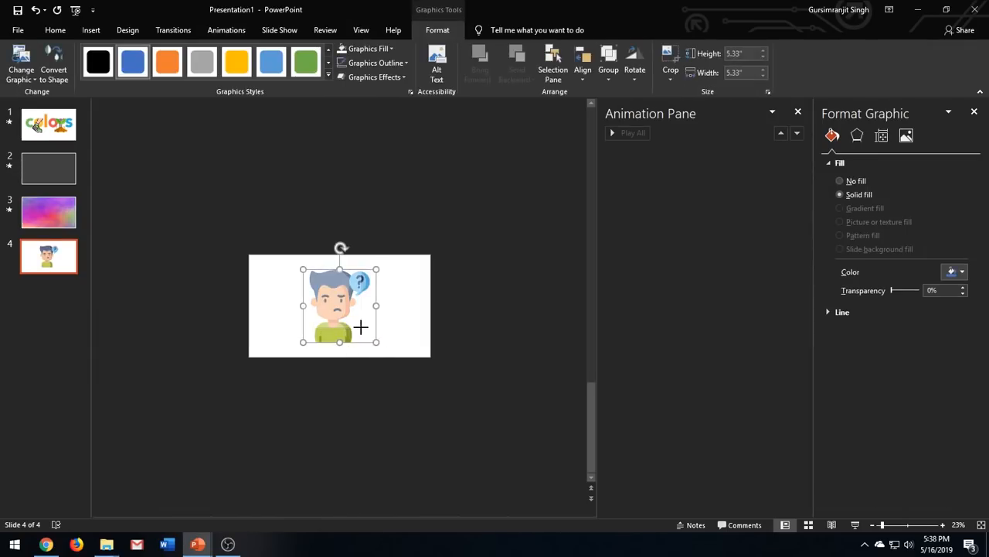
On slide 4, draw a white rectangle strip across the confused man's face.
left_click(49, 125)
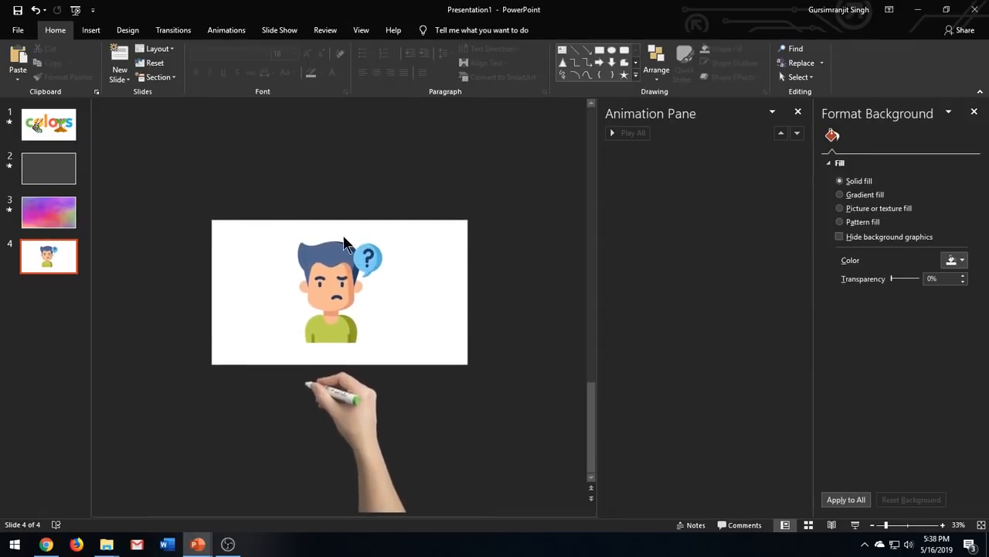
left_click(90, 30)
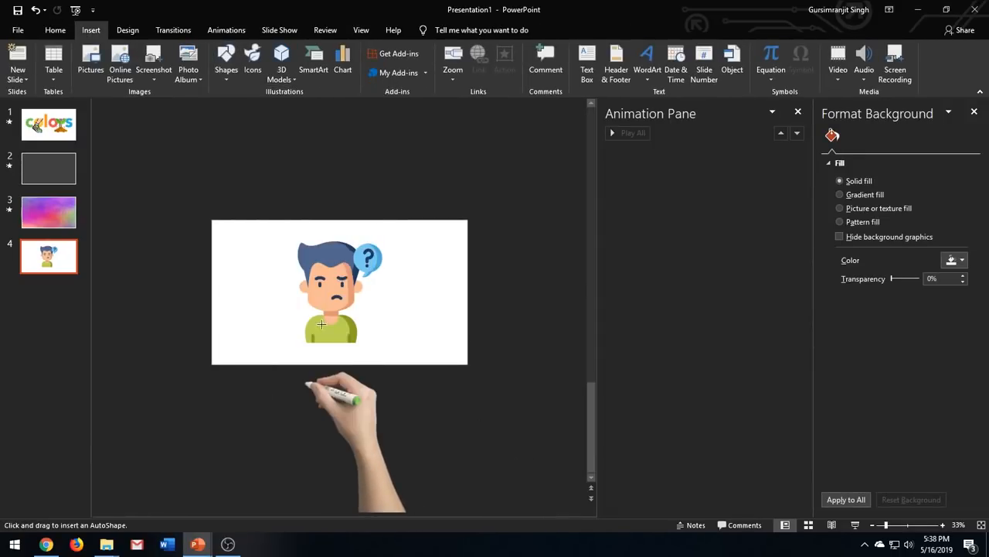
left_click_drag(285, 279, 432, 303)
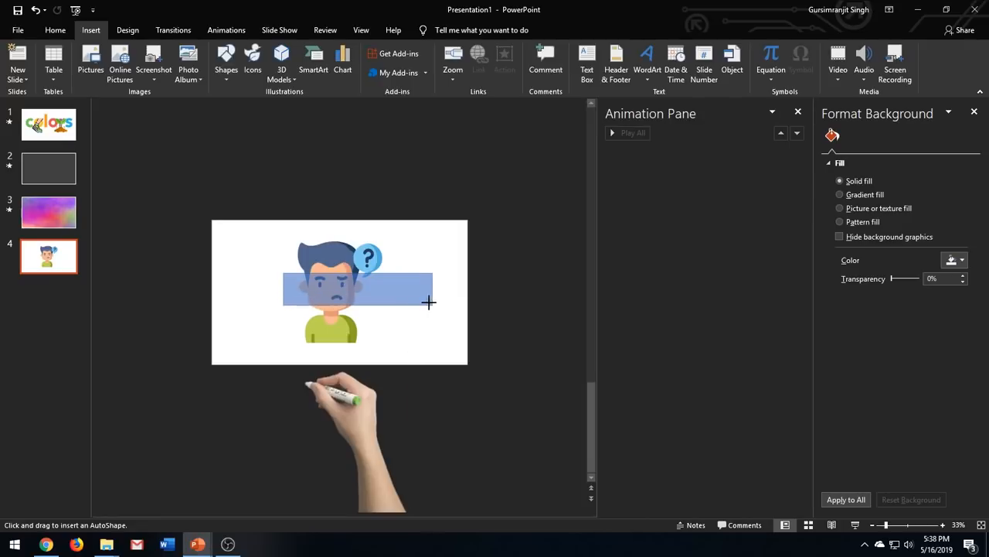
left_click(454, 48)
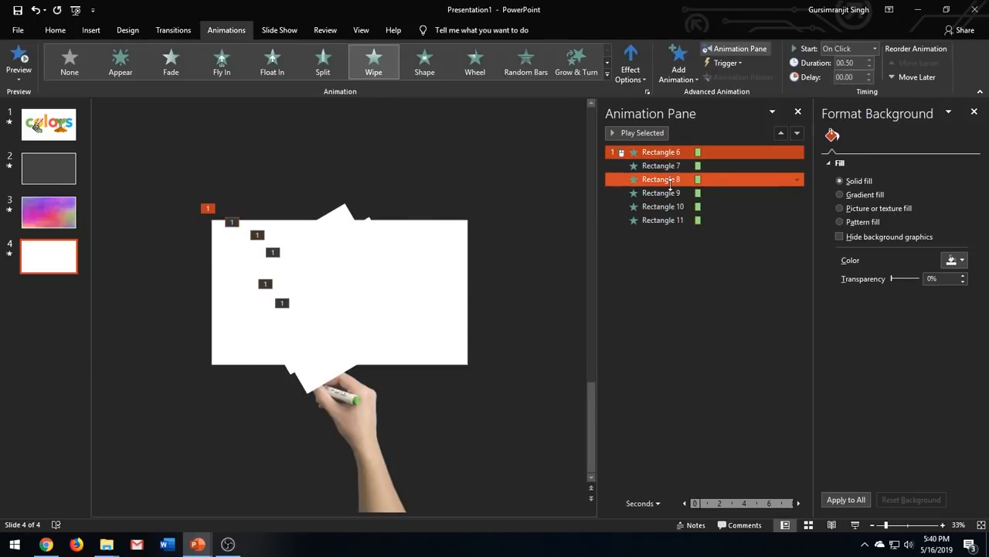
Add Rectangle 10 to the selected wipes and apply shared timing settings to them.
left_click(797, 152)
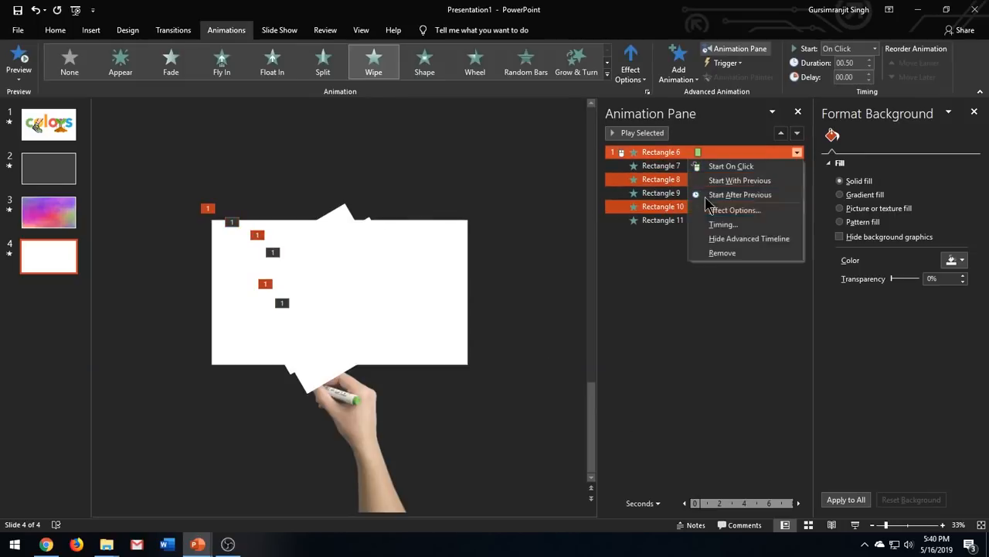
left_click(735, 209)
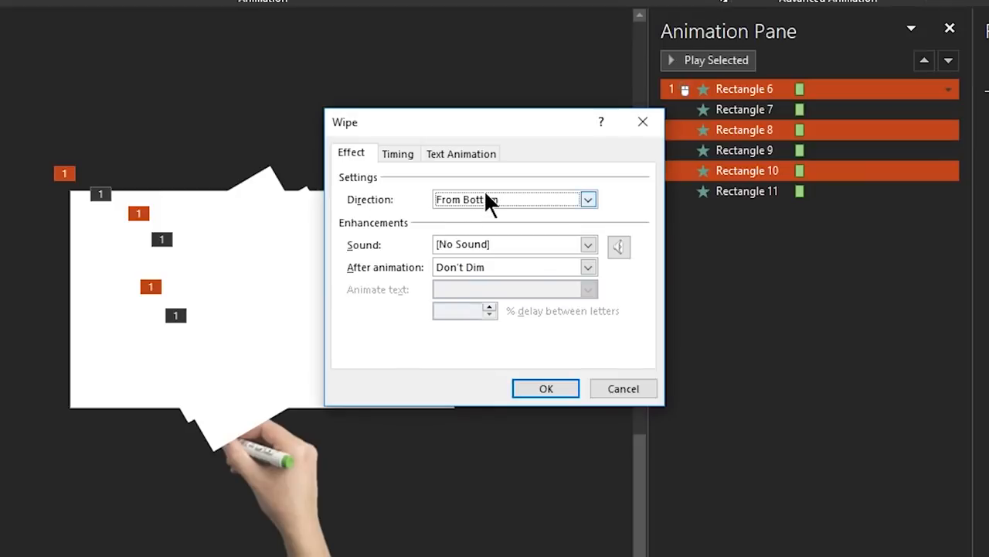
left_click(397, 153)
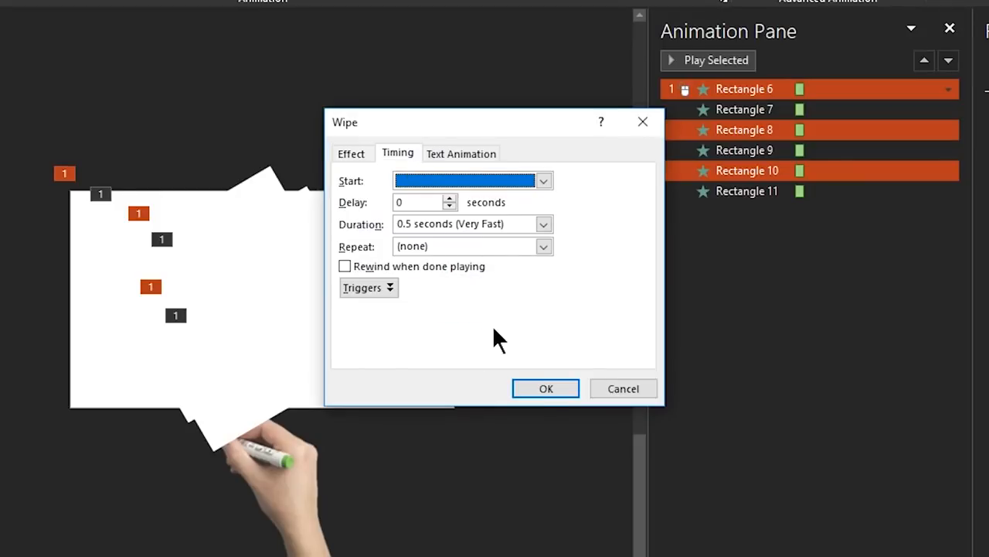
left_click(543, 224)
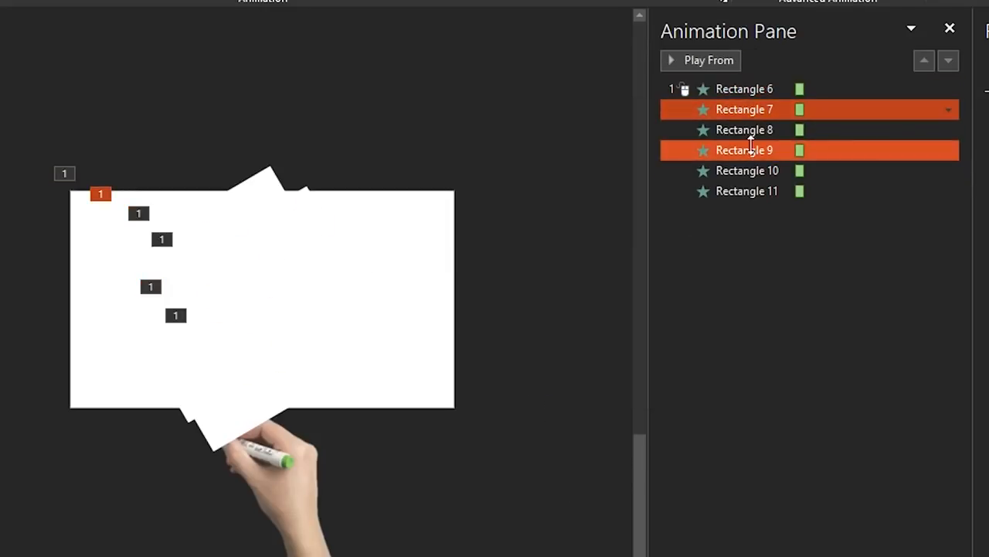
Add Rectangle 11 and set the selected strip wipes to start After Previous.
left_click(747, 191)
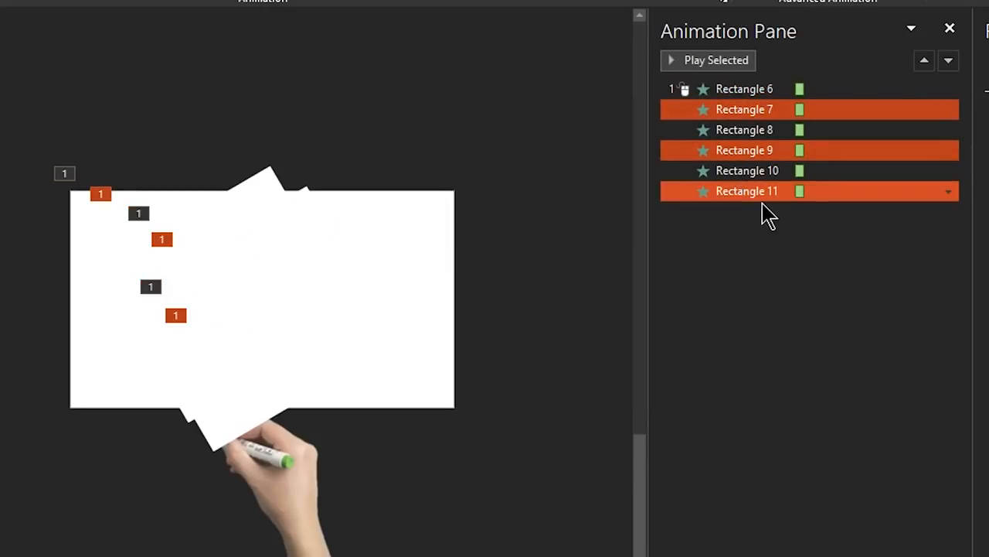
left_click(948, 191)
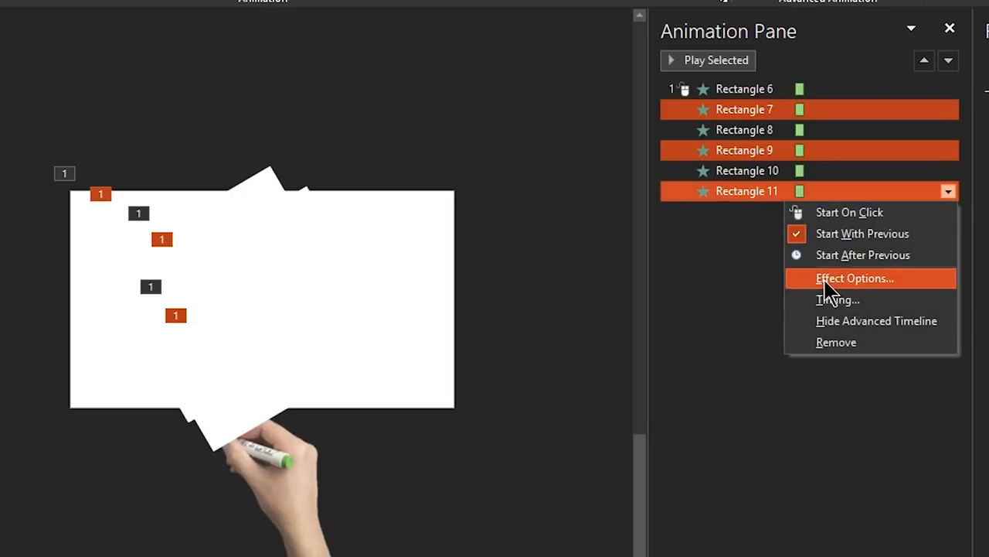
left_click(854, 277)
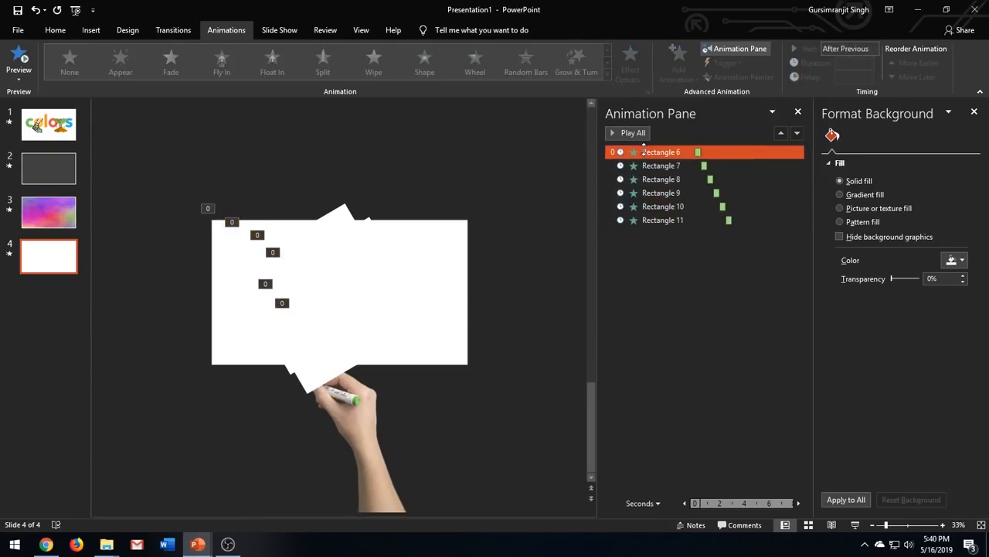
left_click(797, 152)
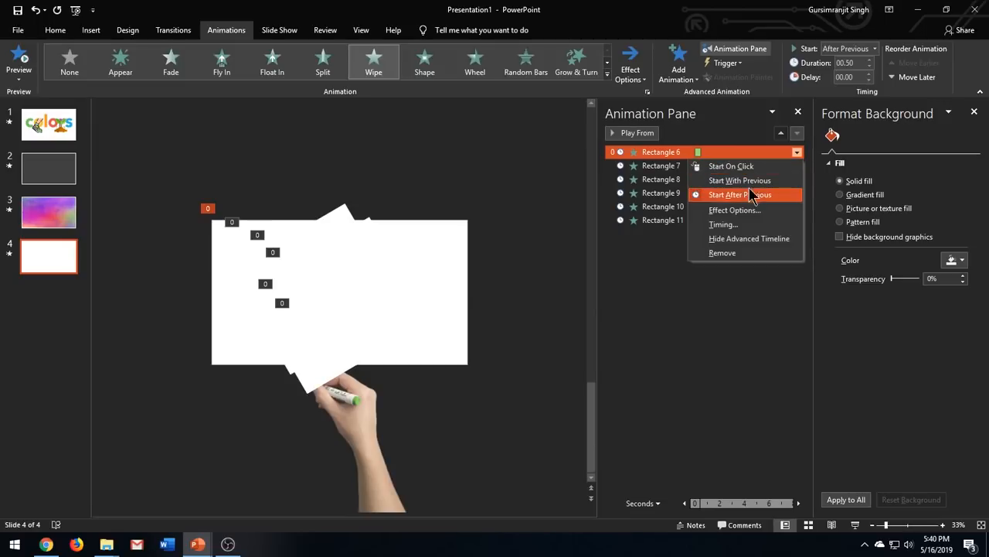
Start Rectangle 6 With Previous, then begin a Custom Path motion for the grouped marker hand.
left_click(740, 180)
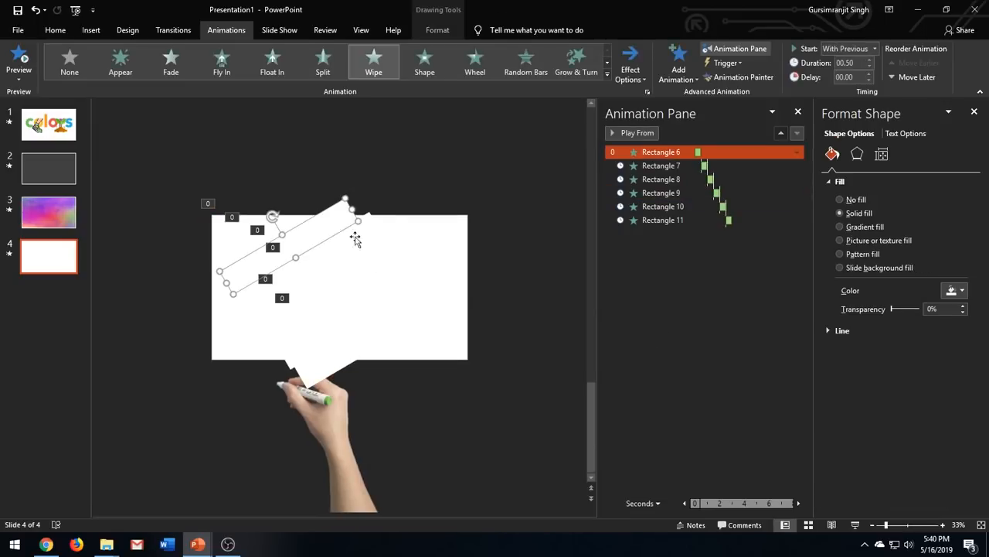
left_click(55, 29)
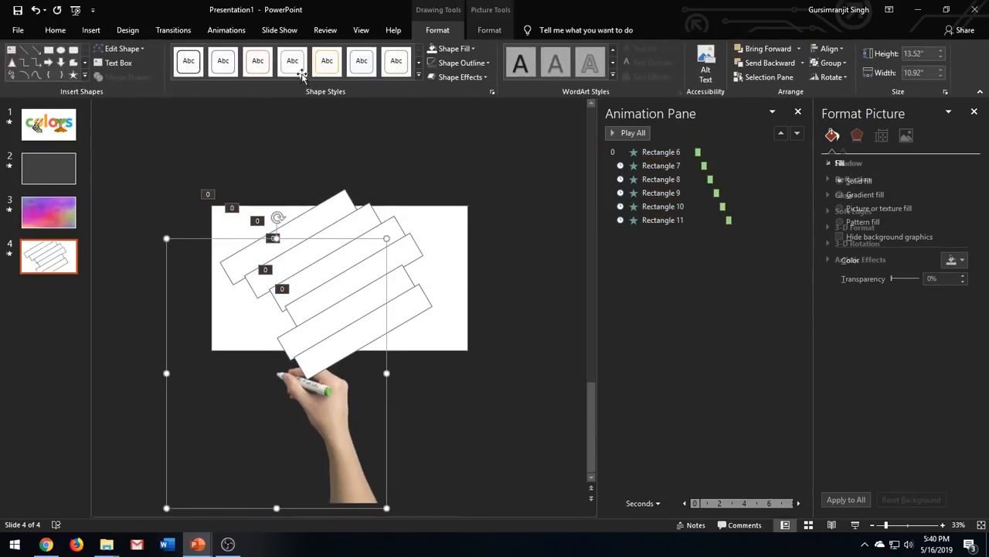
left_click(226, 30)
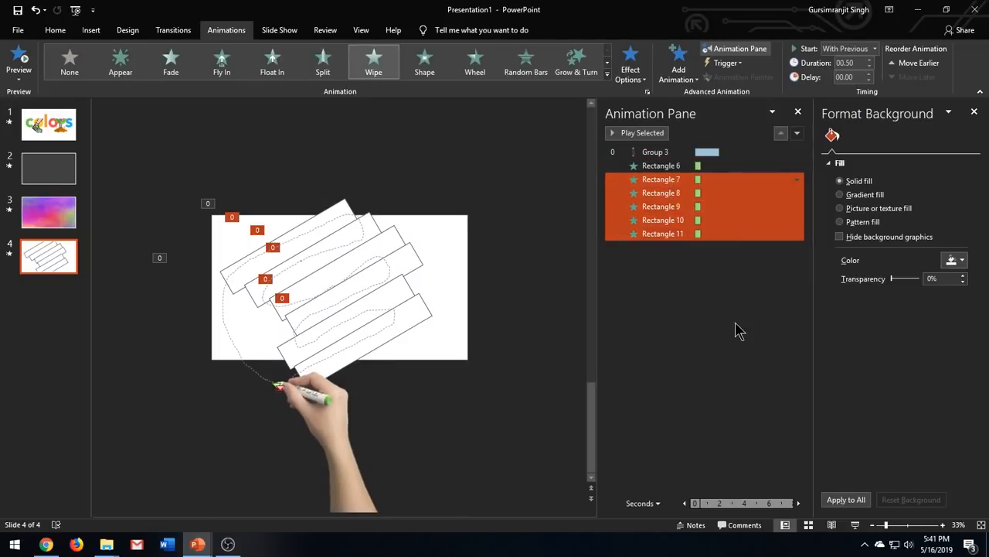
Set the hand's custom path to start With Previous with a 04.00 duration.
left_click(656, 151)
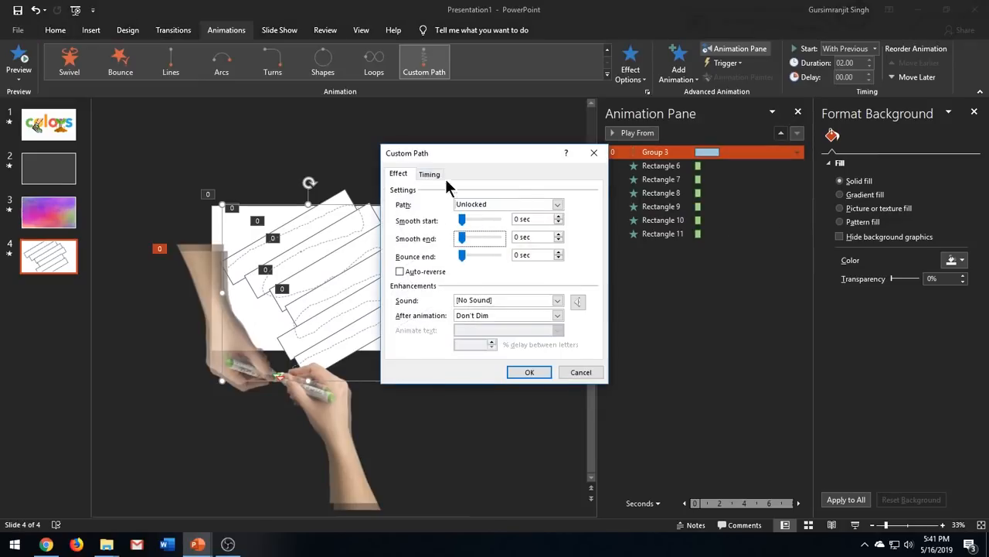
left_click(429, 173)
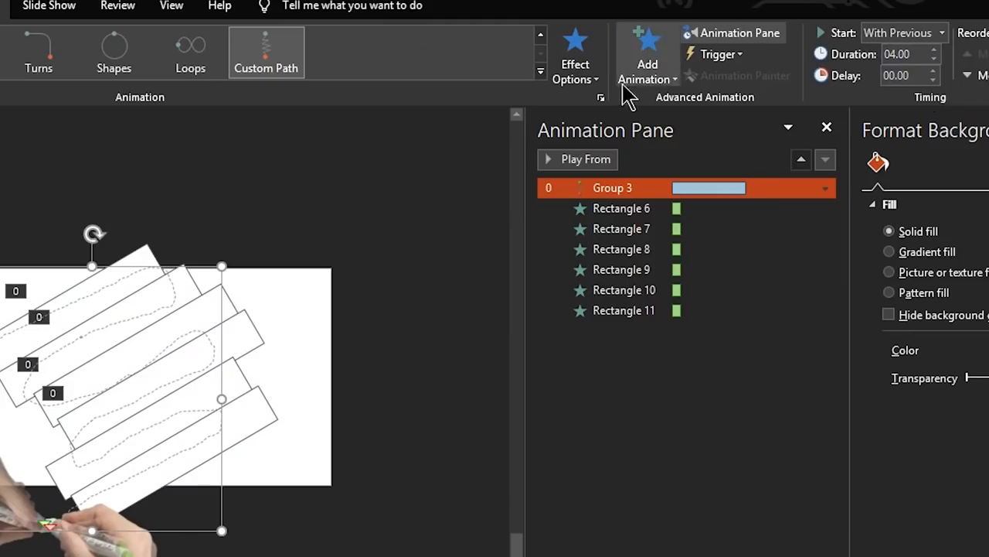
Preview the slide and shorten the hand's scribble path to 02.00 seconds.
left_click(577, 160)
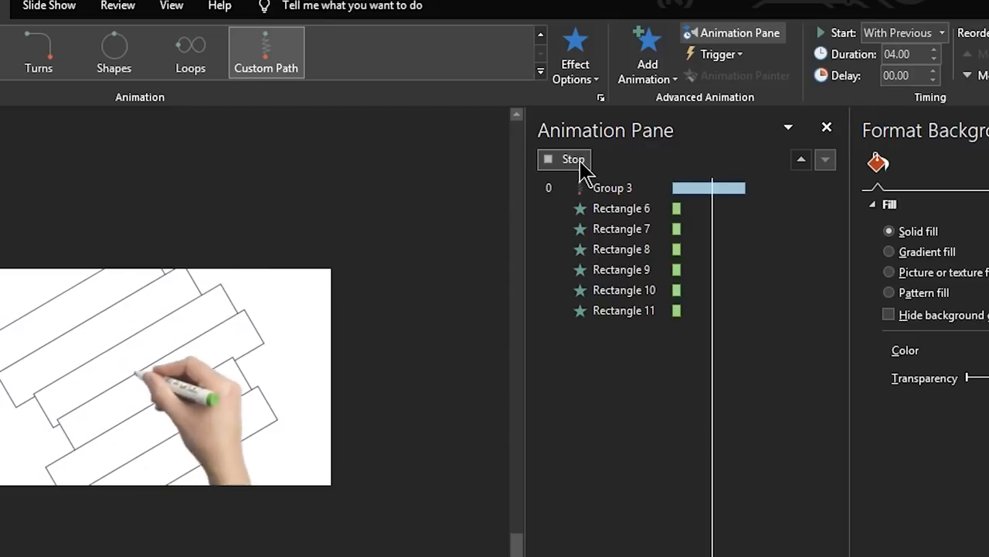
left_click(933, 61)
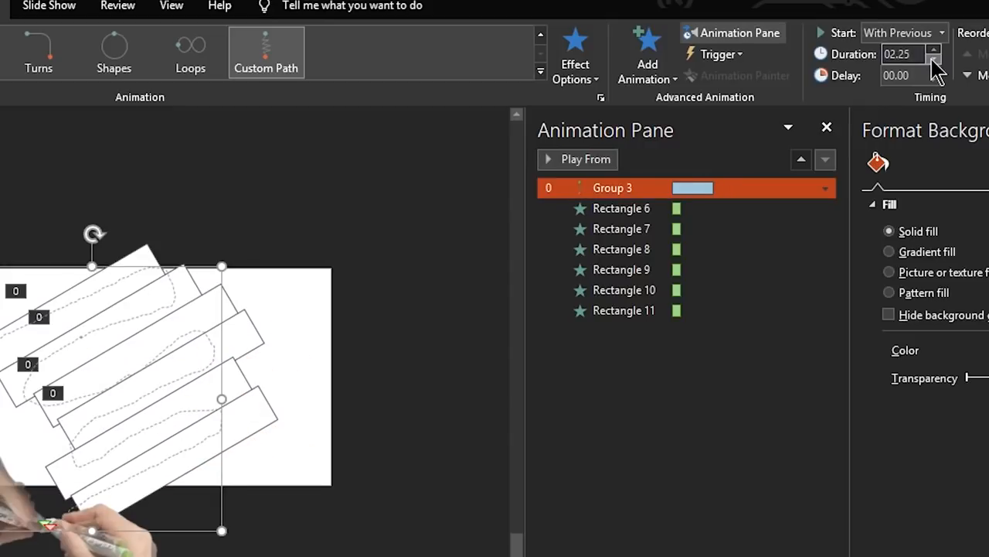
left_click(577, 159)
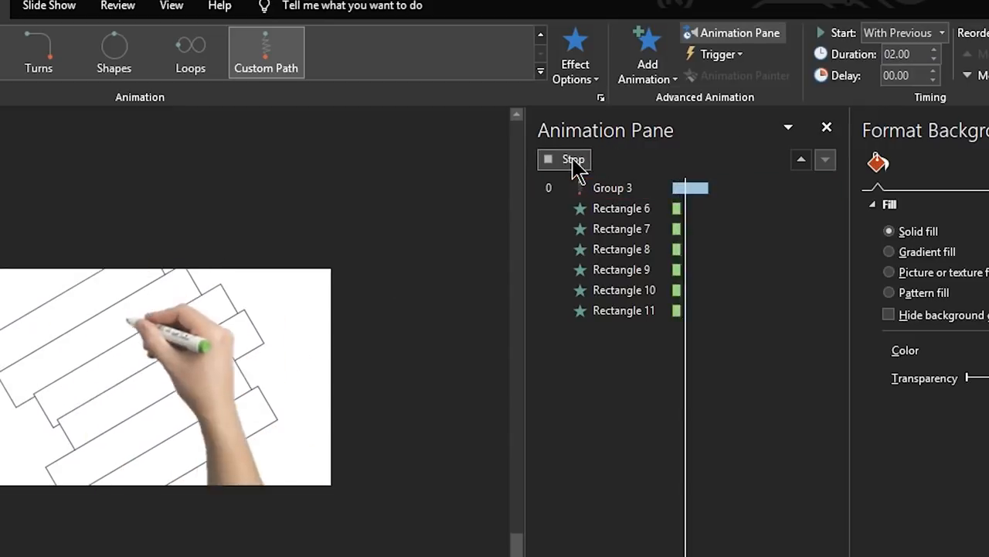
left_click(564, 159)
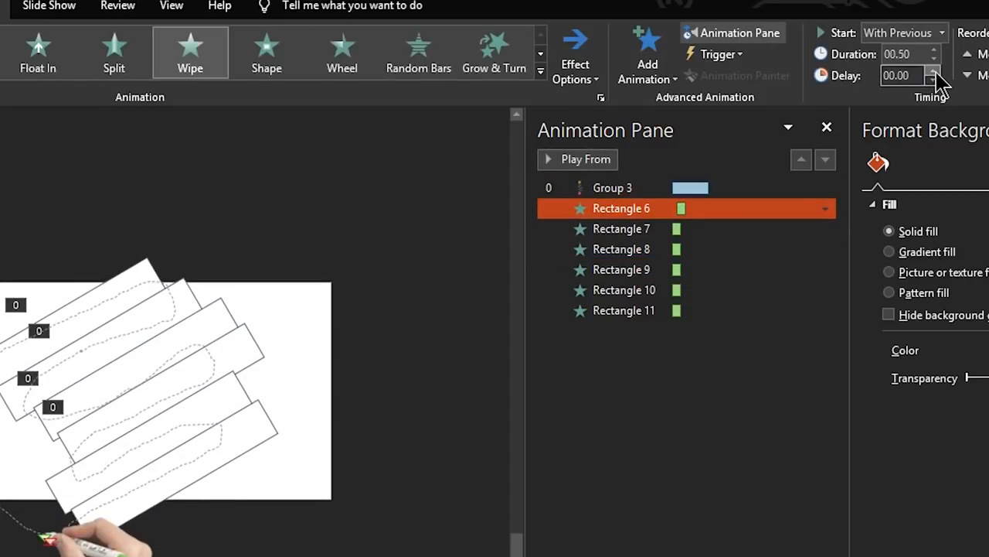
Shift Rectangle 6's wipe delay and change when Rectangle 7's wipe starts, previewing as you go.
left_click(577, 159)
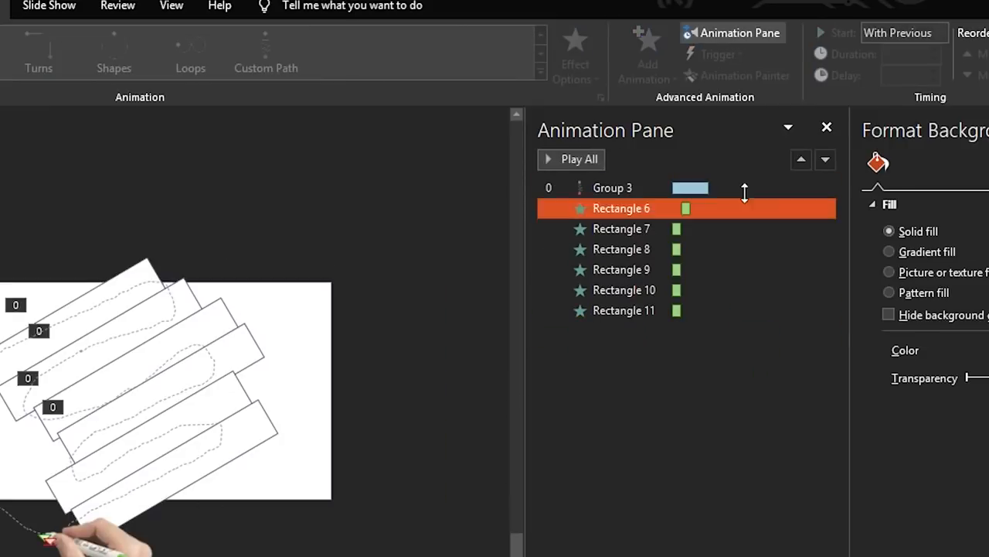
left_click(825, 228)
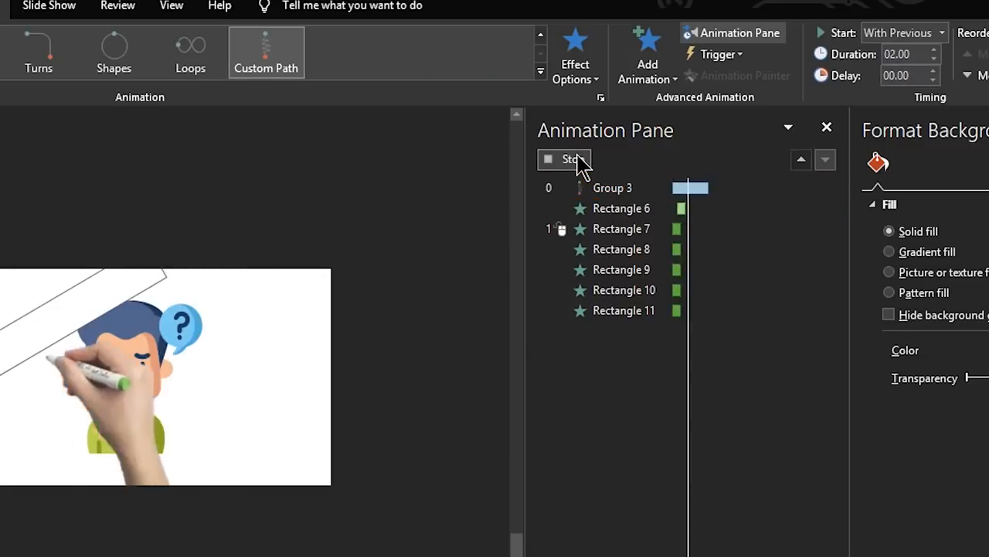
left_click(565, 159)
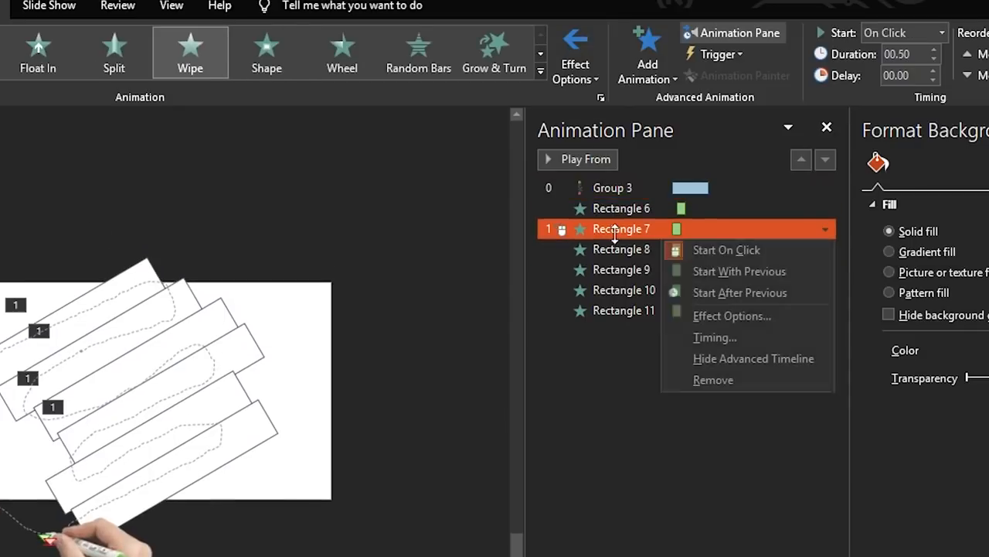
left_click(739, 271)
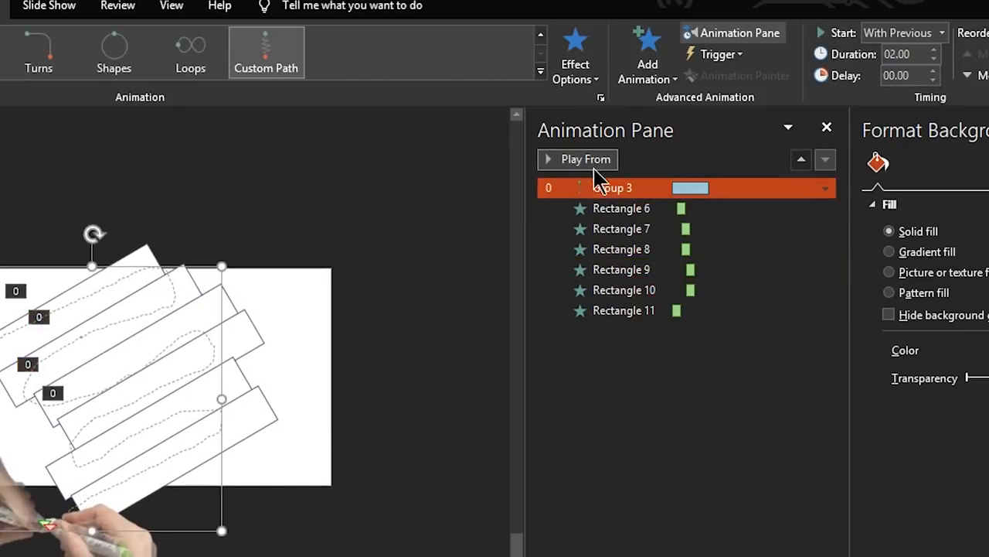
Adjust start delays of Rectangle 11, the third and fifth strip wipes so each begins slightly later.
left_click(624, 310)
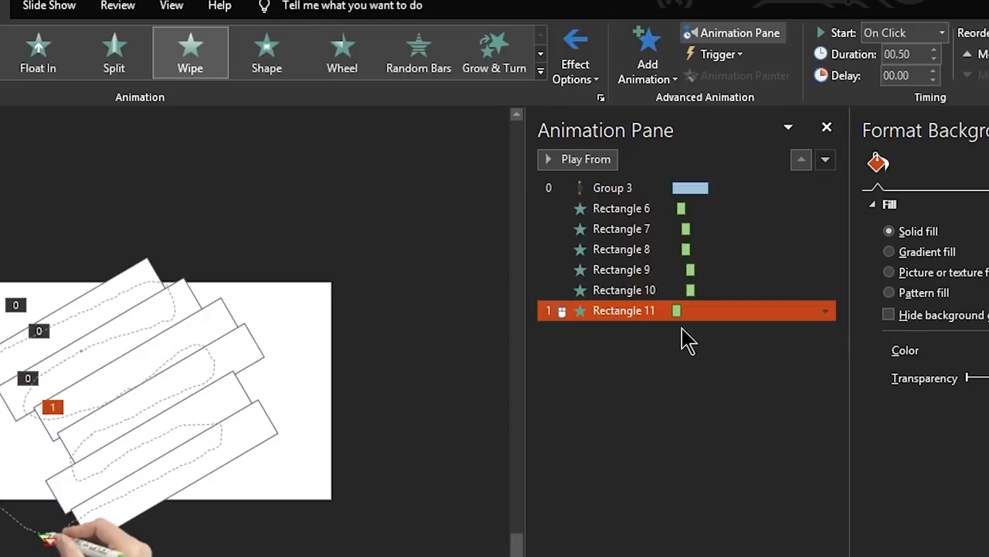
mouse_move(594, 185)
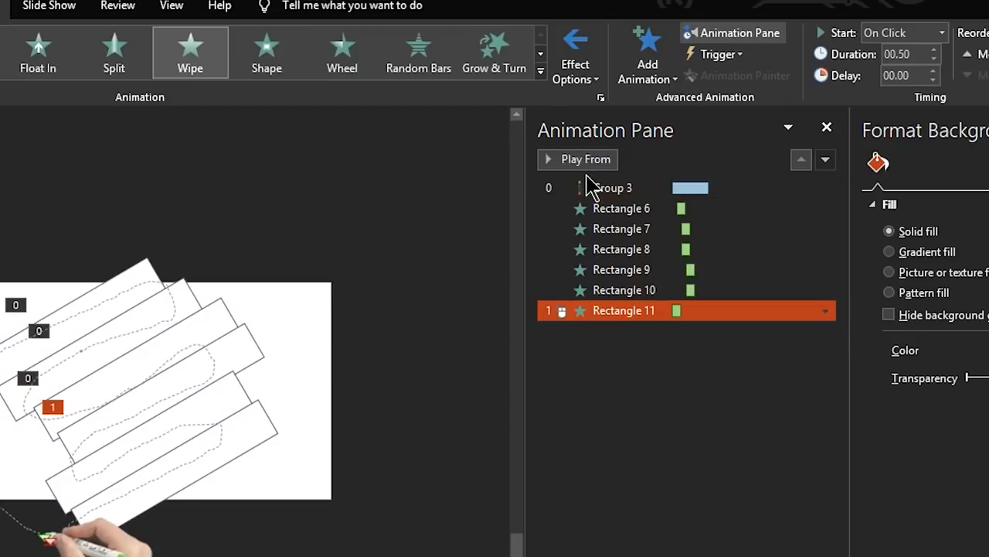
left_click(578, 159)
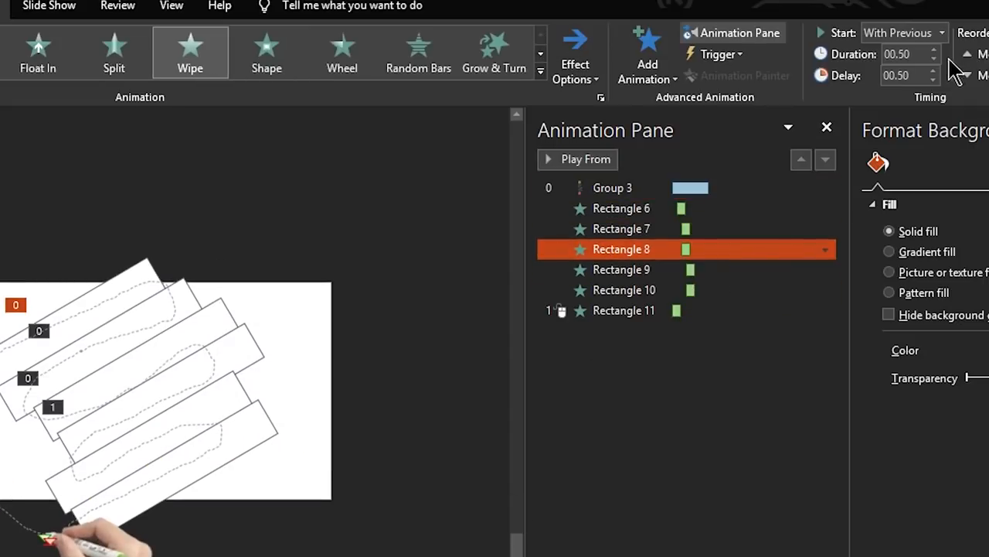
left_click(934, 69)
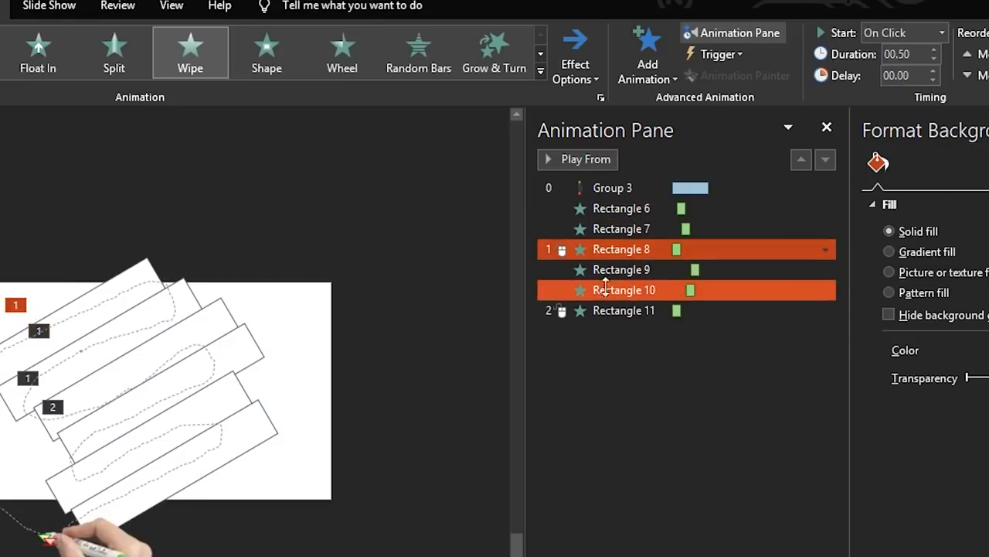
left_click(577, 160)
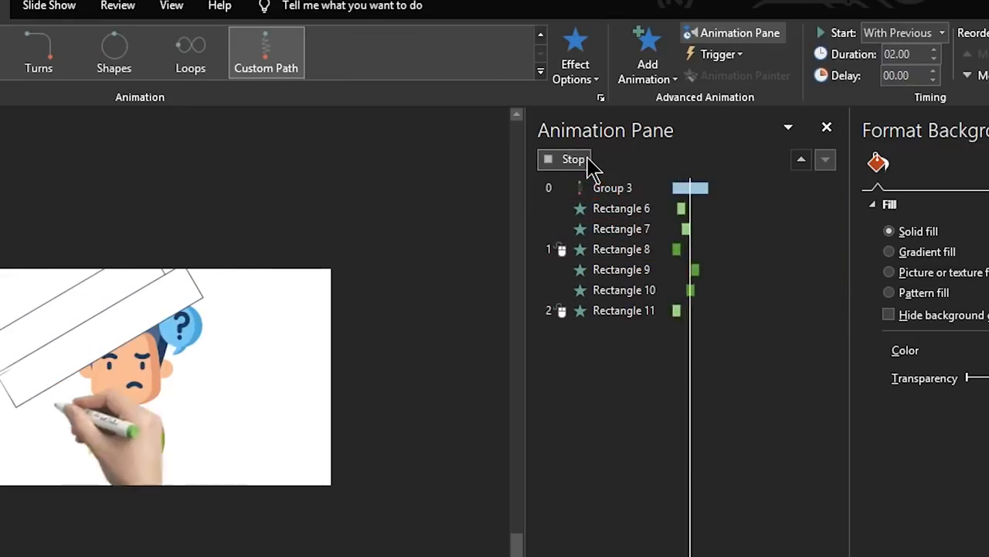
left_click(621, 248)
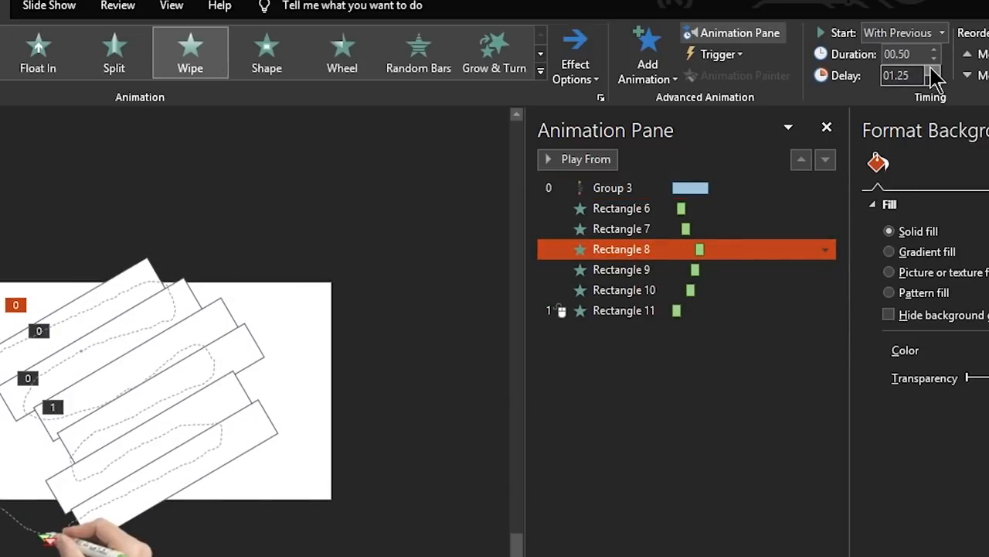
left_click(578, 159)
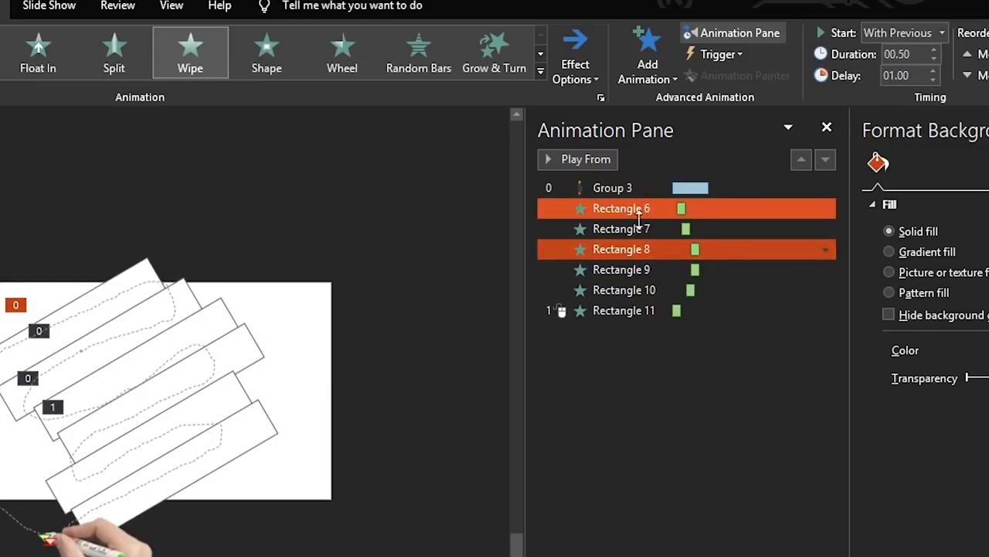
left_click(578, 159)
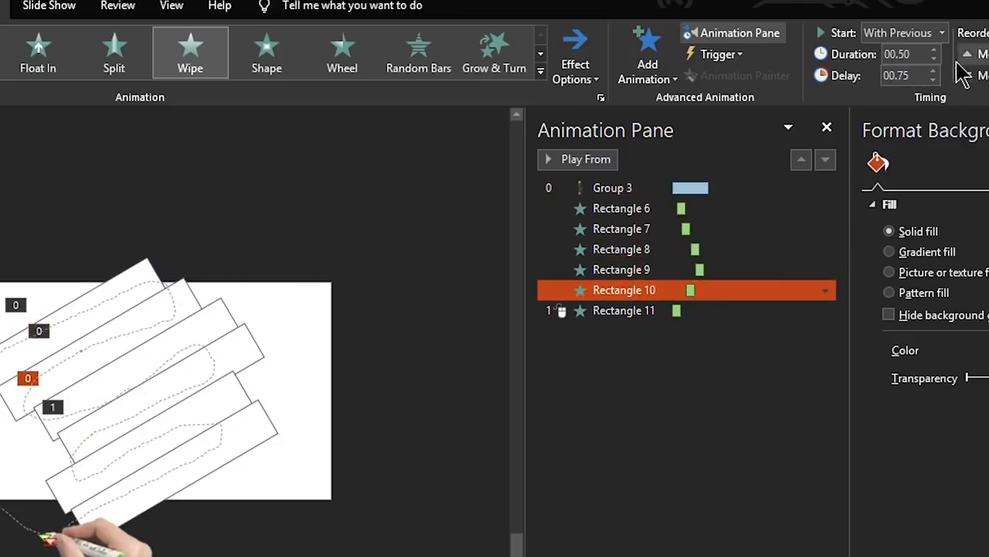
left_click(612, 187)
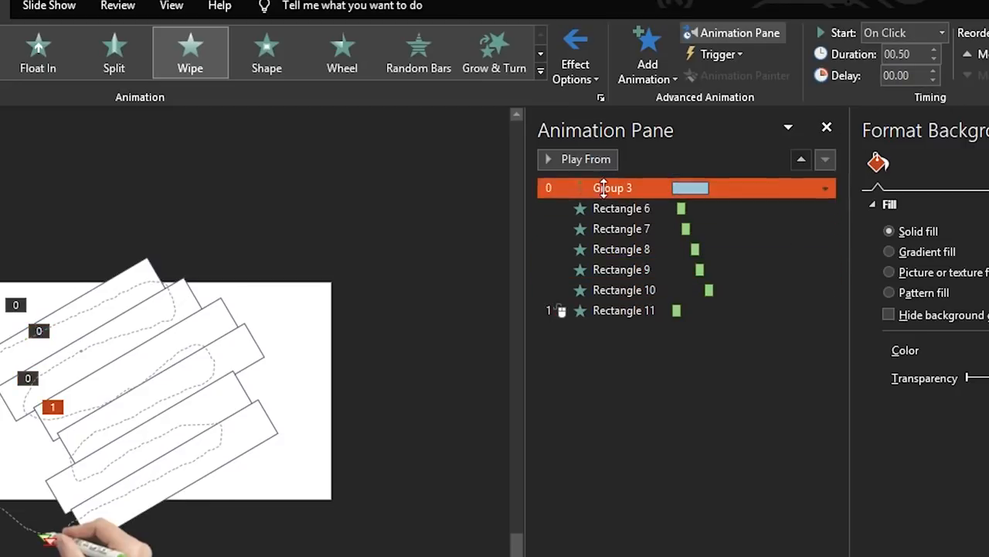
left_click(577, 159)
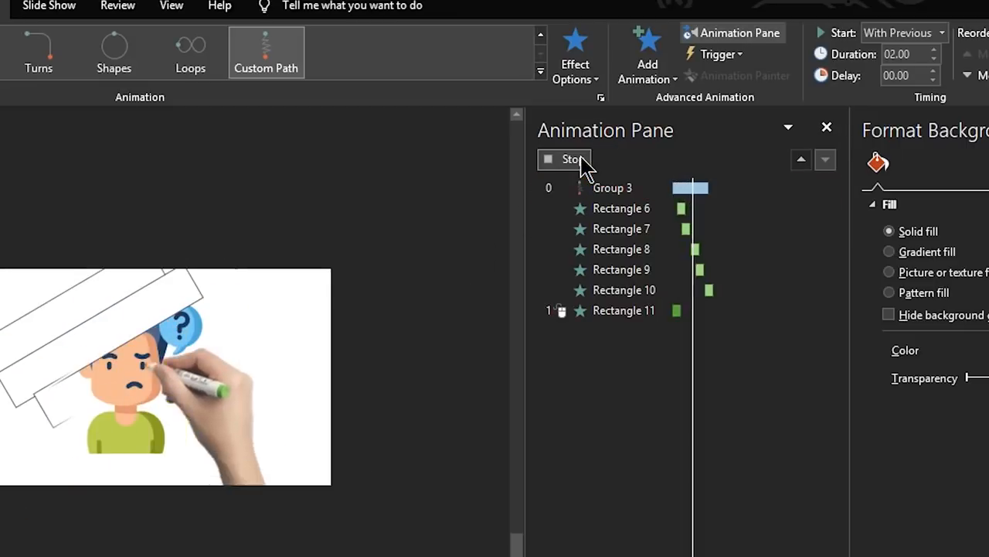
Make the last rectangle start With Previous with a 1.5-second delay and preview the sequence.
left_click(624, 310)
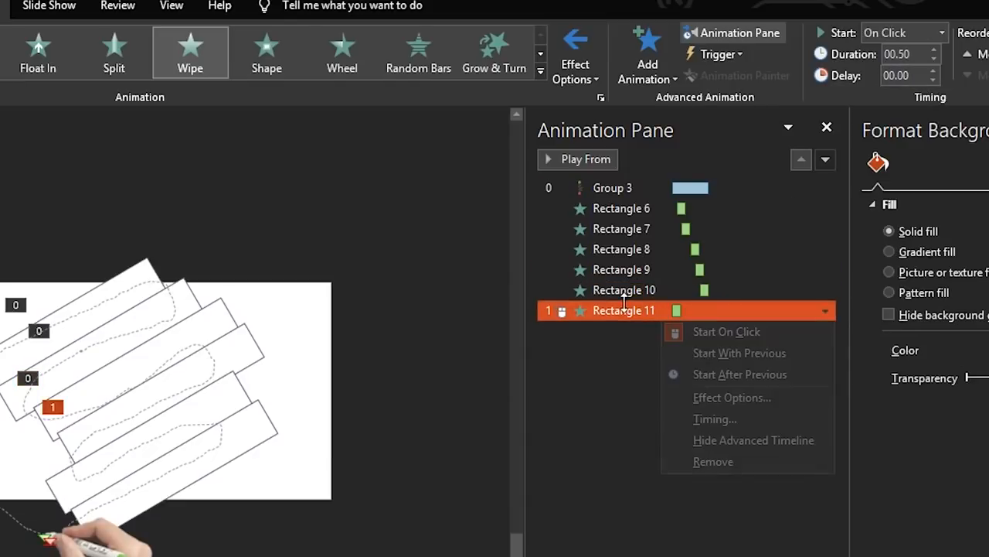
left_click(739, 352)
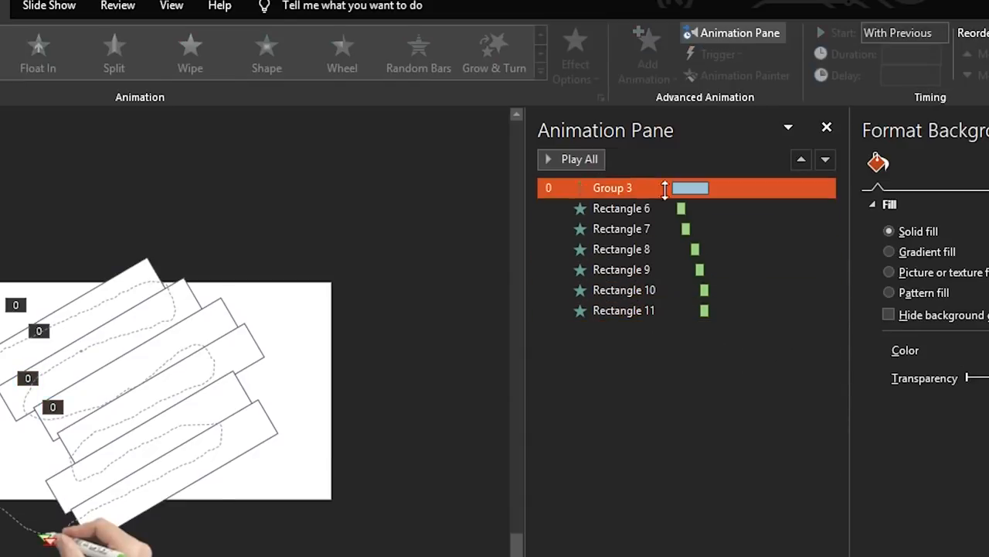
left_click(579, 158)
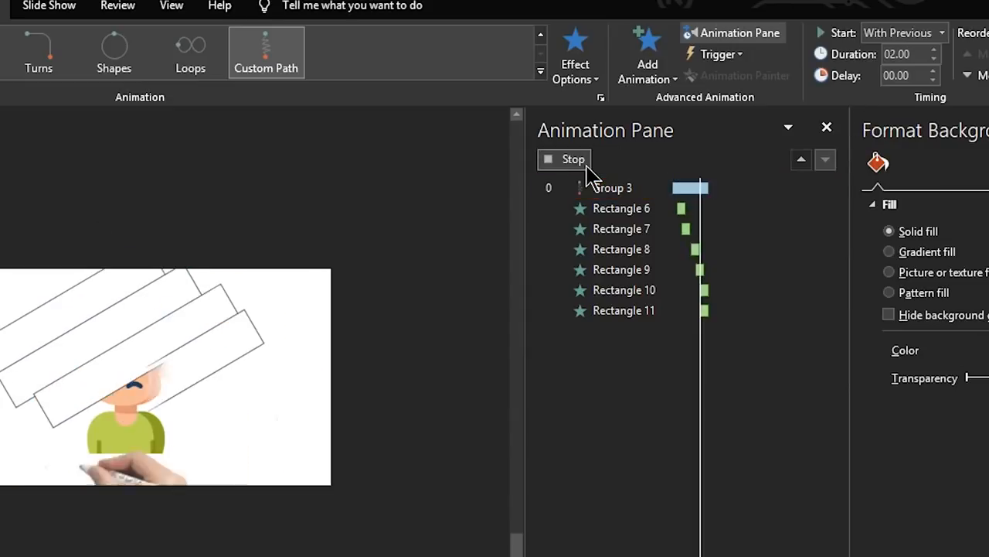
left_click(624, 310)
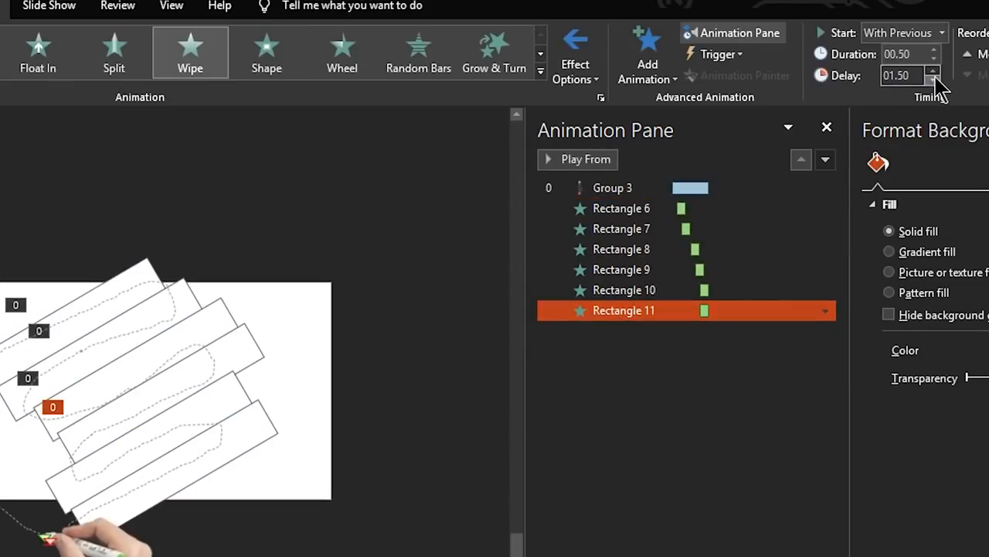
left_click(577, 159)
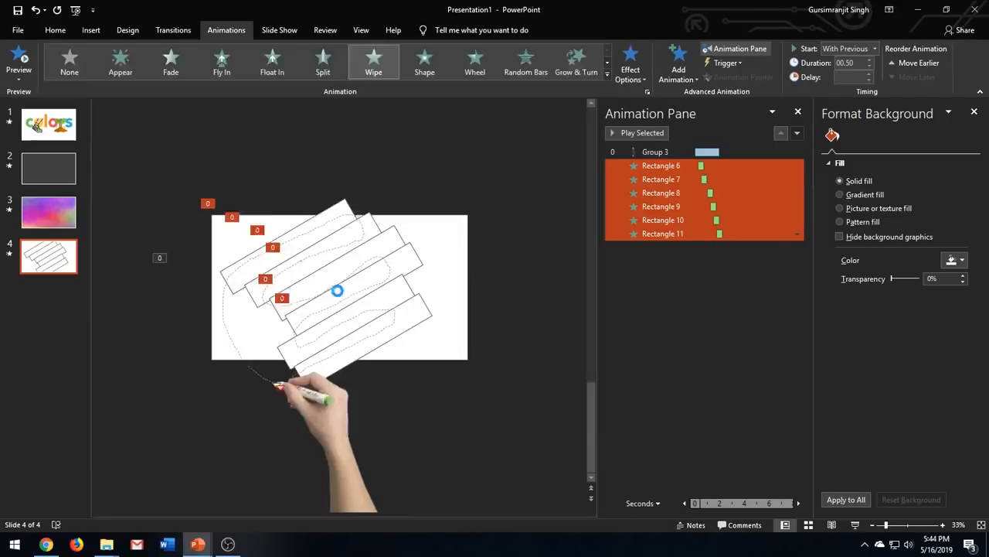
Give Rectangles 6–11 a Wipe exit effect instead of their entrance wipes.
left_click(660, 165)
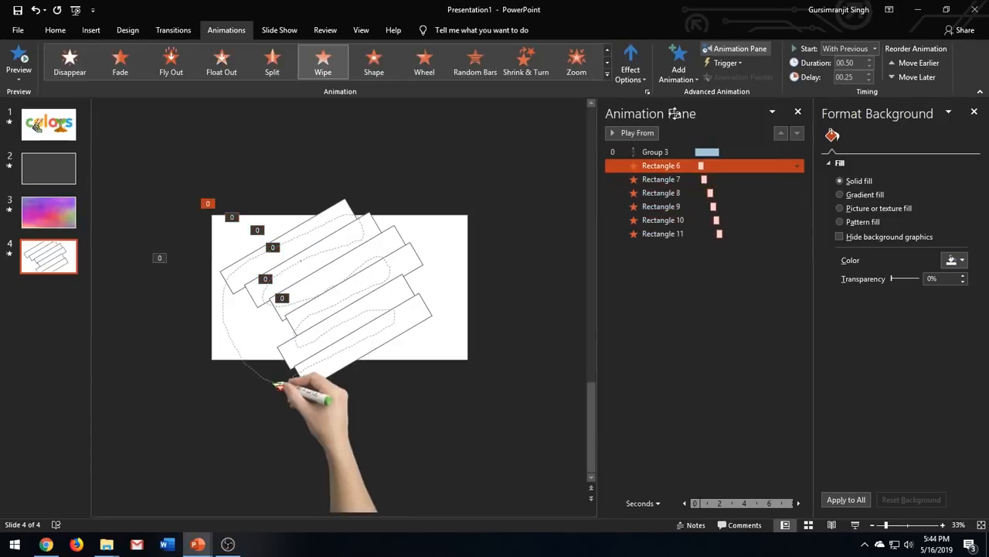
left_click(637, 132)
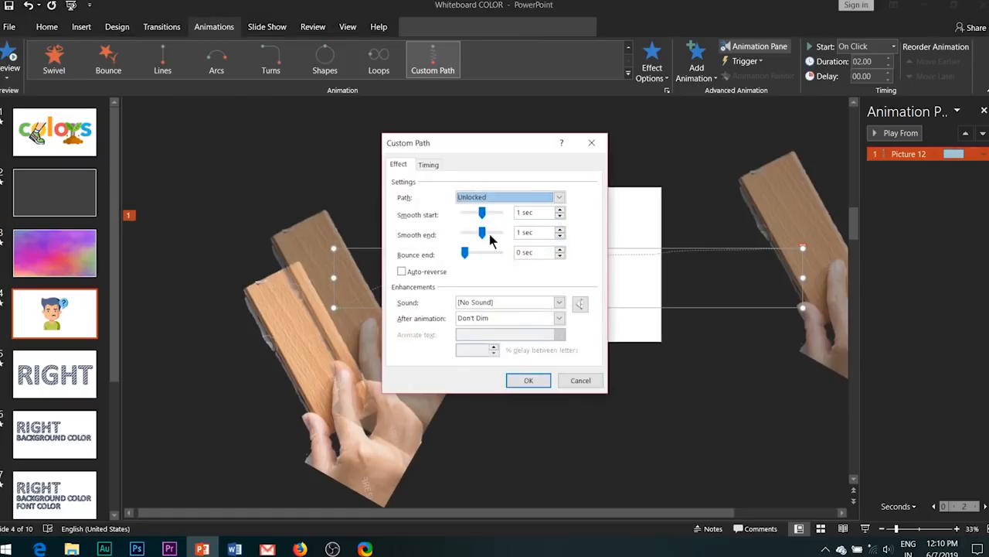
Set the eraser's custom path to smooth start and end with a 1 s duration.
left_click(428, 164)
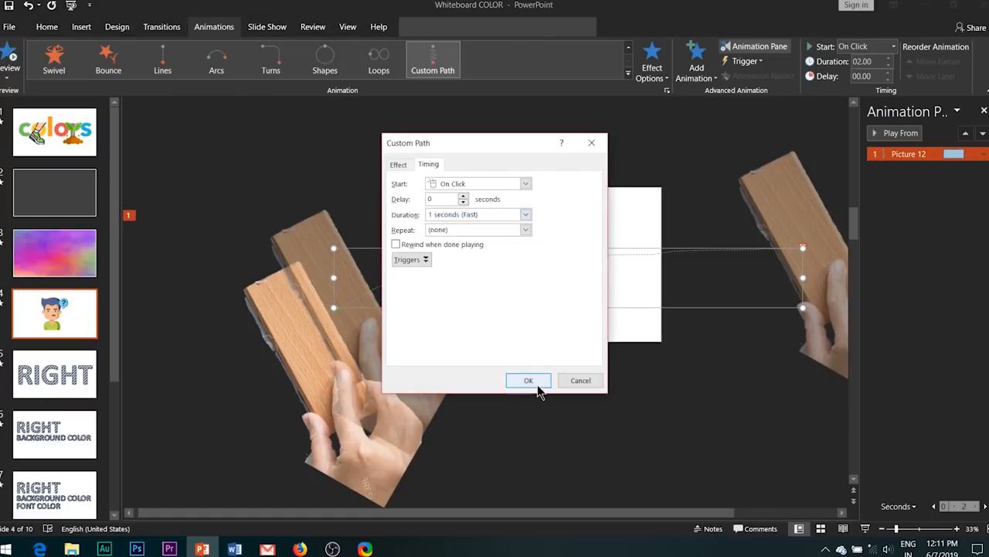
left_click(528, 379)
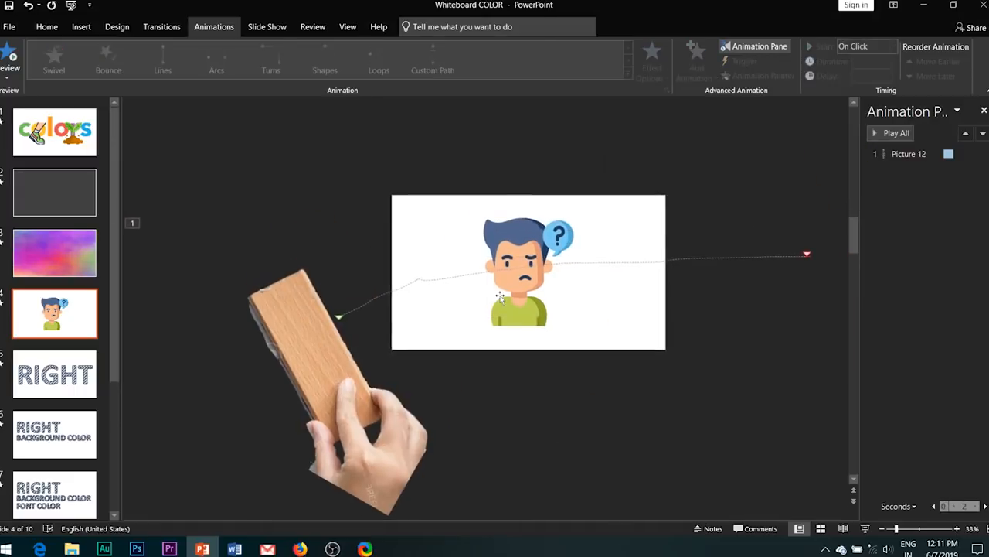
Give the character picture a Wipe exit delayed 0.5 s that starts with the eraser motion.
left_click(528, 270)
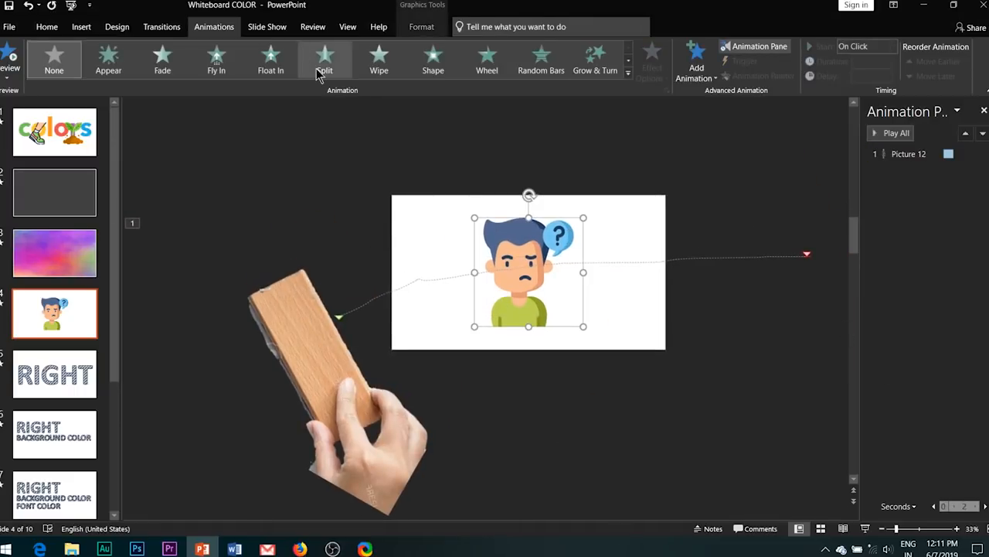
left_click(378, 60)
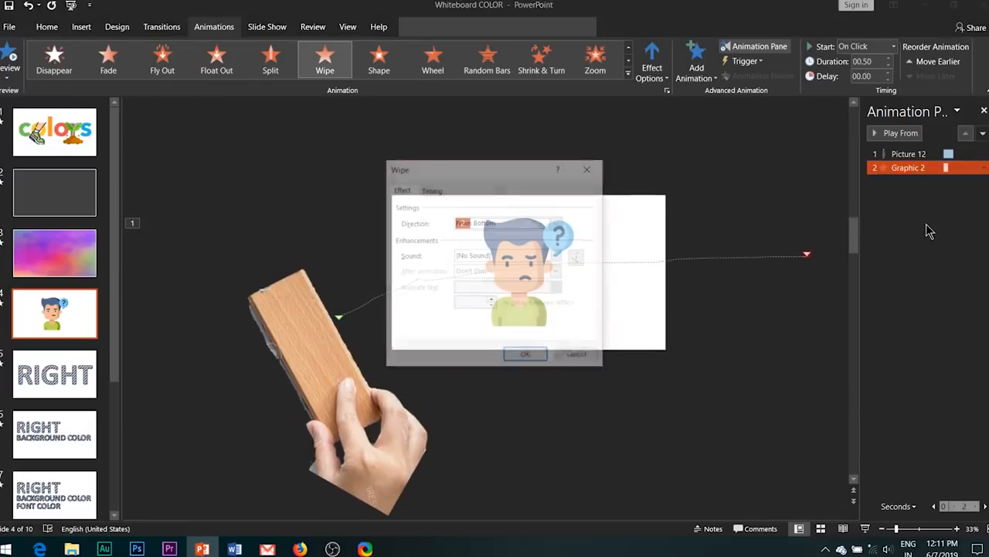
left_click(431, 189)
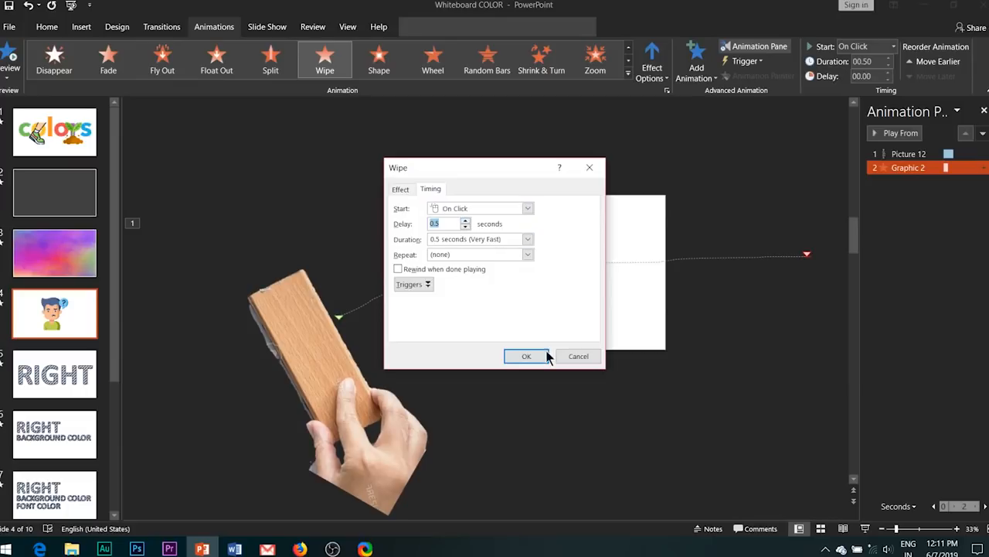
left_click(526, 355)
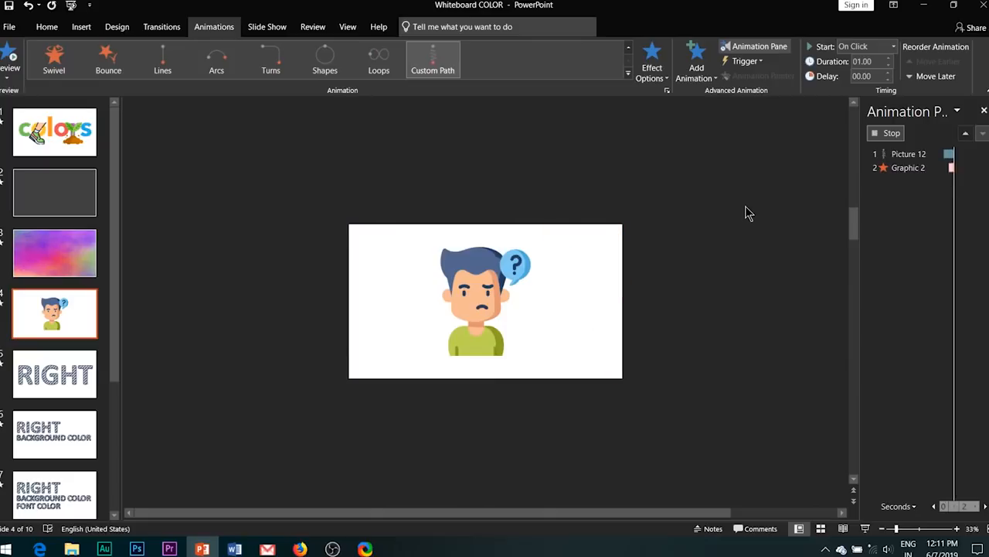
right_click(909, 168)
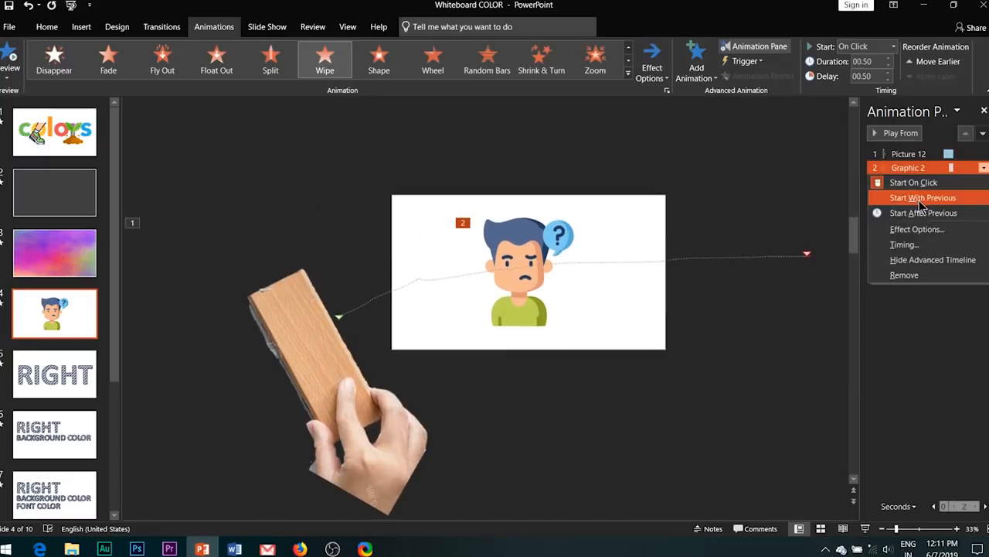
left_click(923, 197)
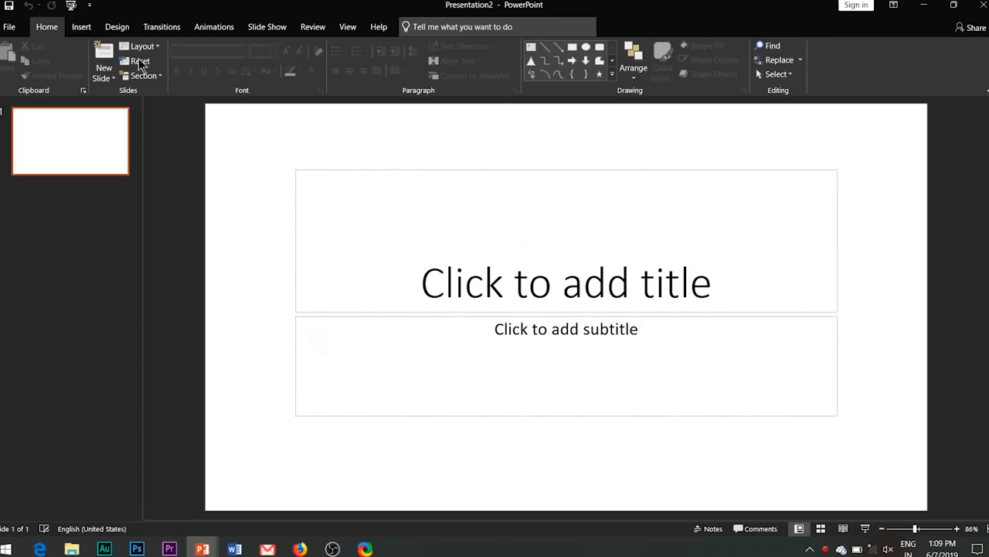
Insert a Name and Title Organization Chart SmartArt on a blank-layout slide.
left_click(140, 61)
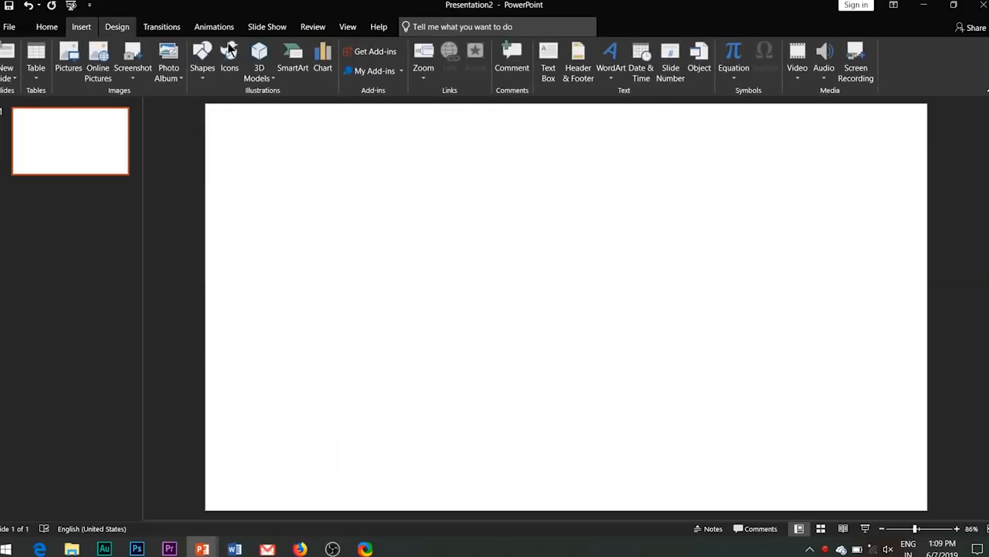
left_click(292, 62)
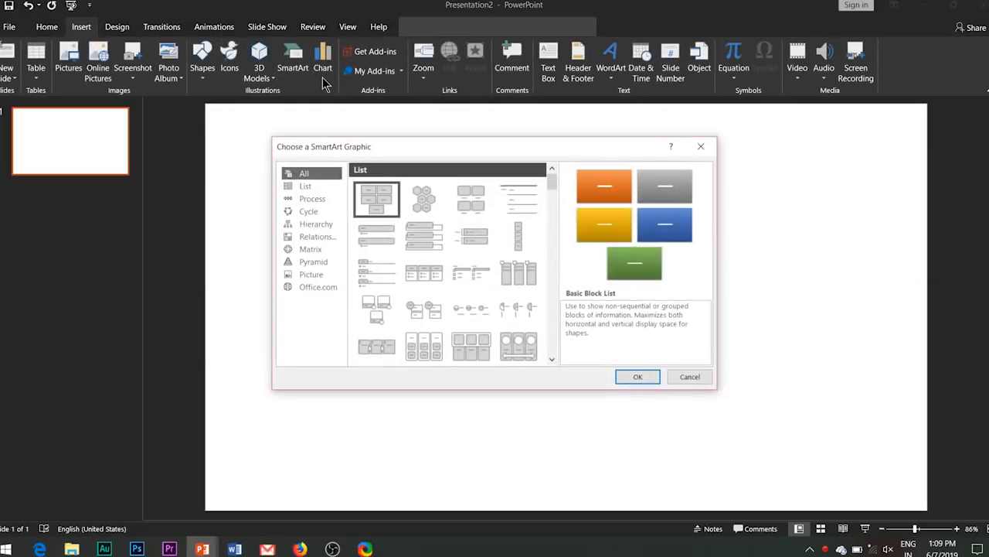
left_click(315, 223)
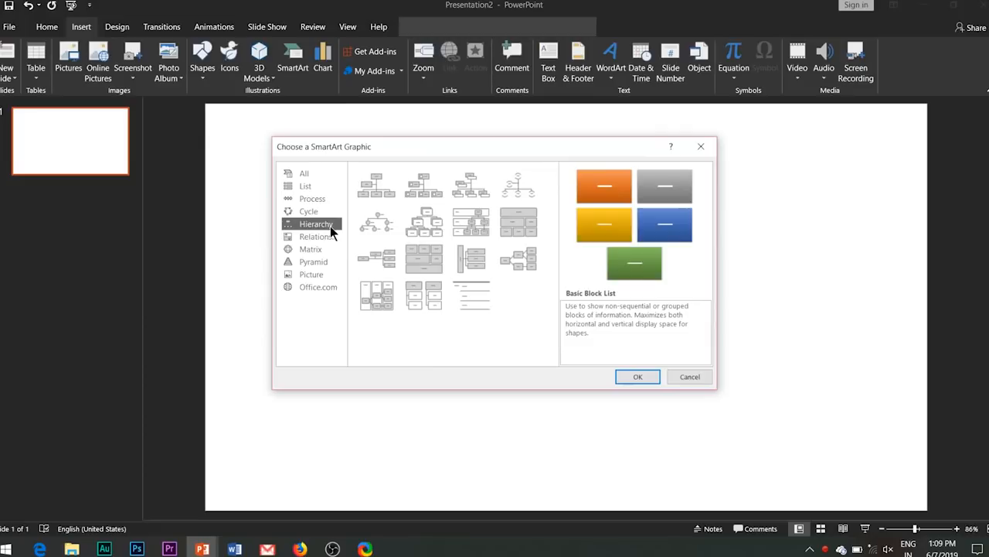
mouse_move(350, 239)
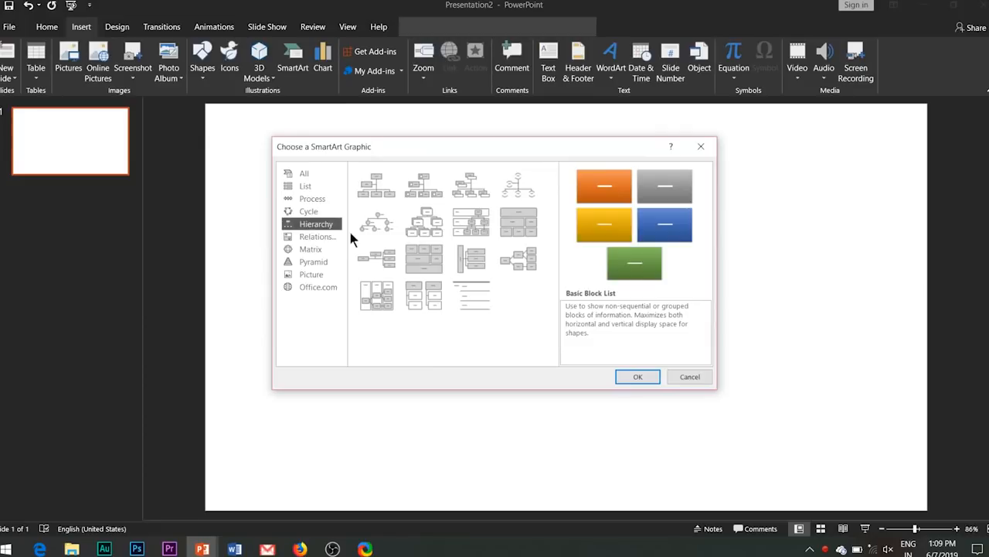
left_click(471, 184)
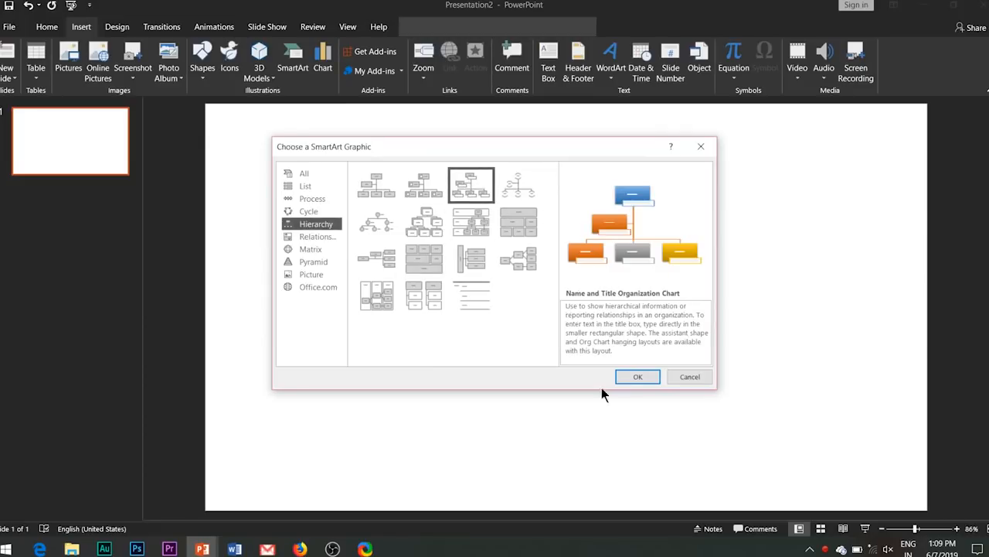
left_click(638, 376)
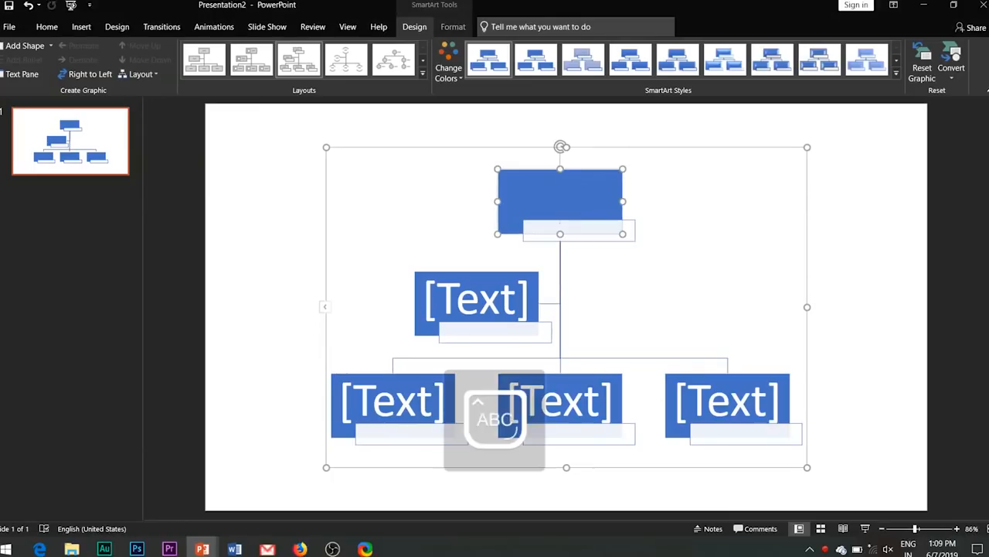
Label the chart boxes A1, B1, C1, C2, C3 and convert the chart to shapes.
type("One")
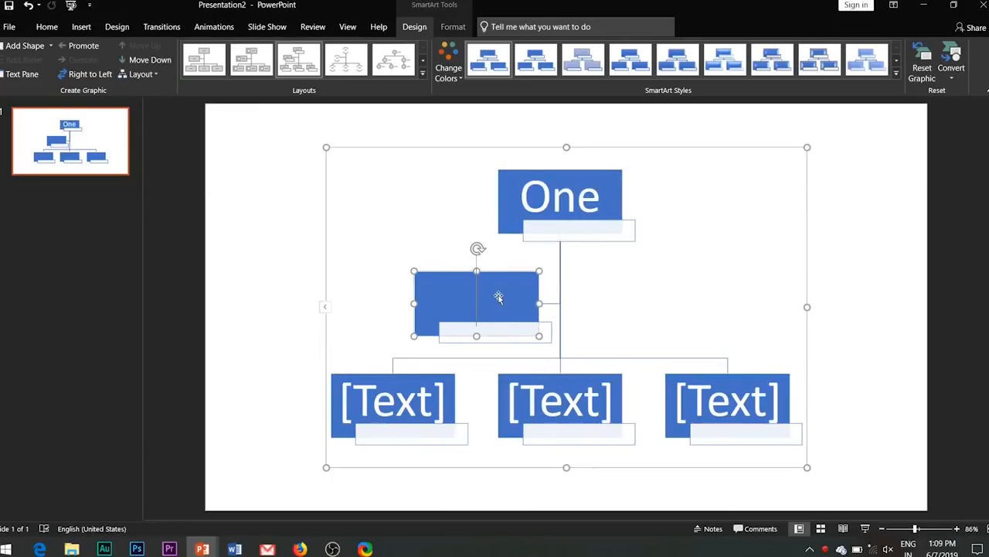
type("A1")
type("B1")
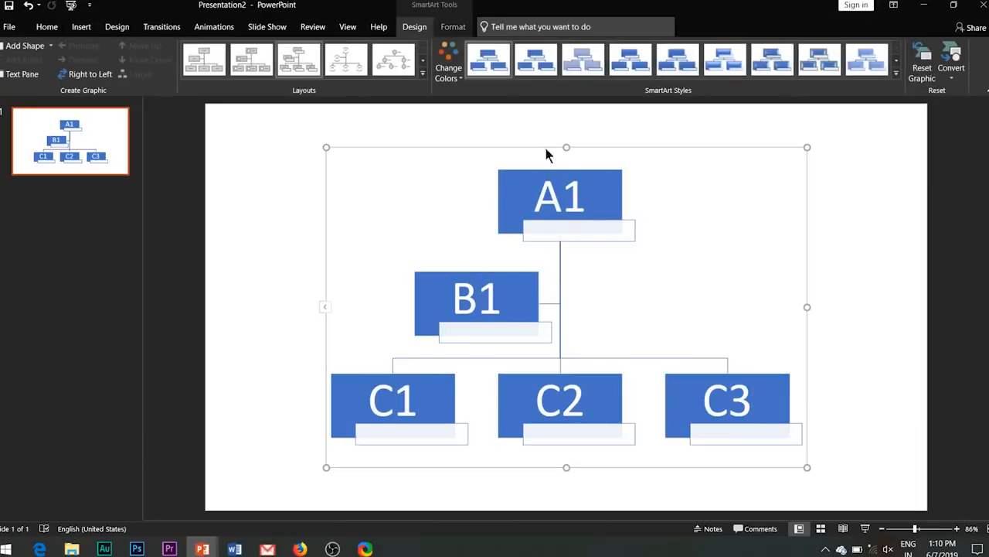
right_click(559, 197)
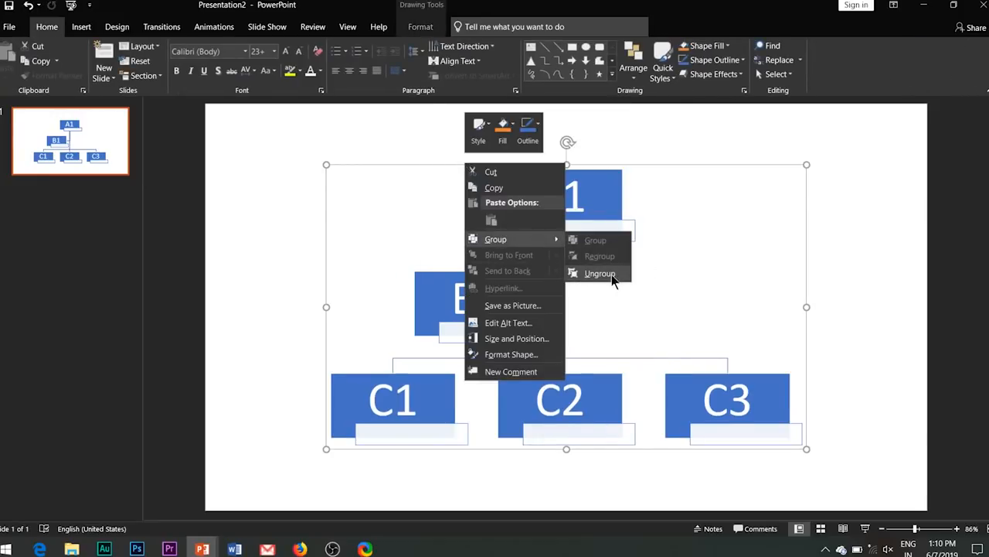
Ungroup the chart and give all its shapes a Wipe entrance.
left_click(599, 273)
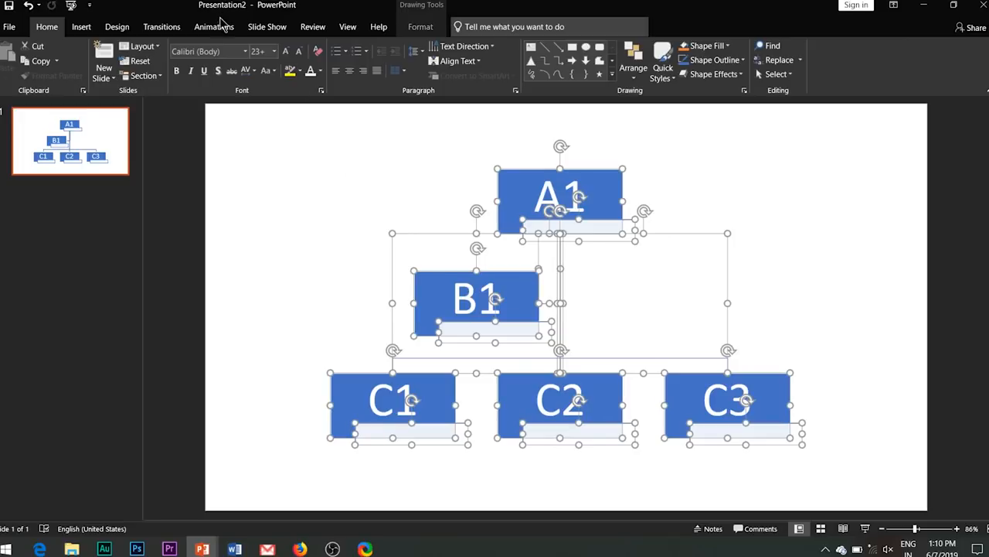
left_click(213, 26)
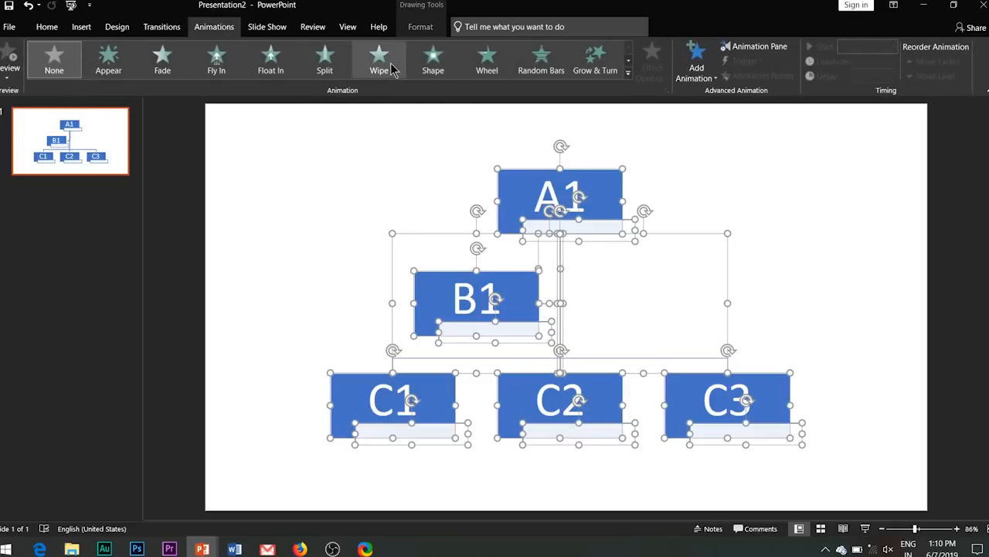
left_click(379, 60)
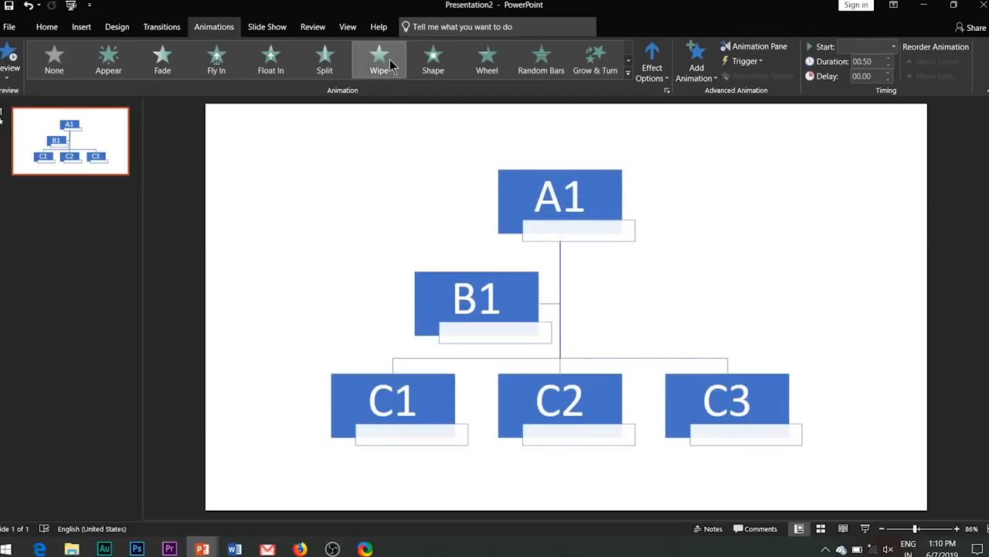
Set the wipe to come From Top, last 0.2 s and start After Previous.
left_click(754, 46)
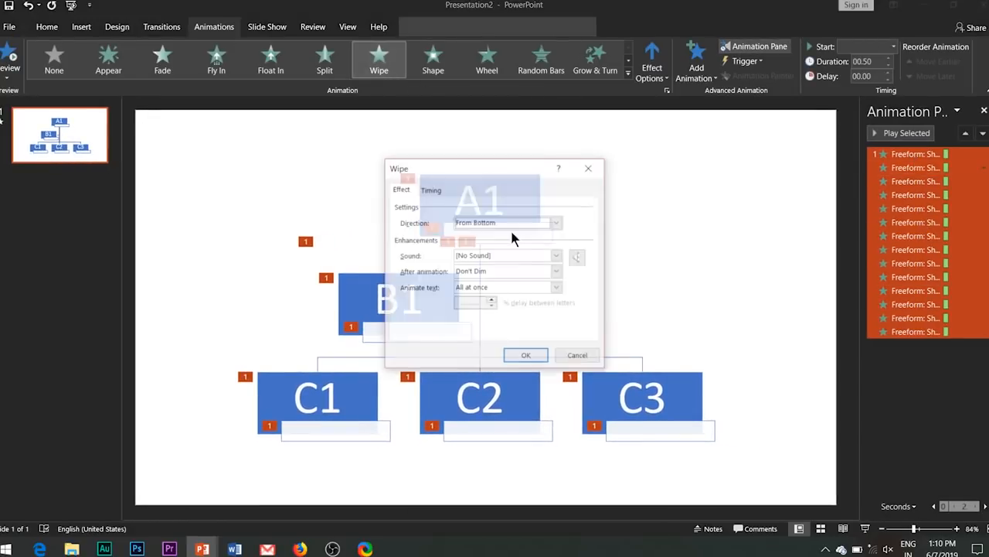
left_click(555, 223)
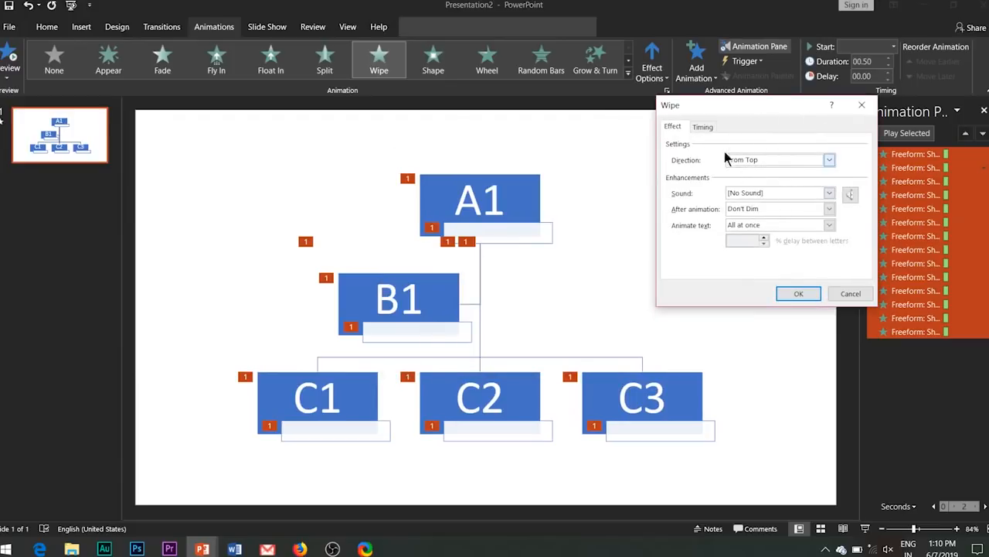
left_click(702, 126)
type(".2")
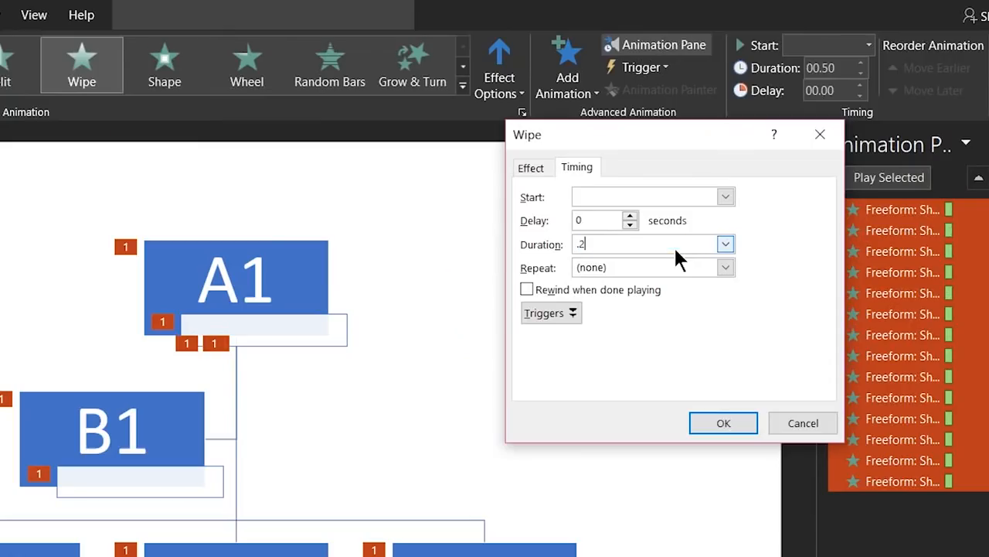
left_click(724, 196)
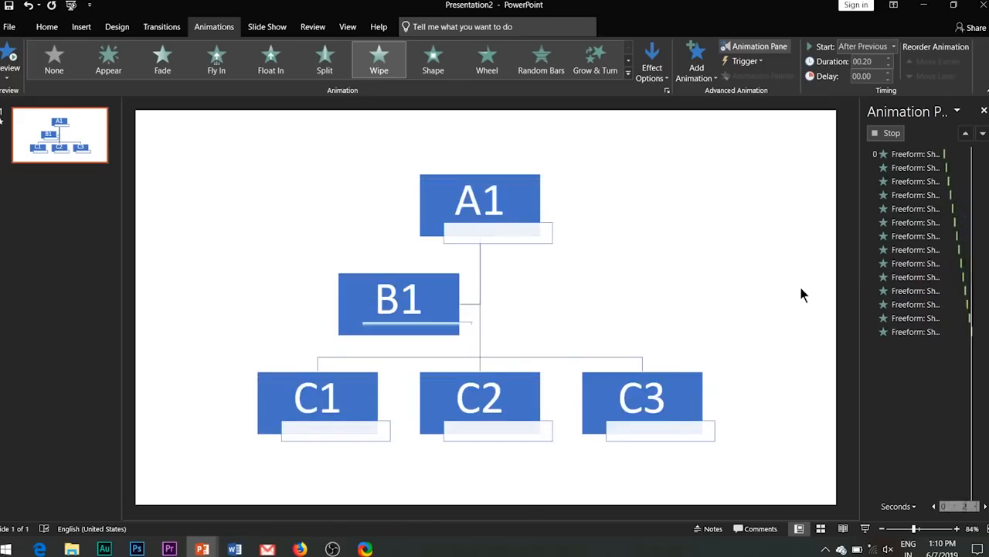
left_click(398, 300)
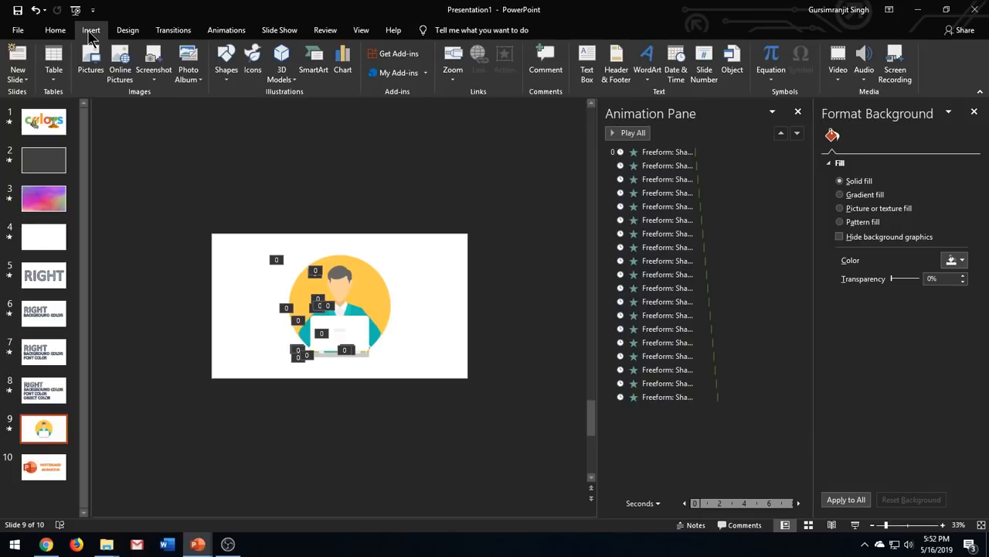
mouse_move(494, 129)
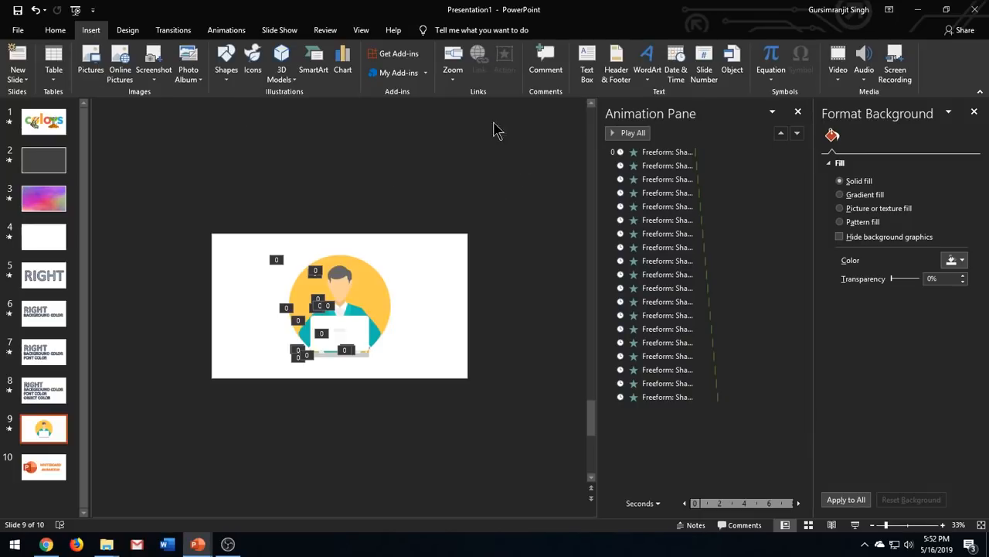
Insert a Slide Zoom on slide 9 linking to slide 10, the final animation slide.
left_click(452, 61)
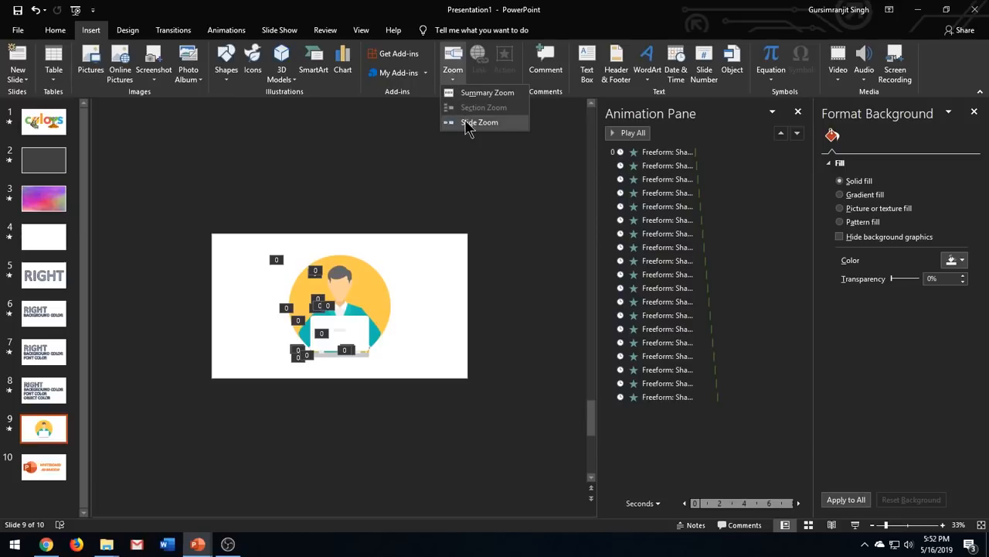
left_click(479, 122)
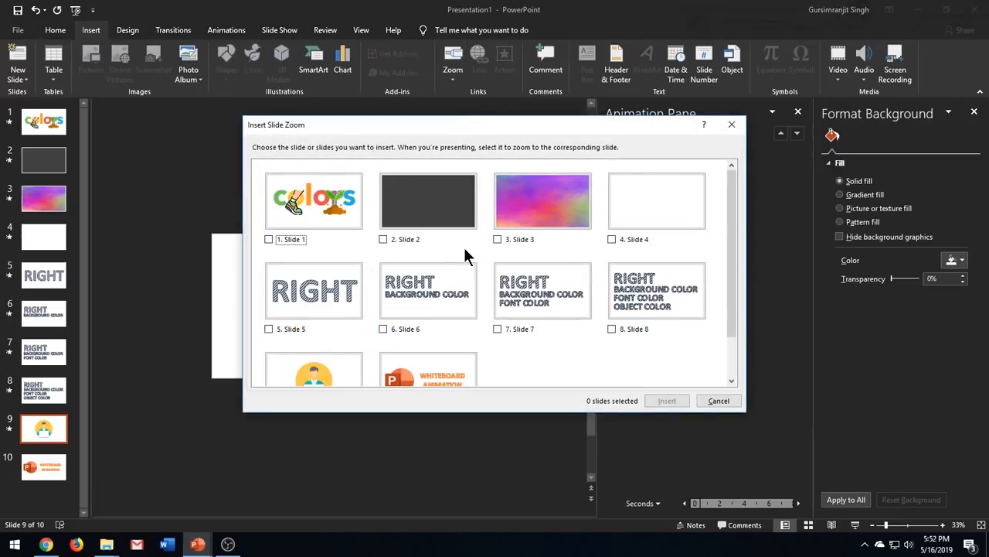
left_click(428, 371)
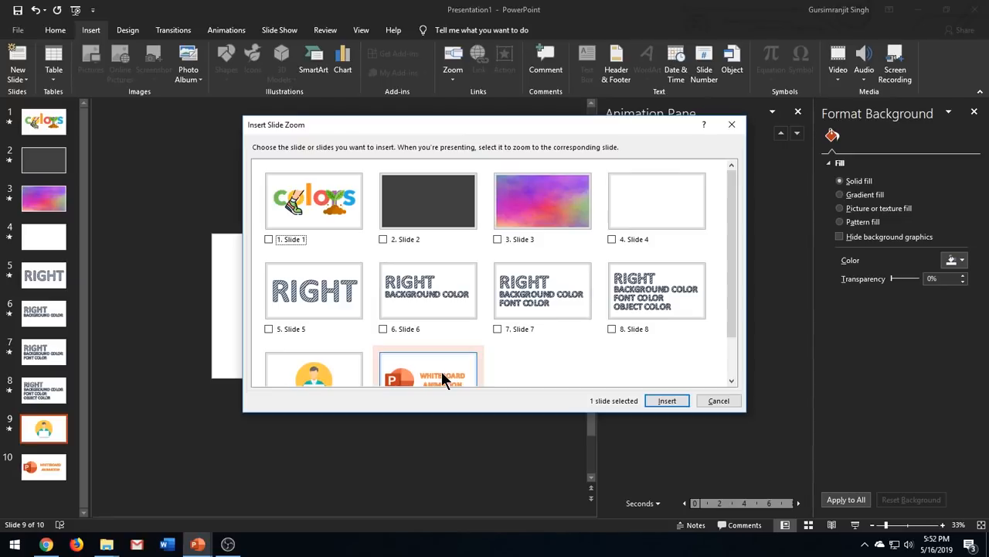
left_click(666, 401)
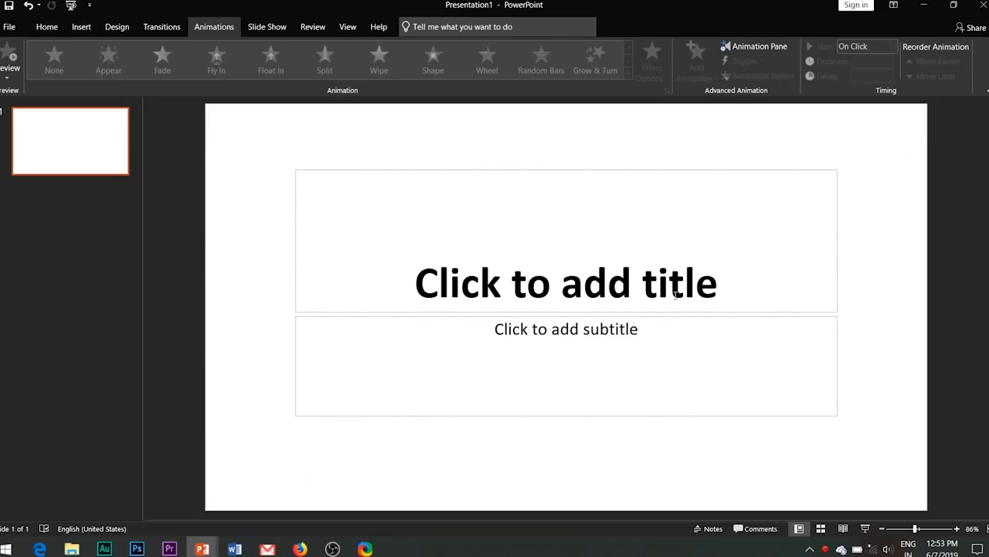
Enter the title BEST OF POWERPOINT with an Appear entrance animated By letter.
type("BEST OF POWE")
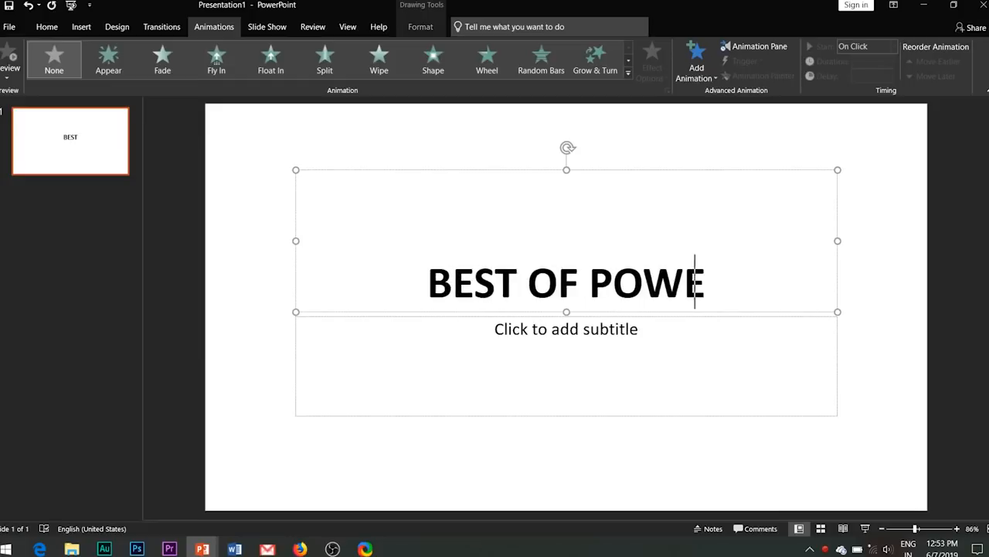
left_click(108, 59)
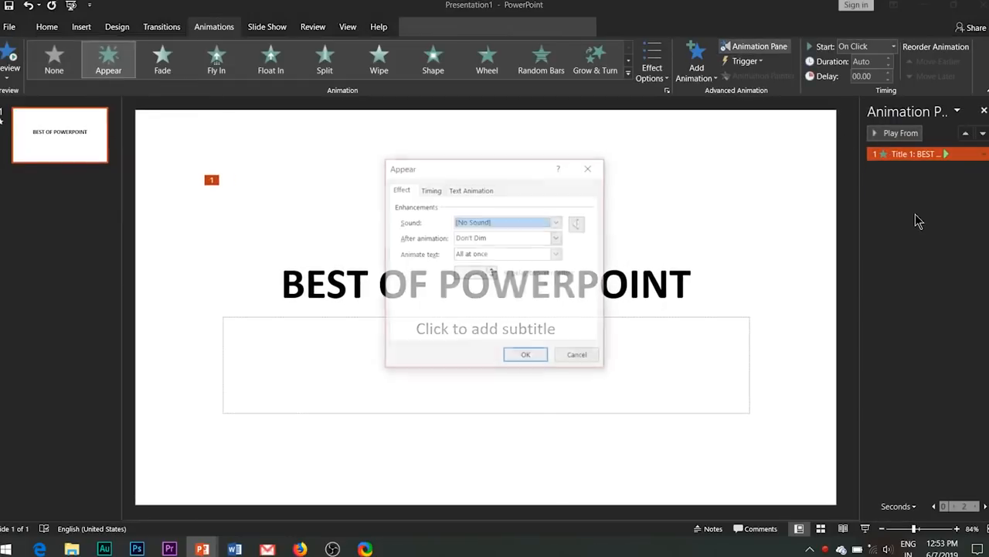
left_click(556, 253)
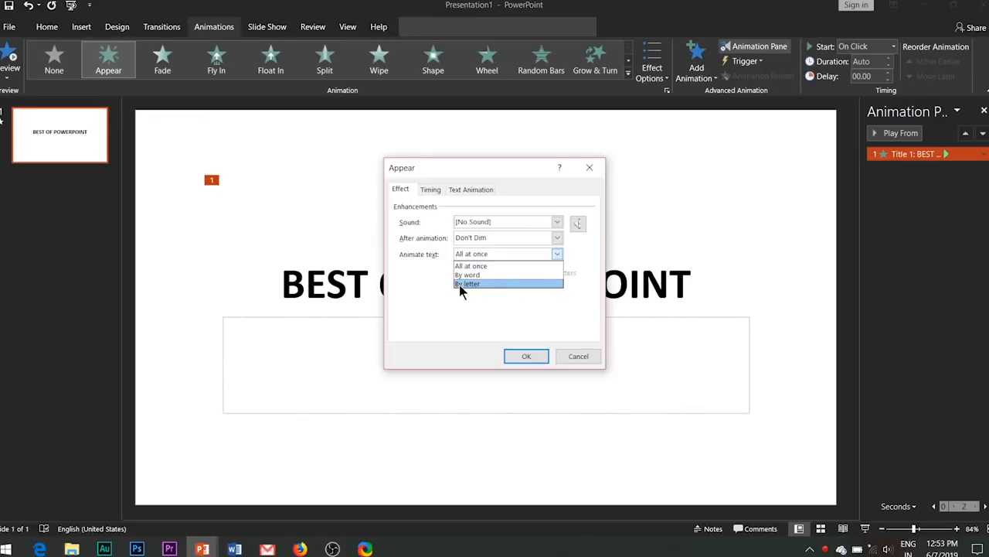
left_click(467, 283)
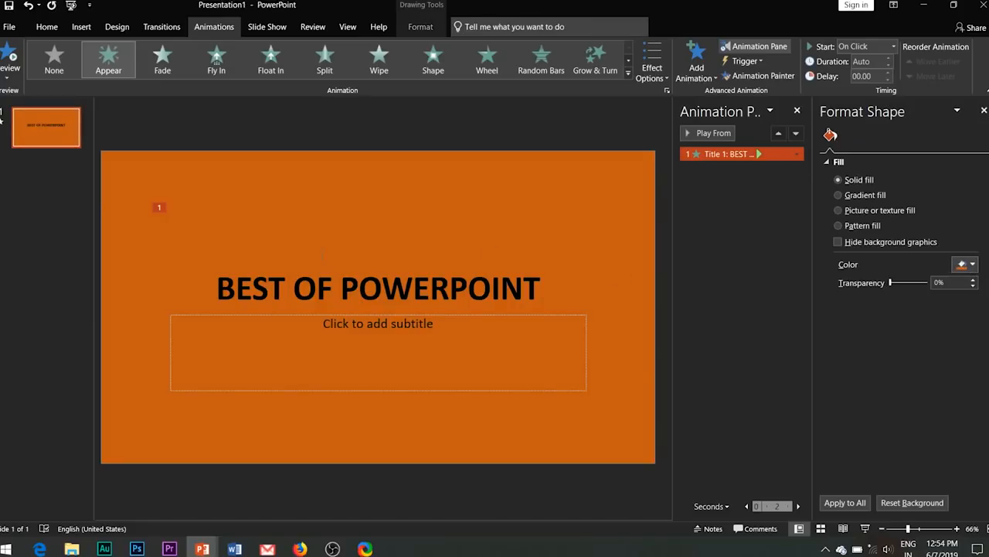
Colour the title text yellow and set the slide background to dark green.
left_click(377, 288)
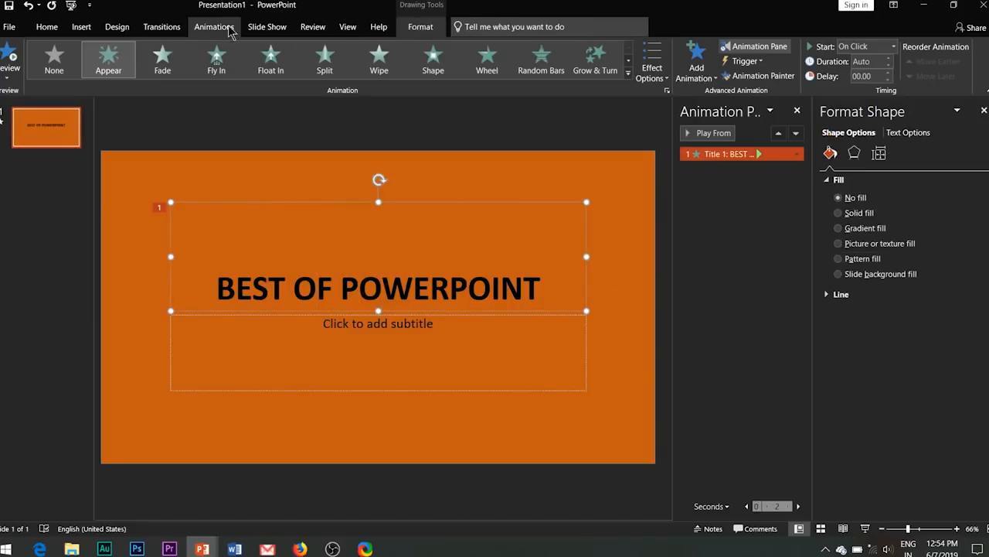
left_click(464, 46)
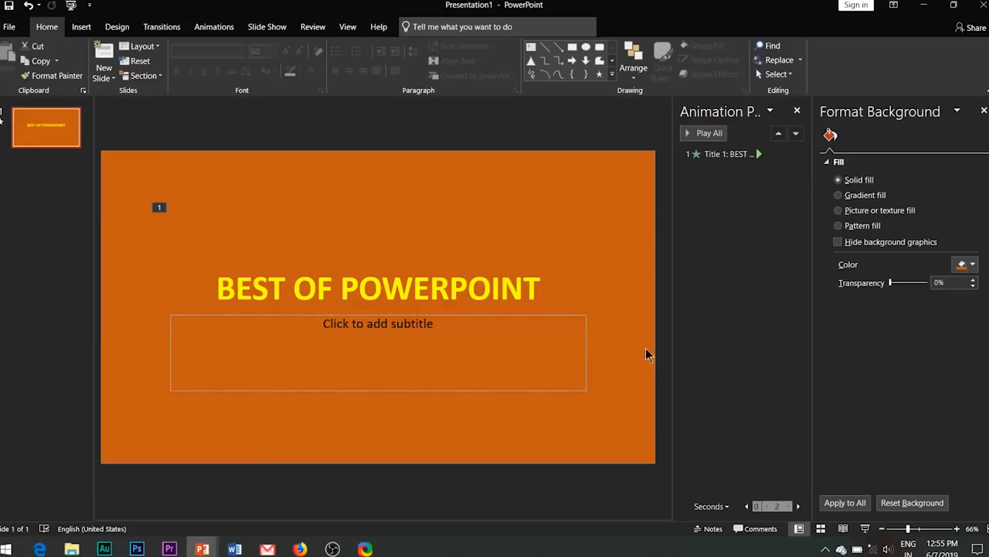
left_click(972, 265)
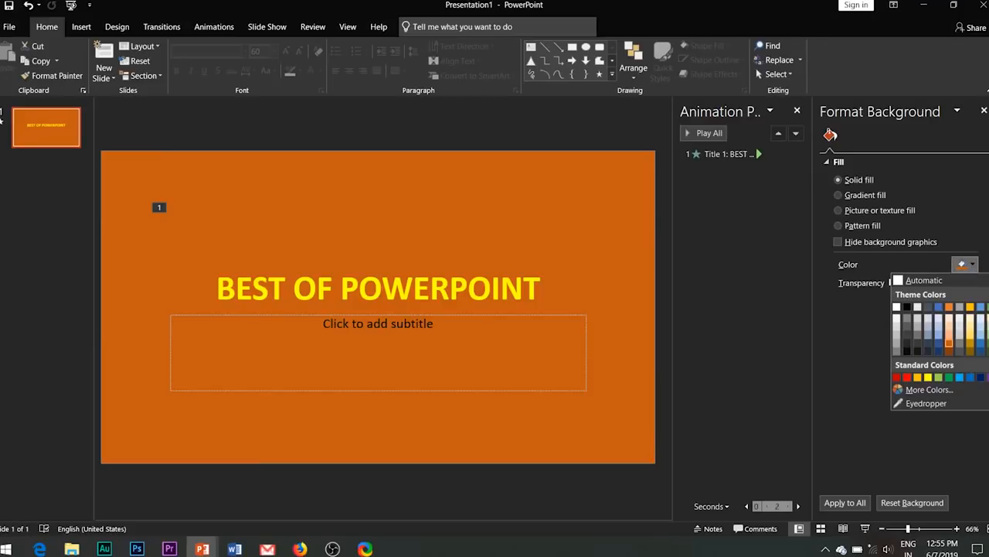
left_click(939, 377)
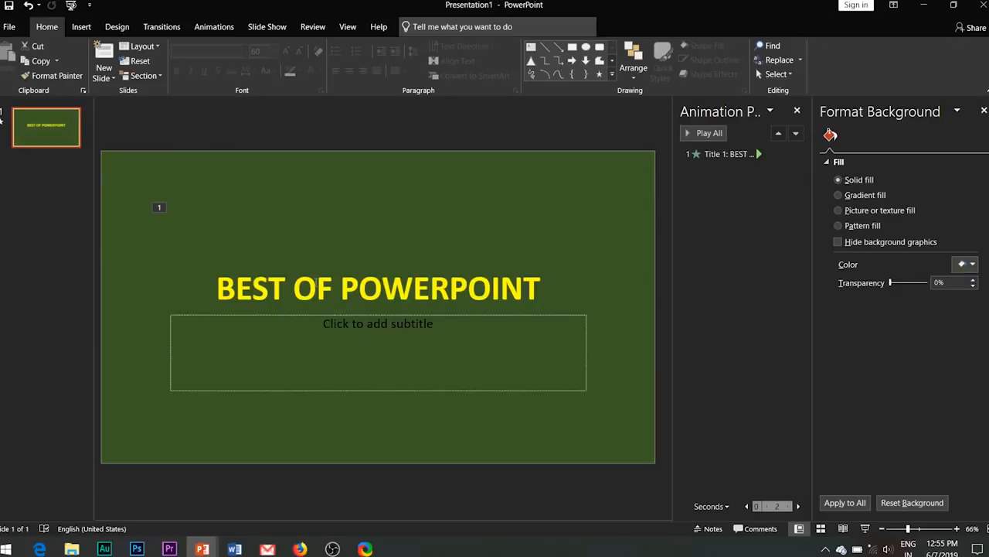
left_click(378, 288)
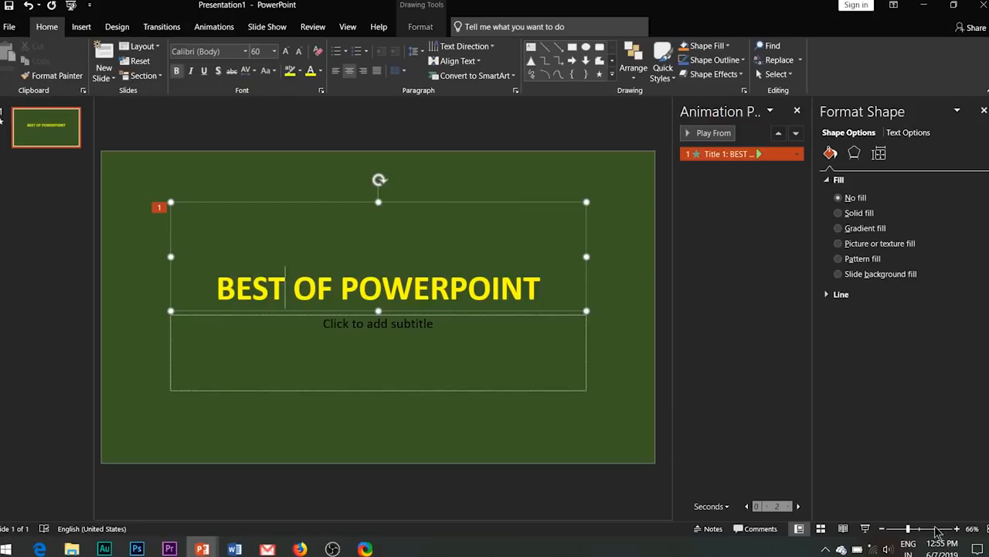